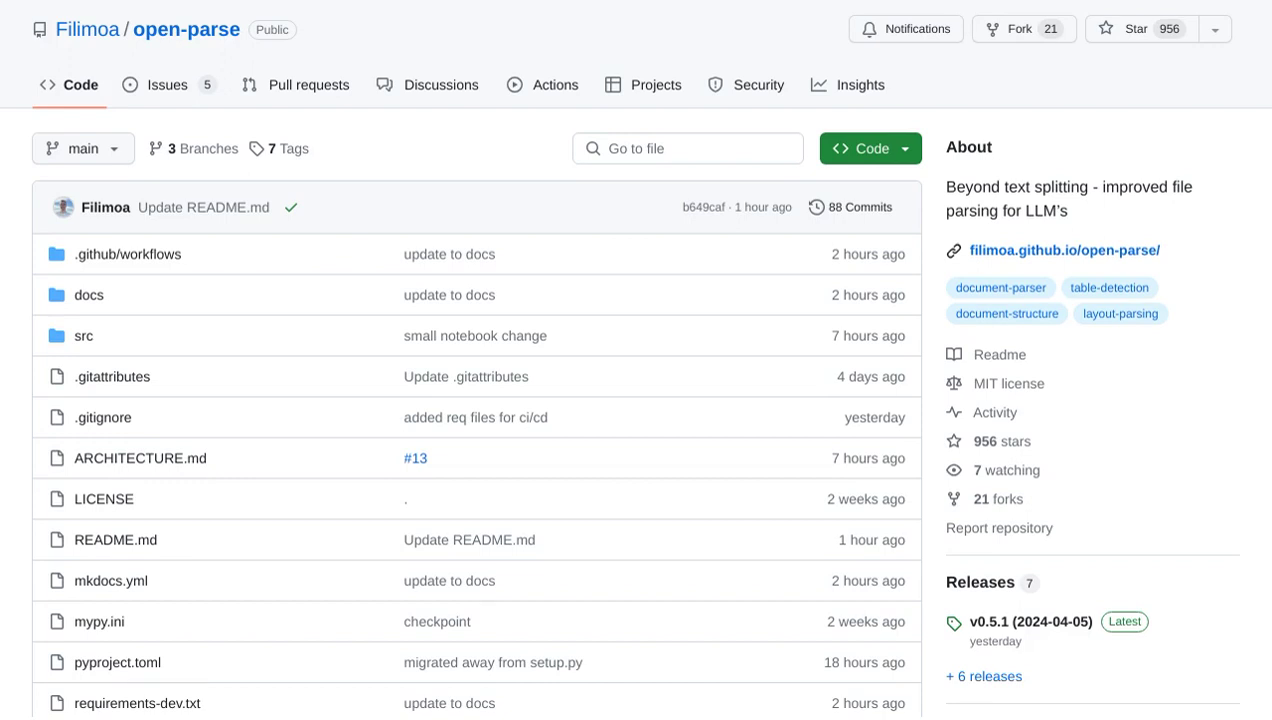
scroll(down, 3)
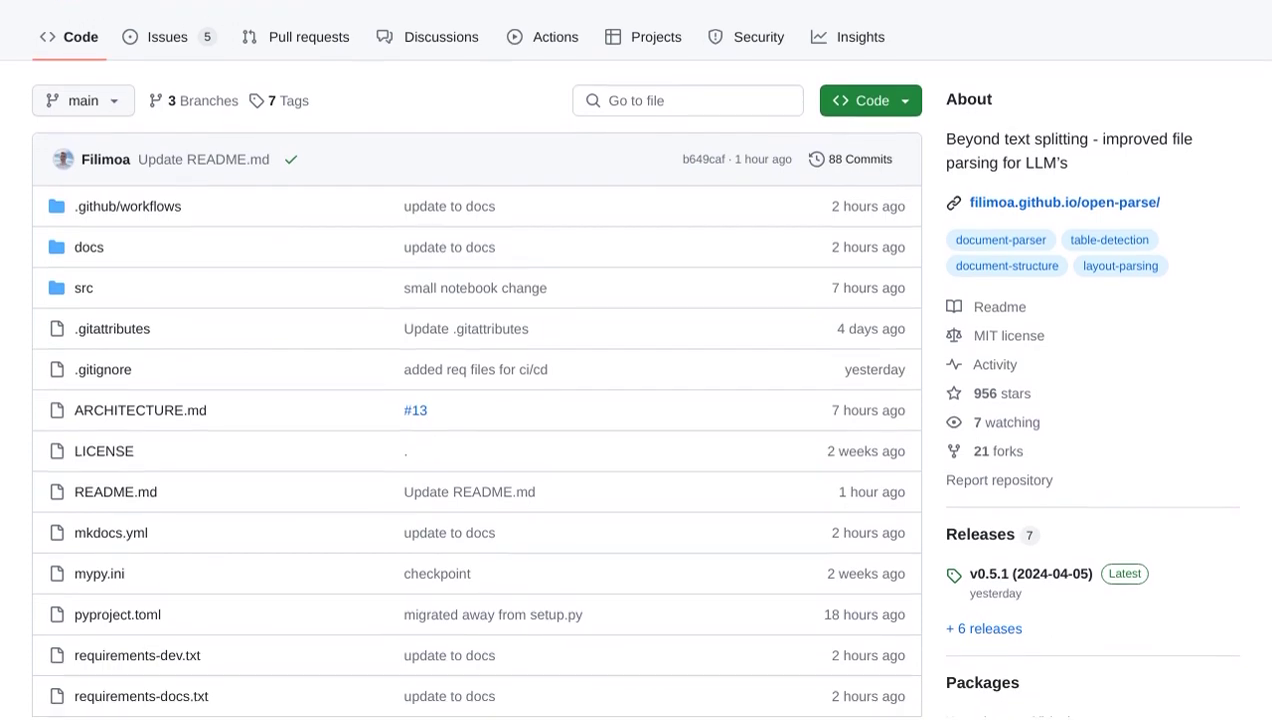
scroll(down, 3)
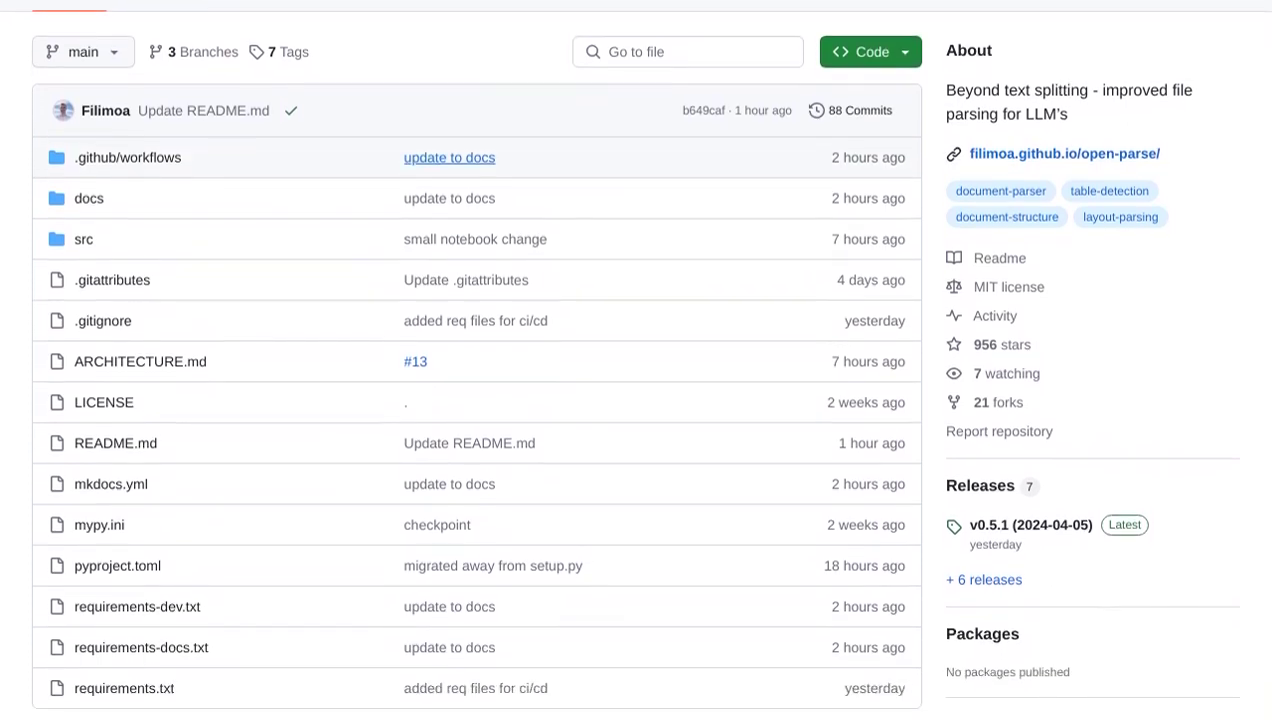
scroll(down, 3)
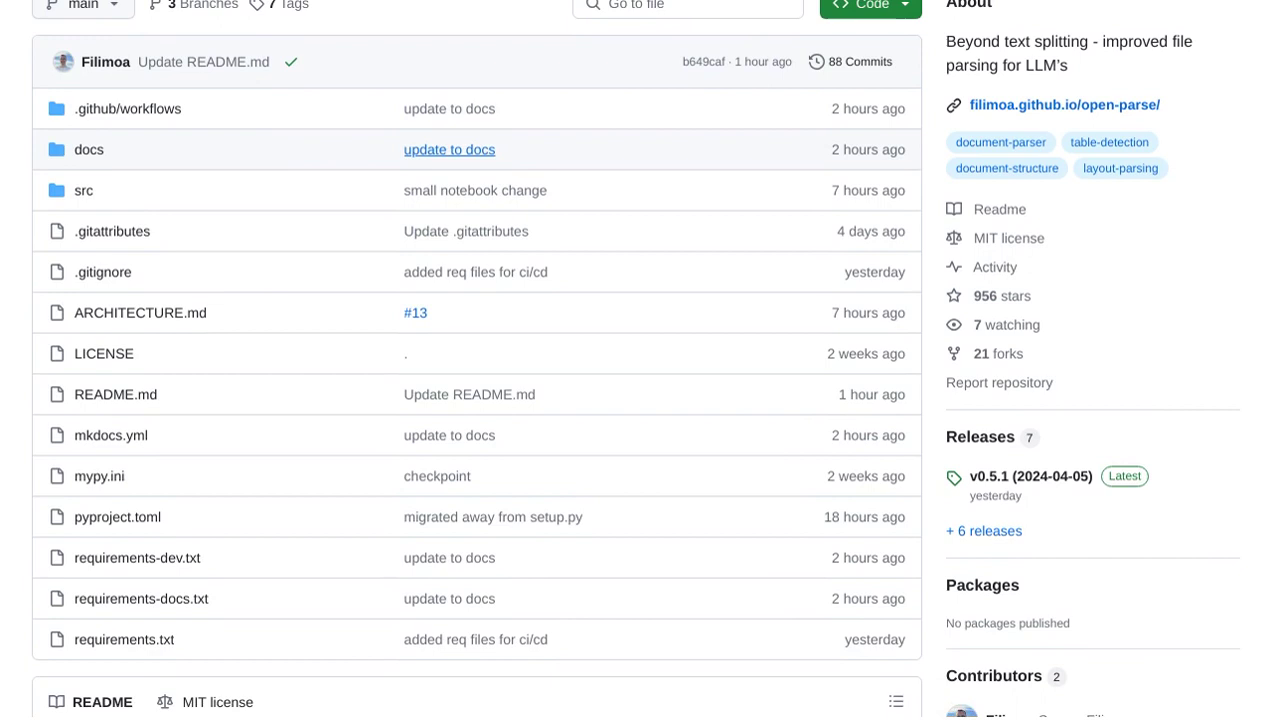
scroll(down, 3)
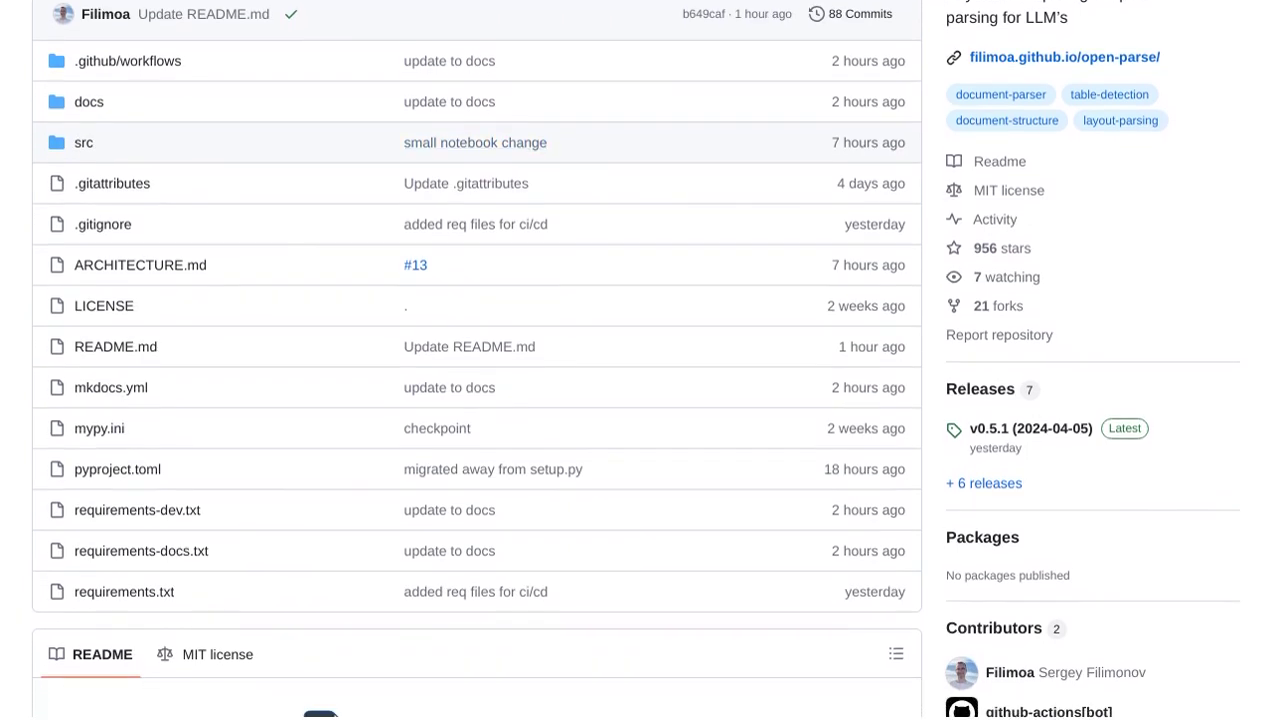
scroll(down, 3)
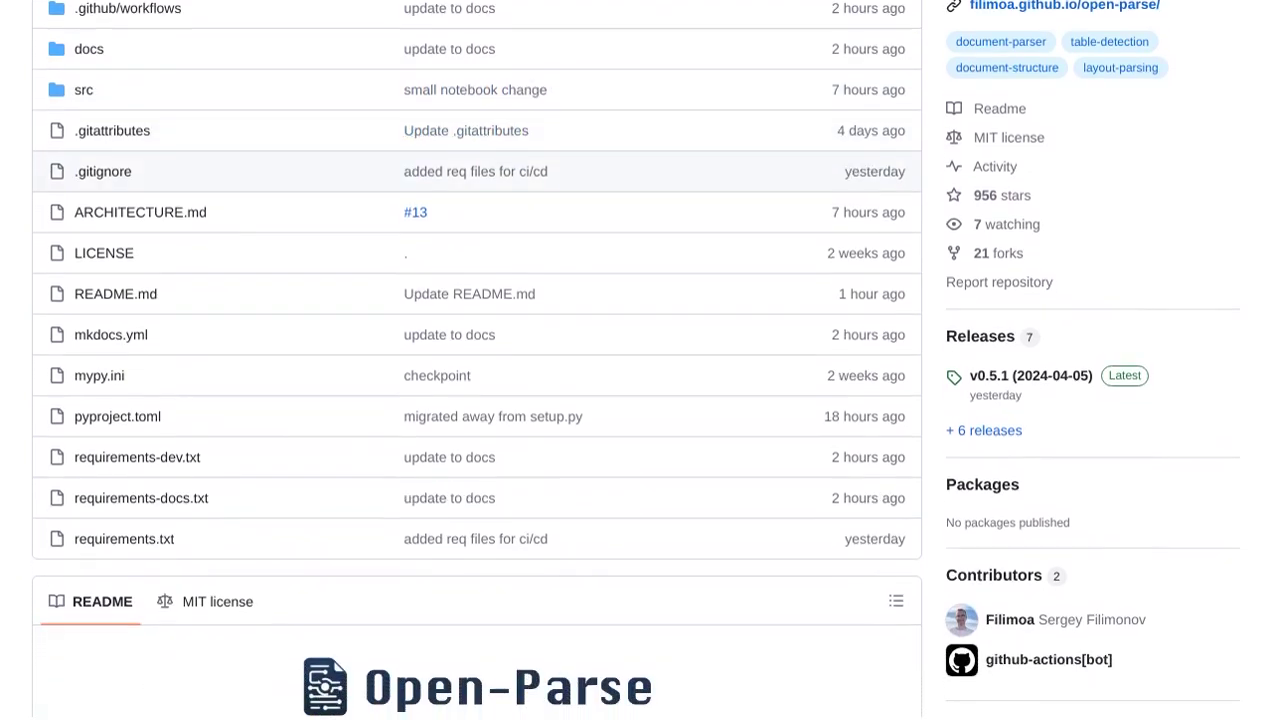
scroll(down, 3)
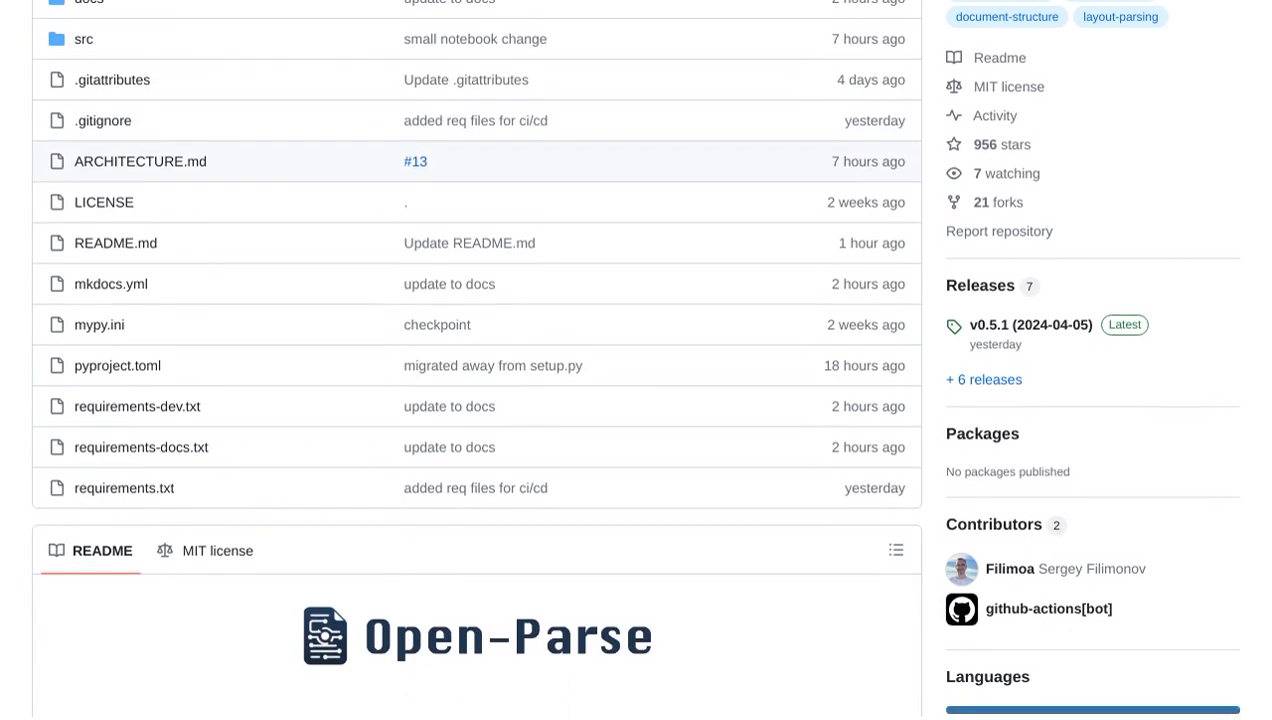
scroll(down, 3)
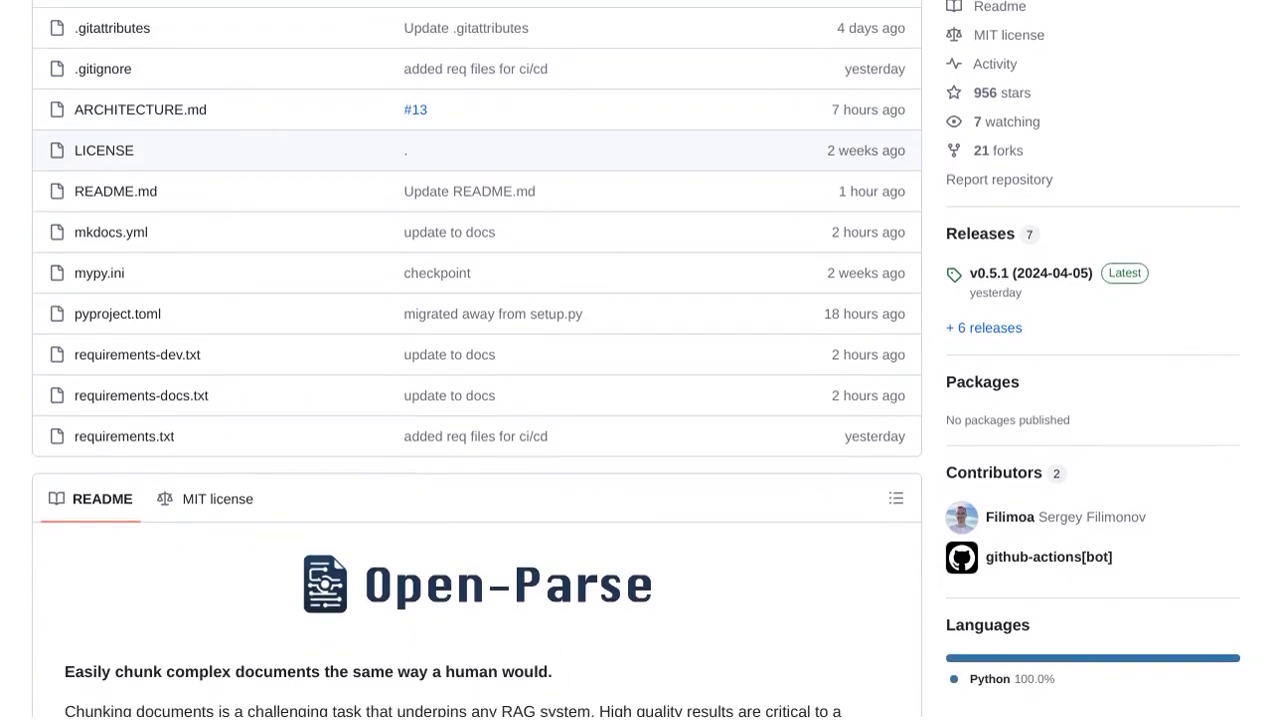
scroll(down, 3)
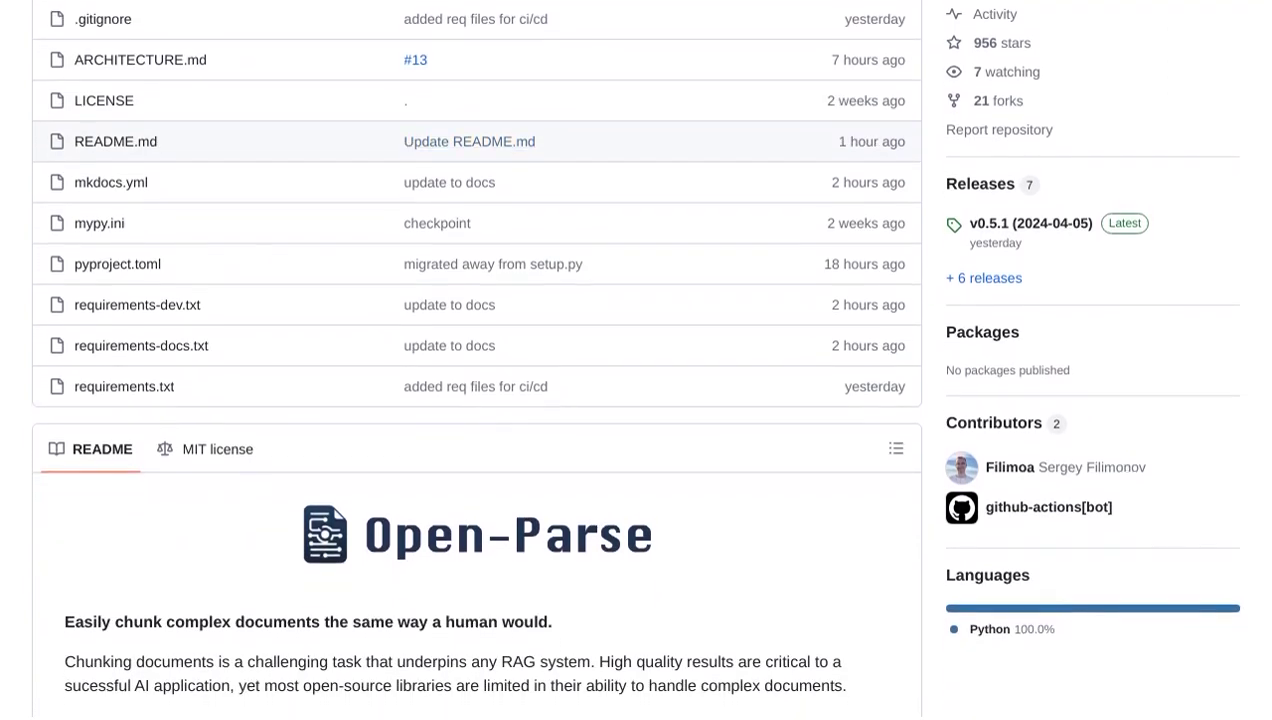
scroll(down, 3)
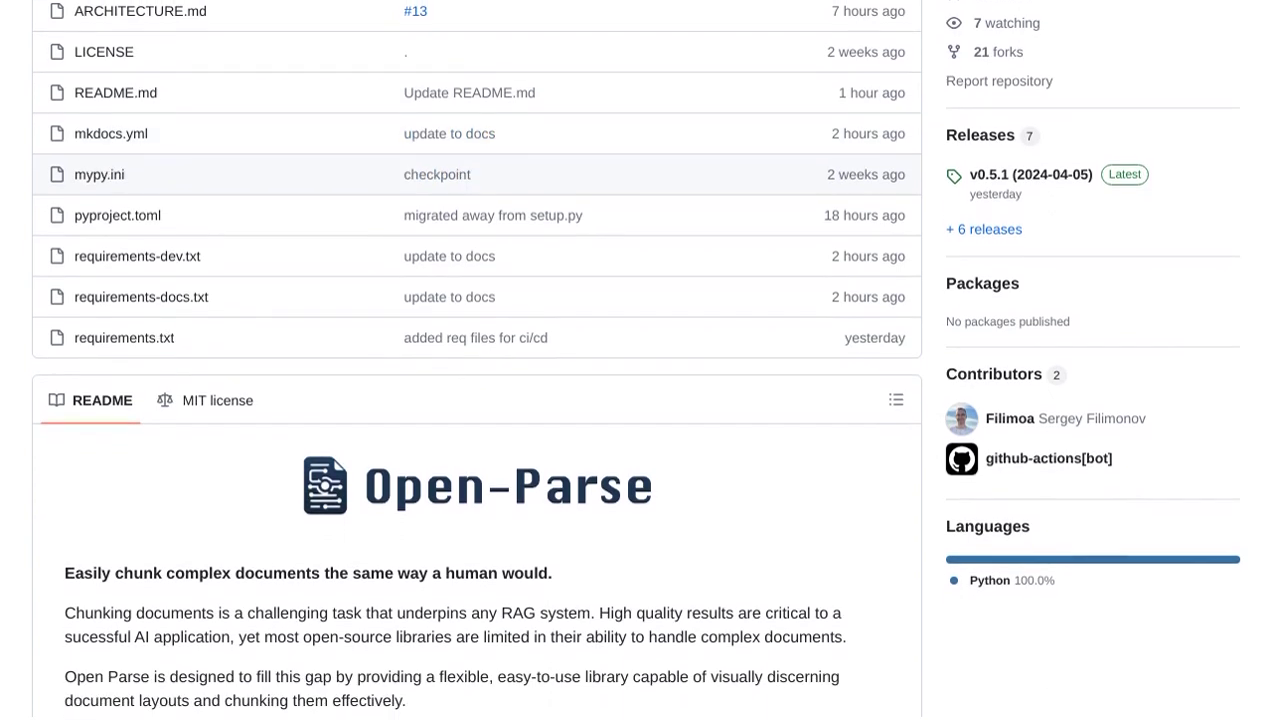
scroll(down, 3)
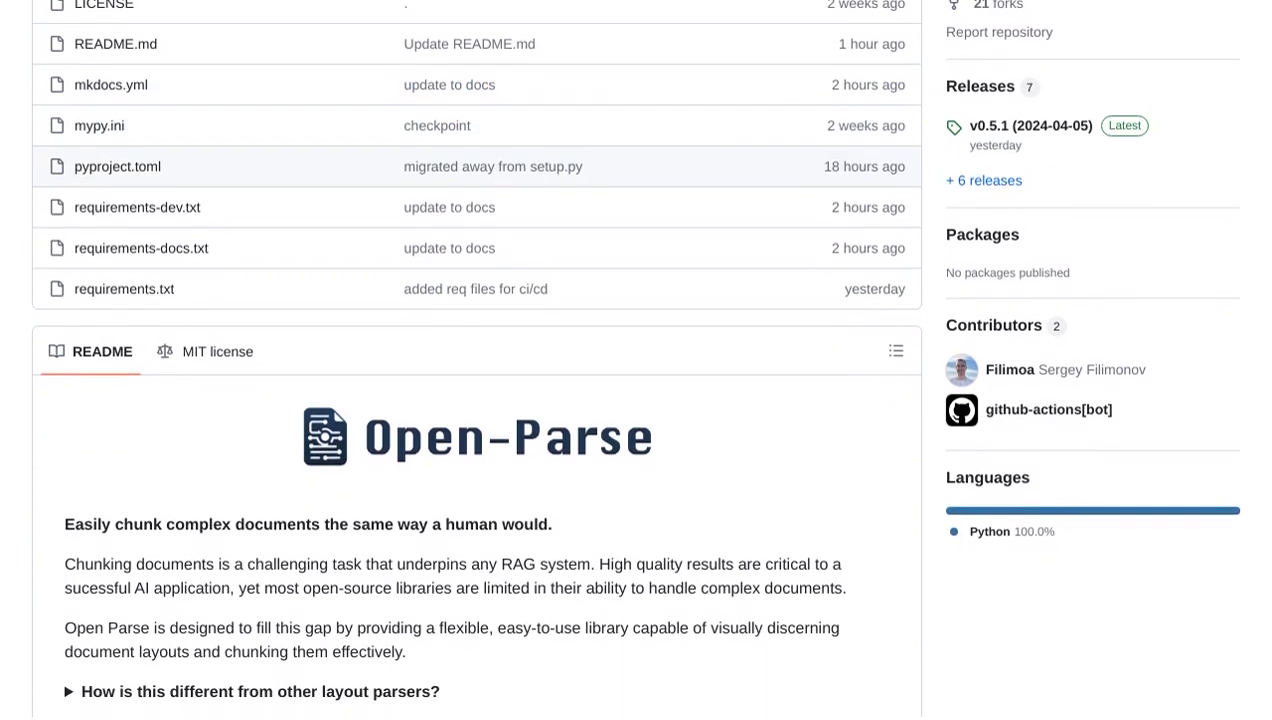
scroll(down, 3)
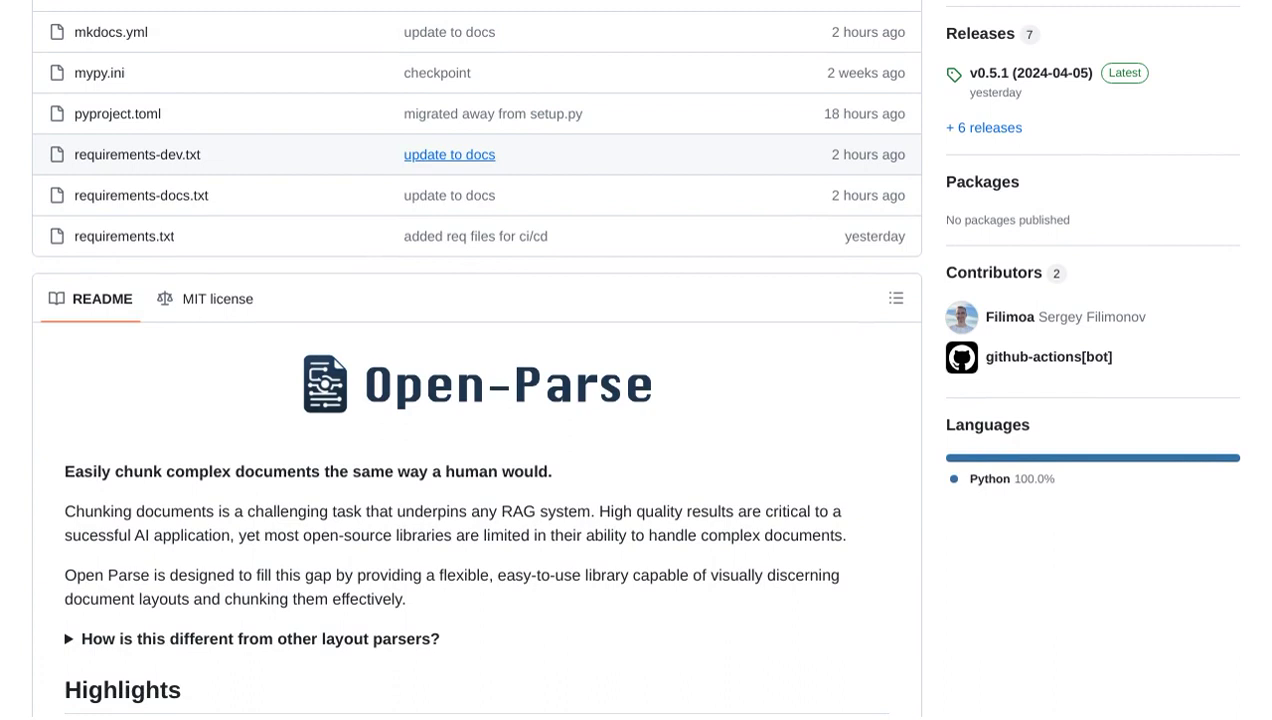
scroll(down, 3)
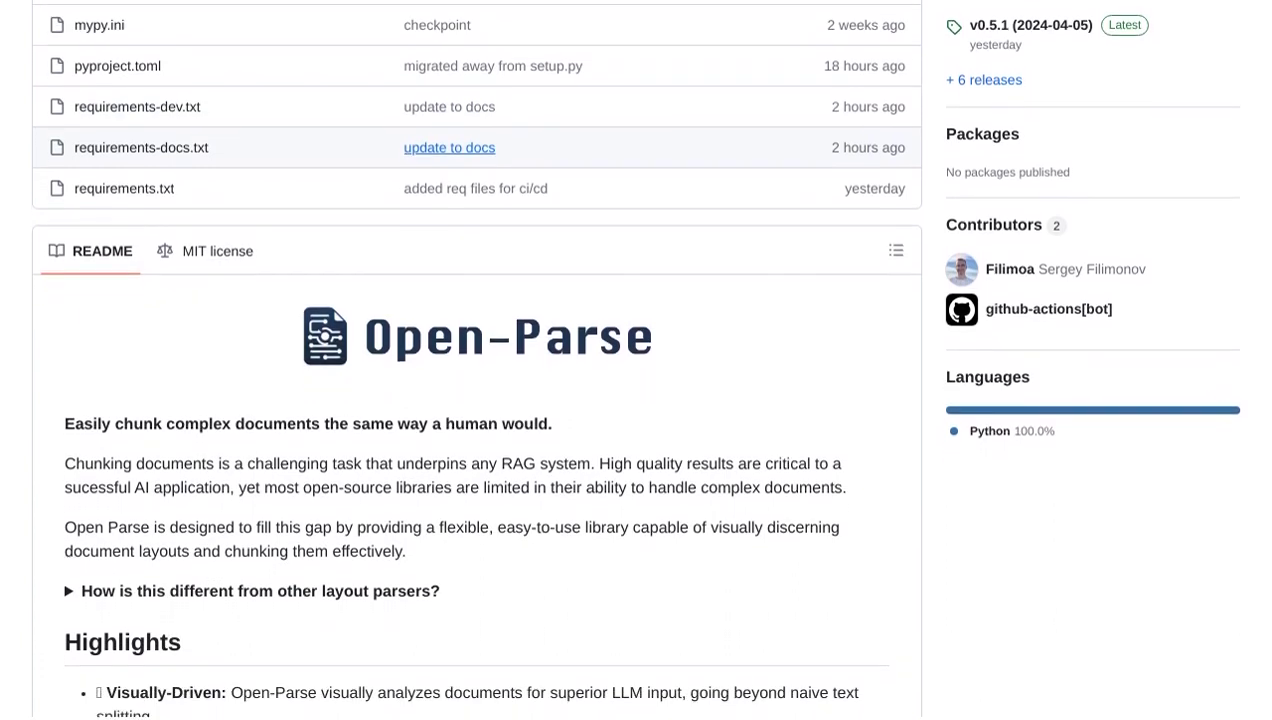
scroll(down, 3)
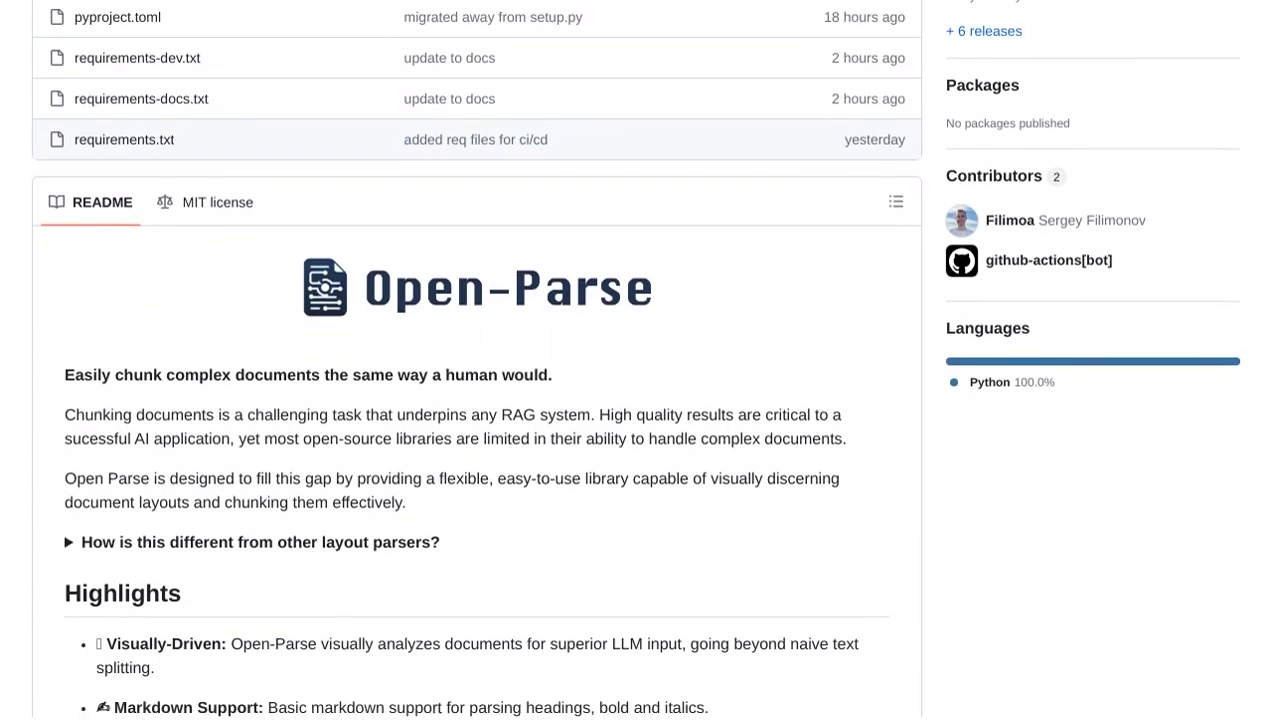
scroll(down, 3)
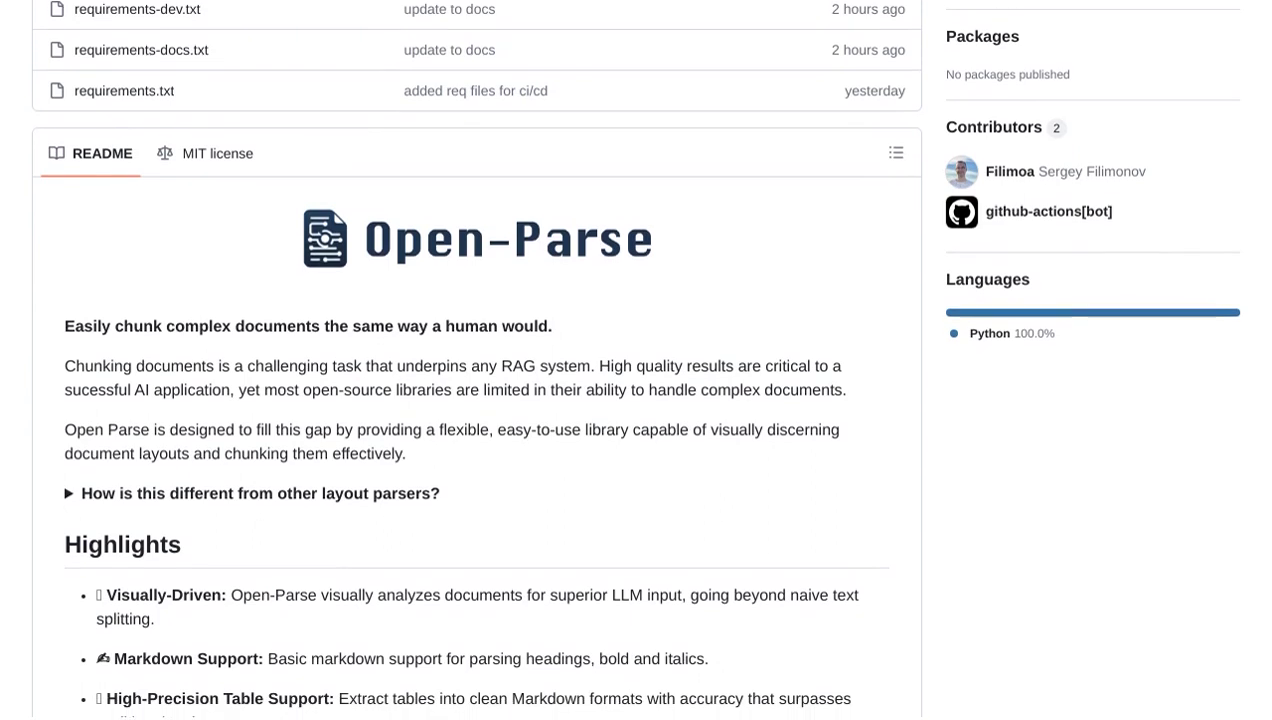
scroll(down, 3)
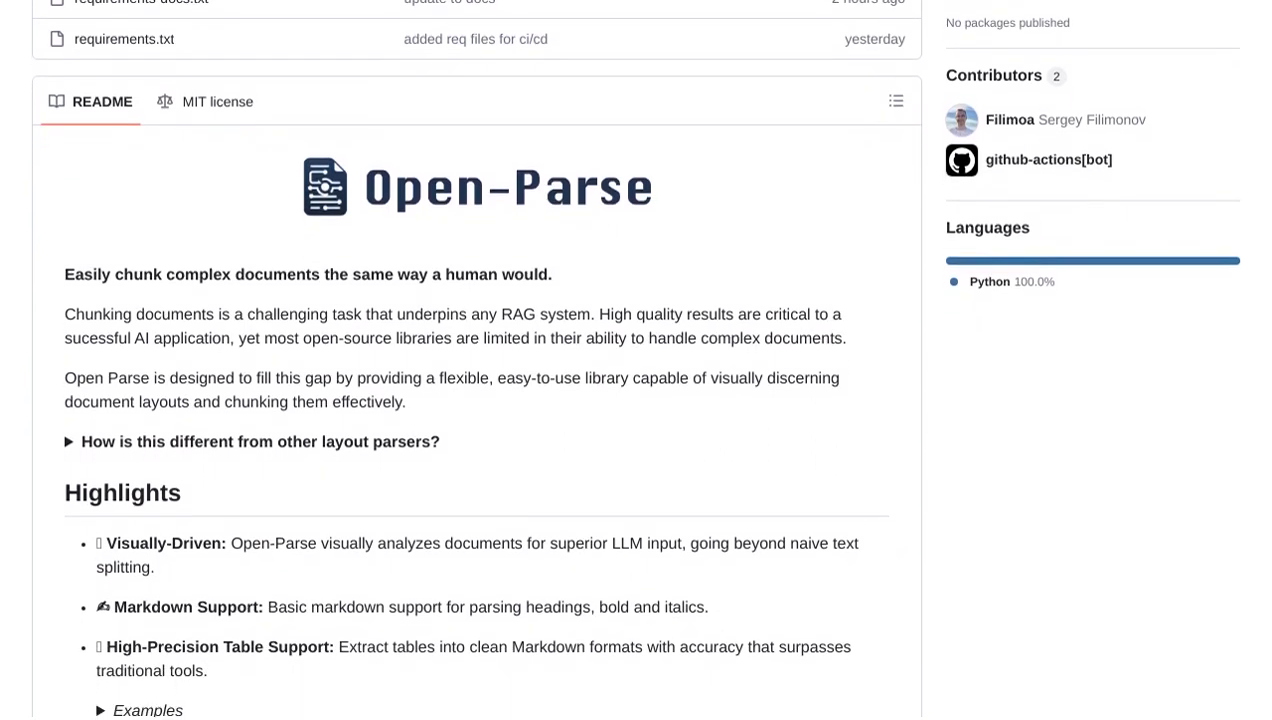
scroll(down, 3)
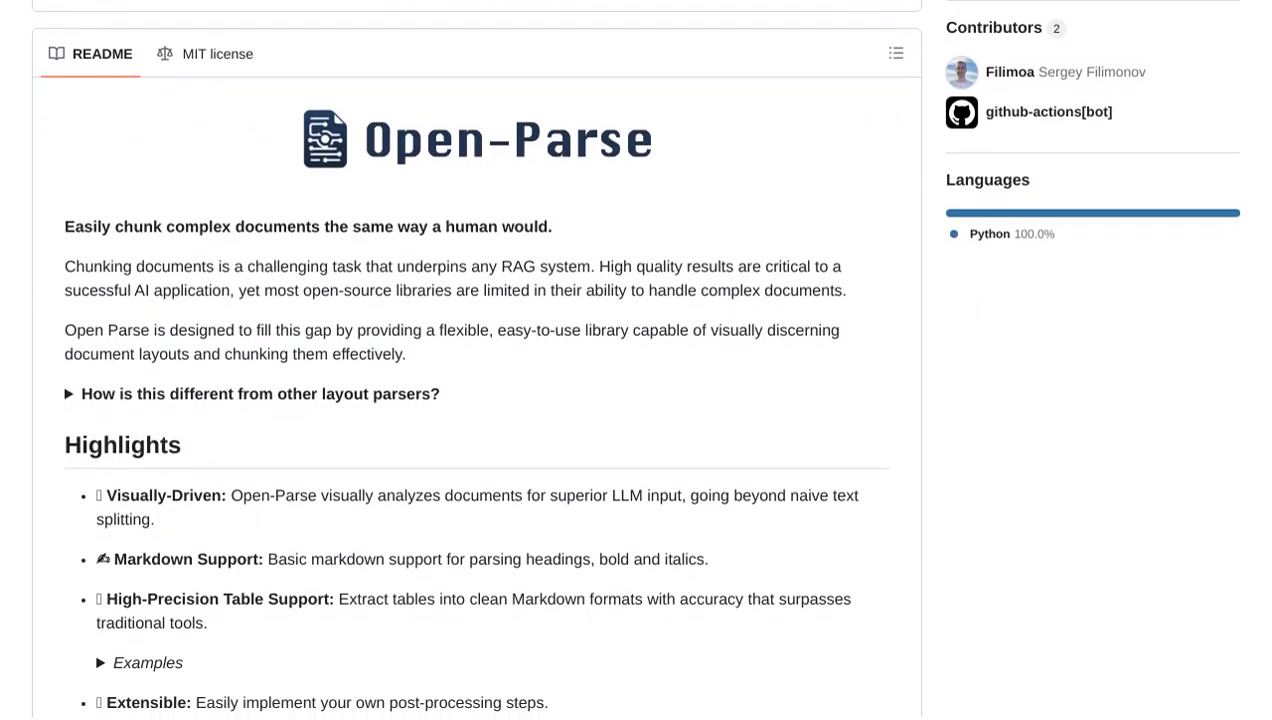
scroll(down, 3)
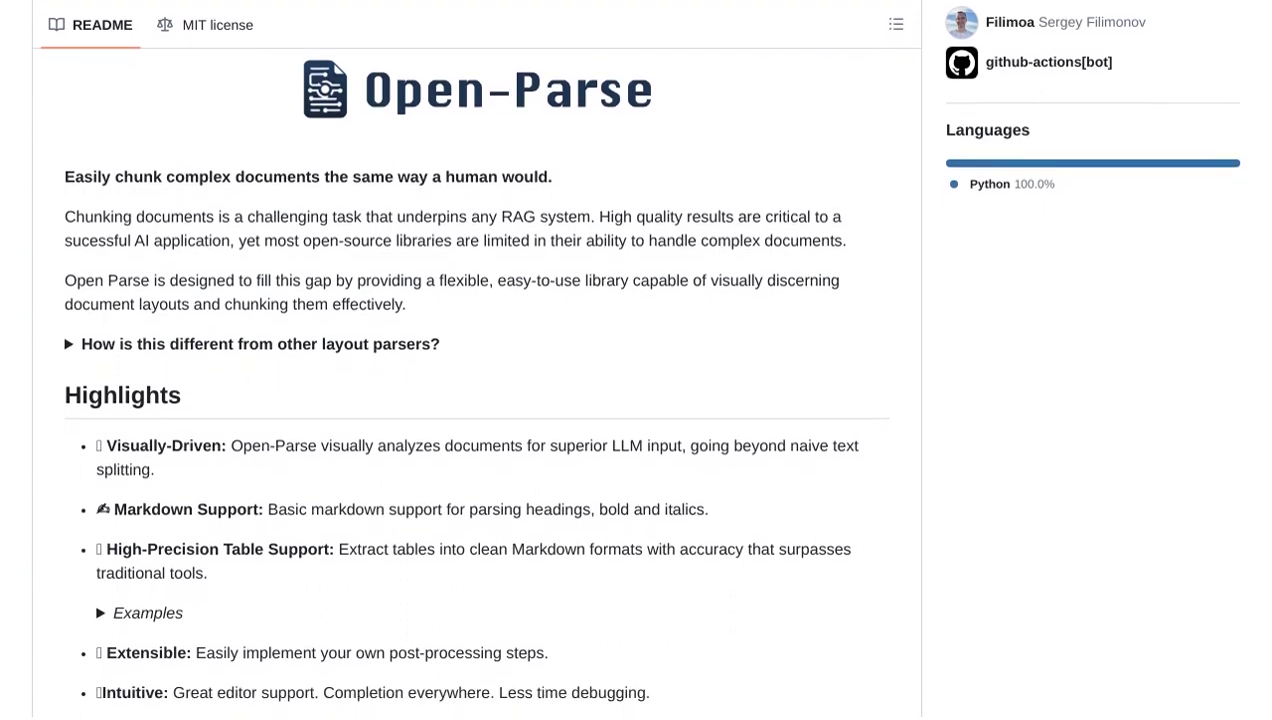
scroll(down, 3)
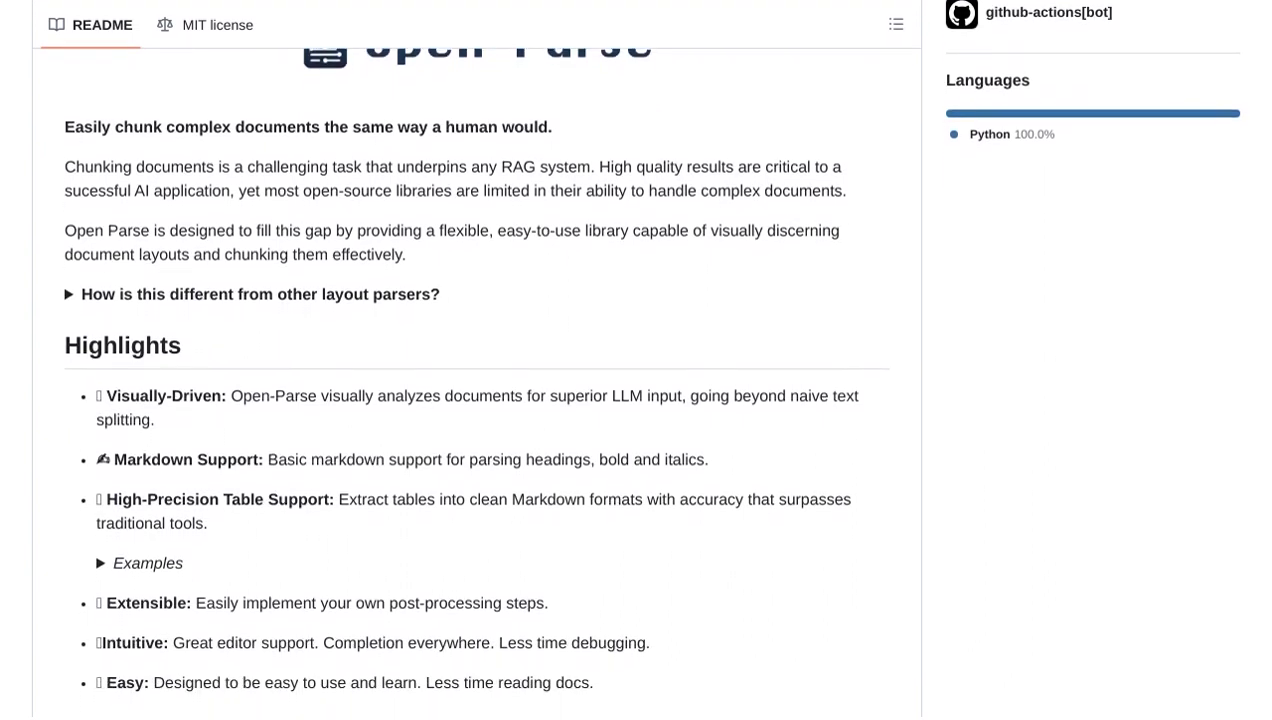
scroll(down, 3)
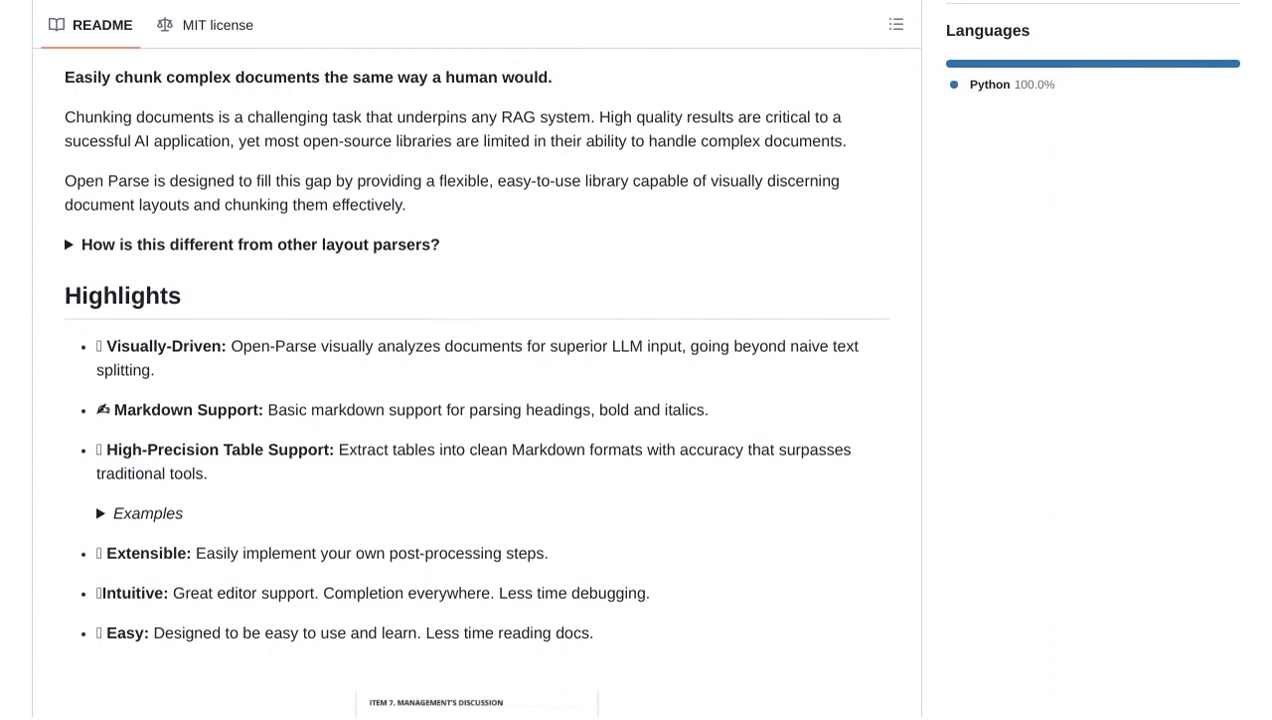
scroll(down, 3)
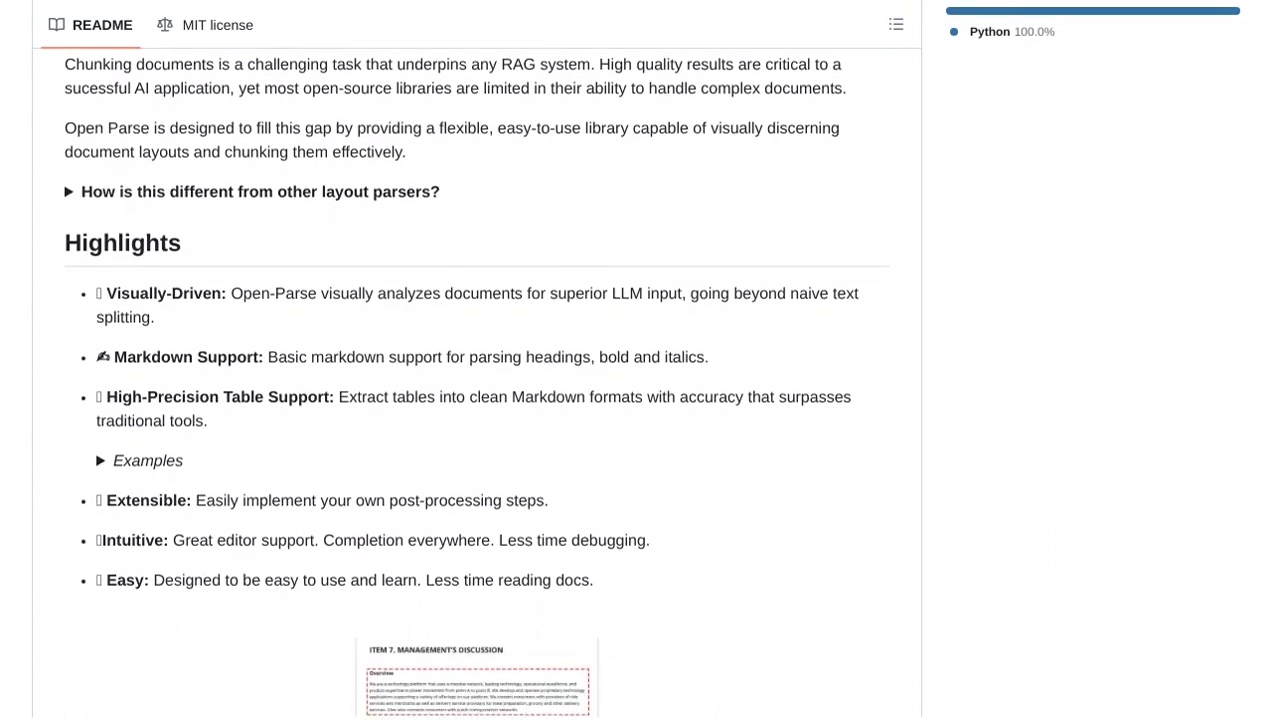
scroll(down, 3)
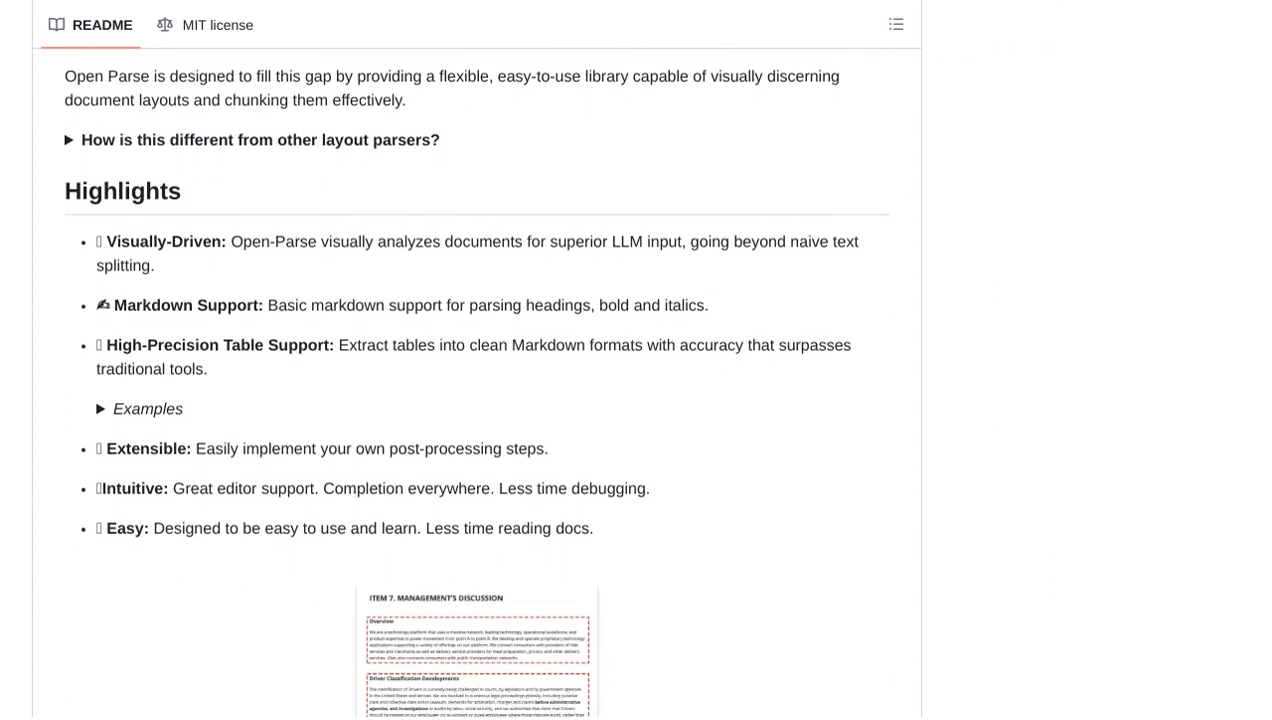
scroll(down, 3)
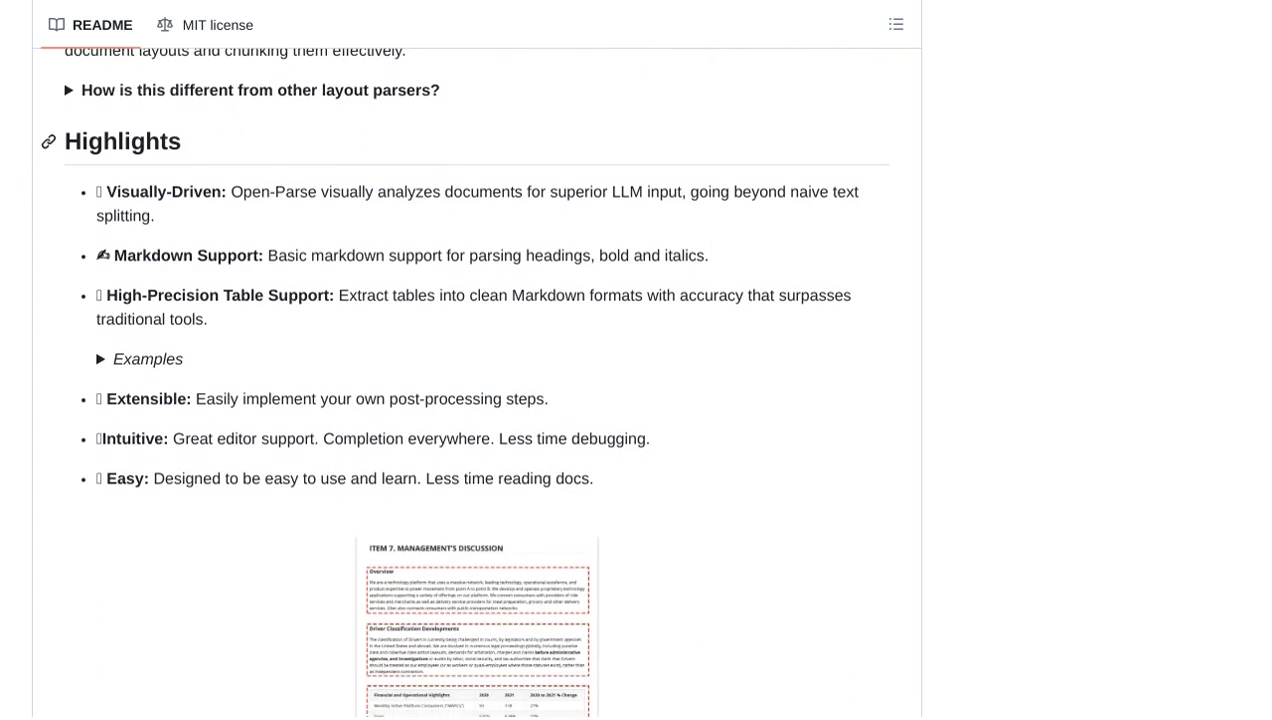
scroll(down, 3)
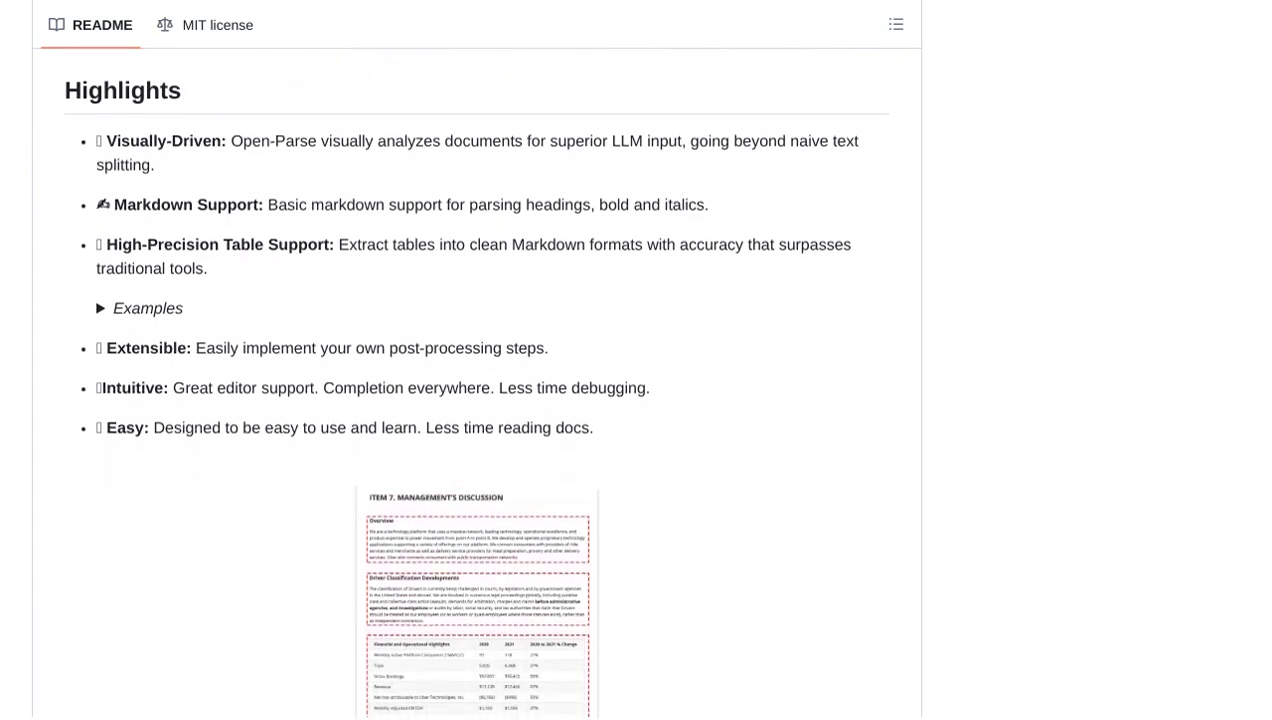
scroll(down, 3)
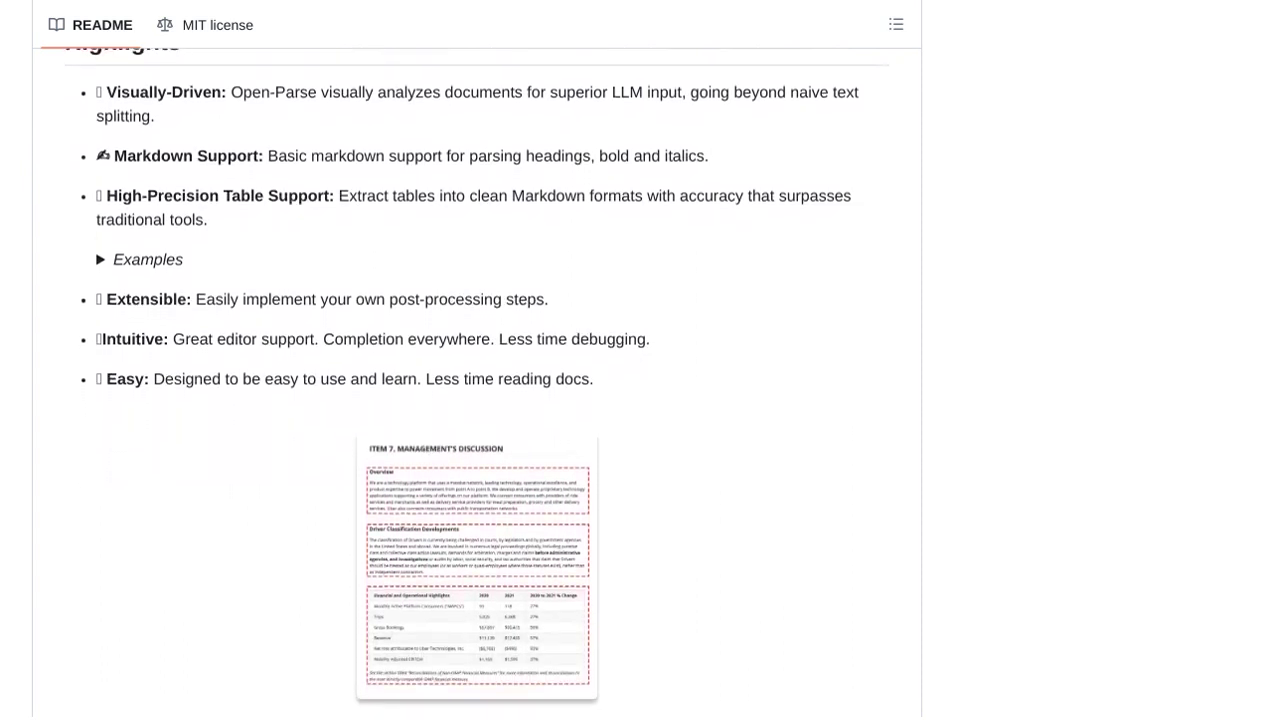
scroll(down, 3)
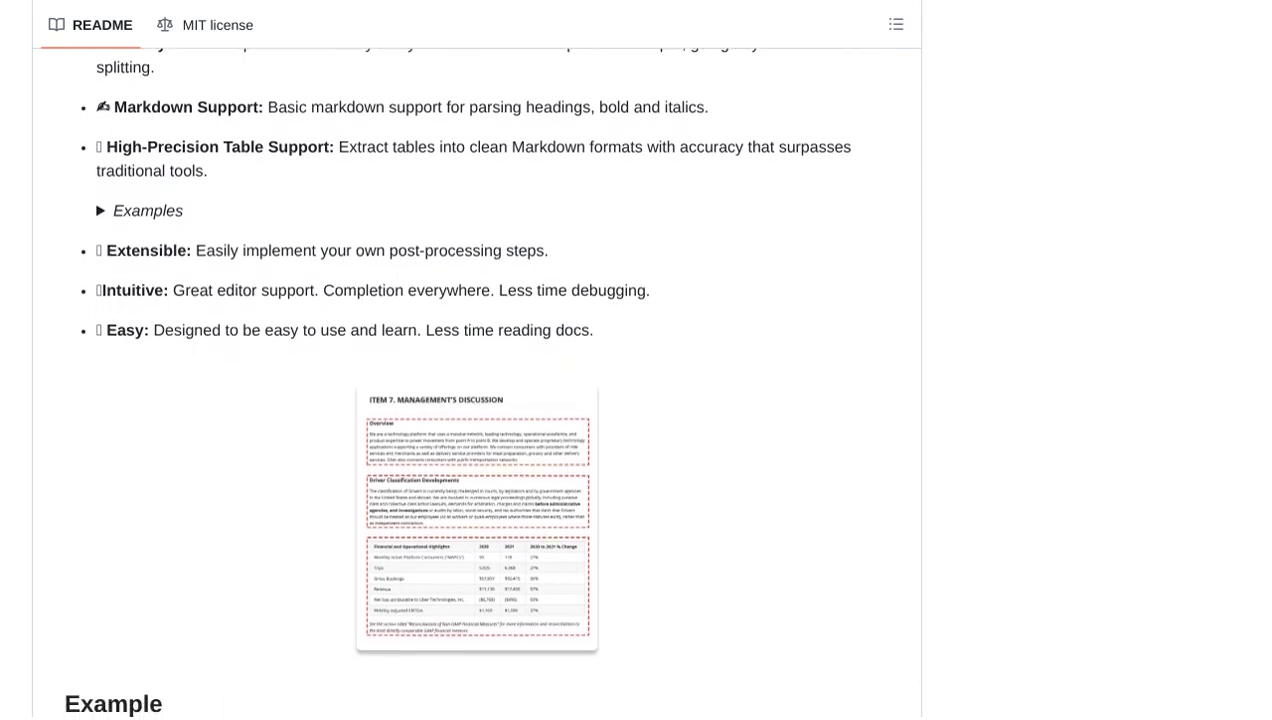
scroll(down, 3)
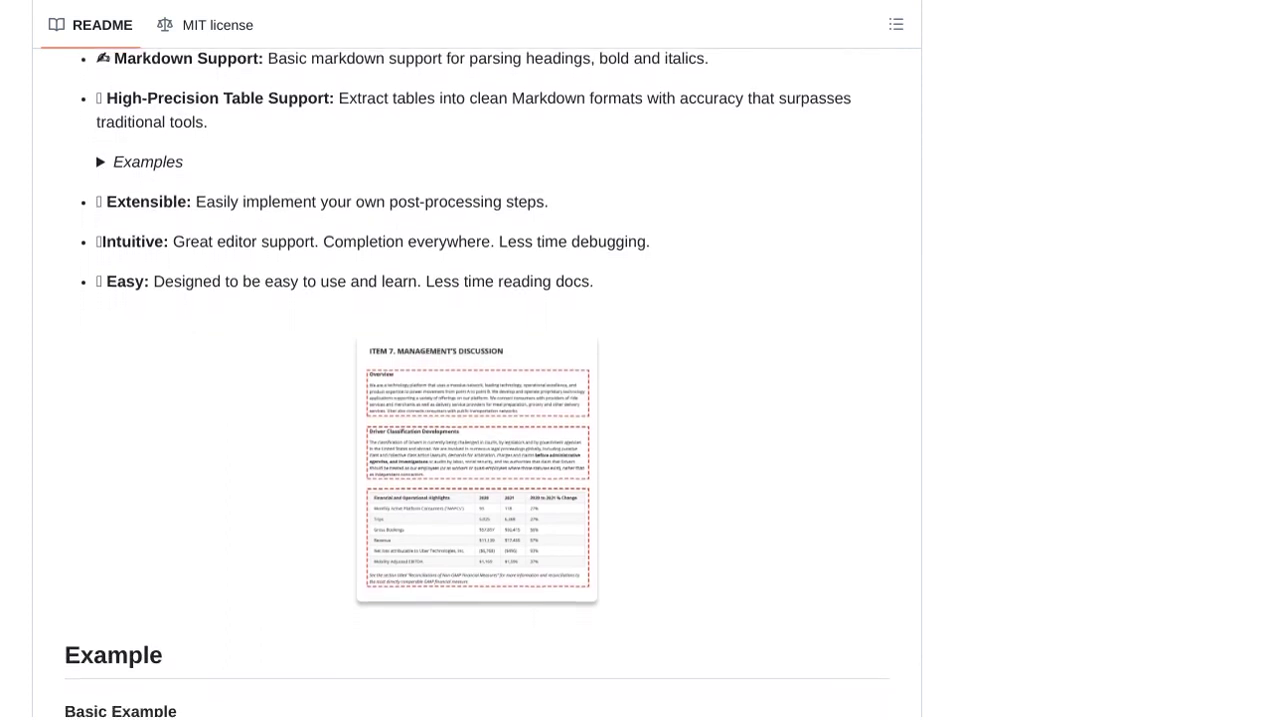
scroll(down, 3)
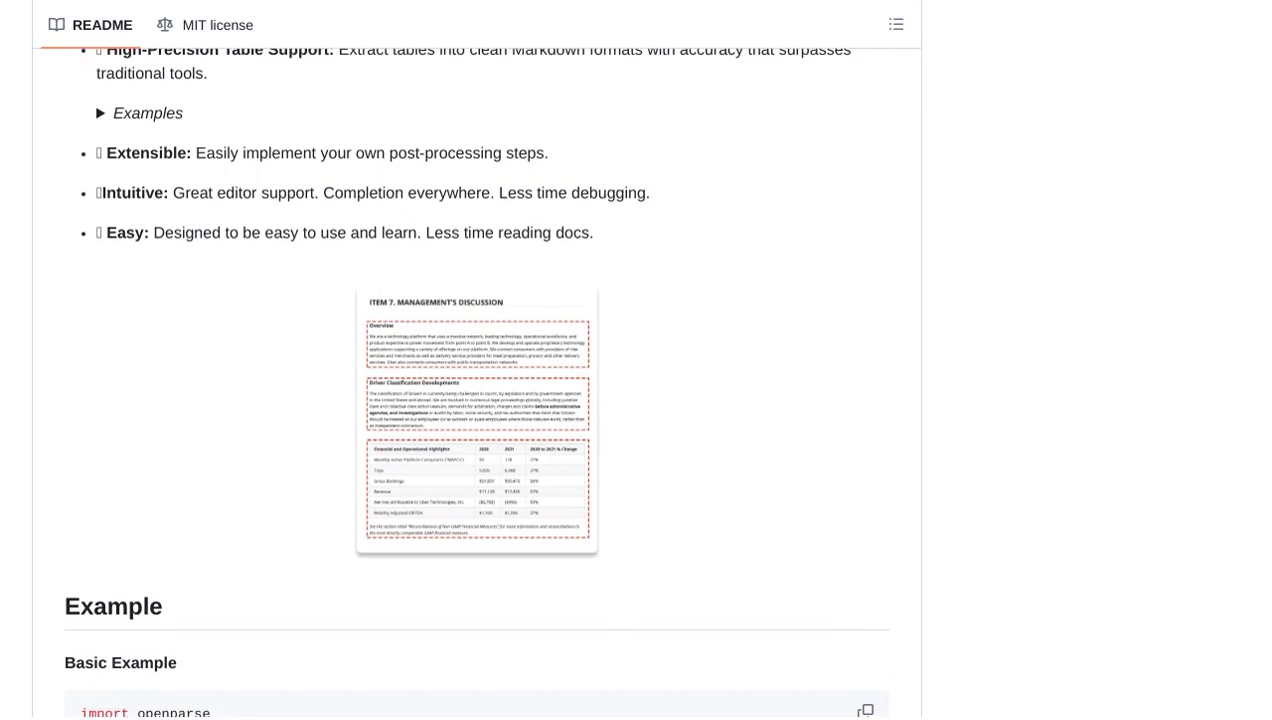
scroll(down, 3)
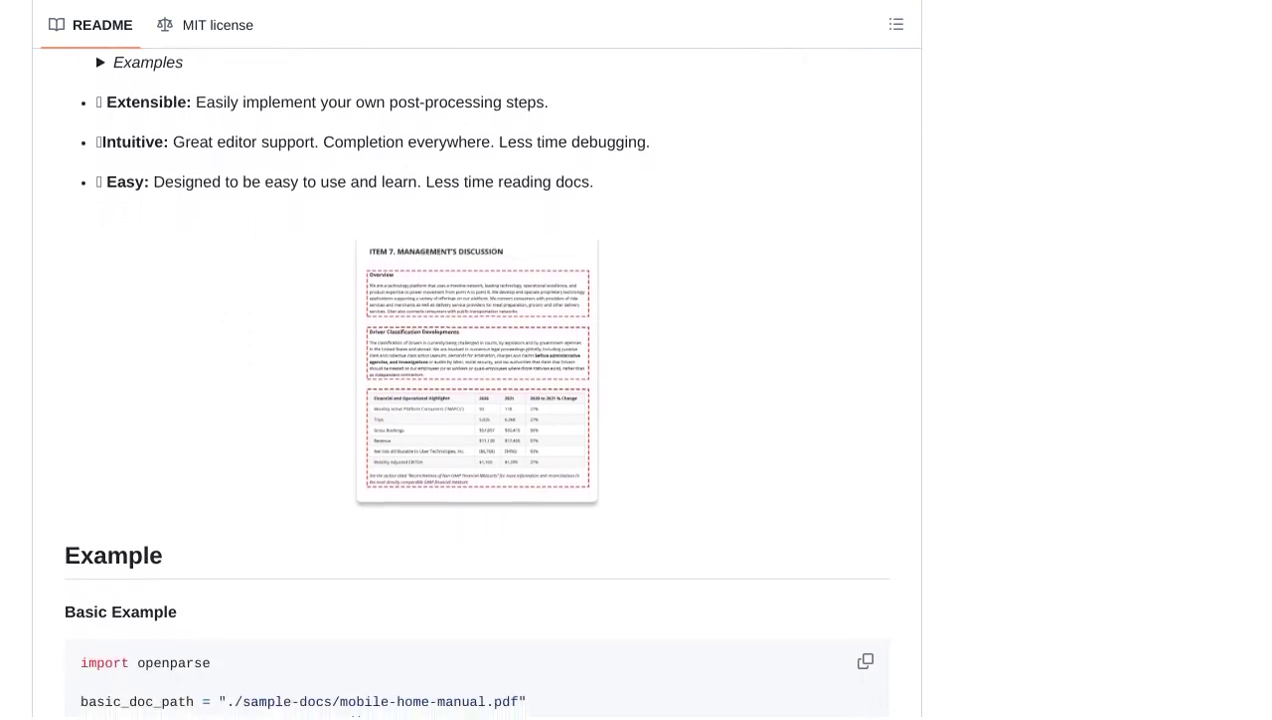
scroll(down, 3)
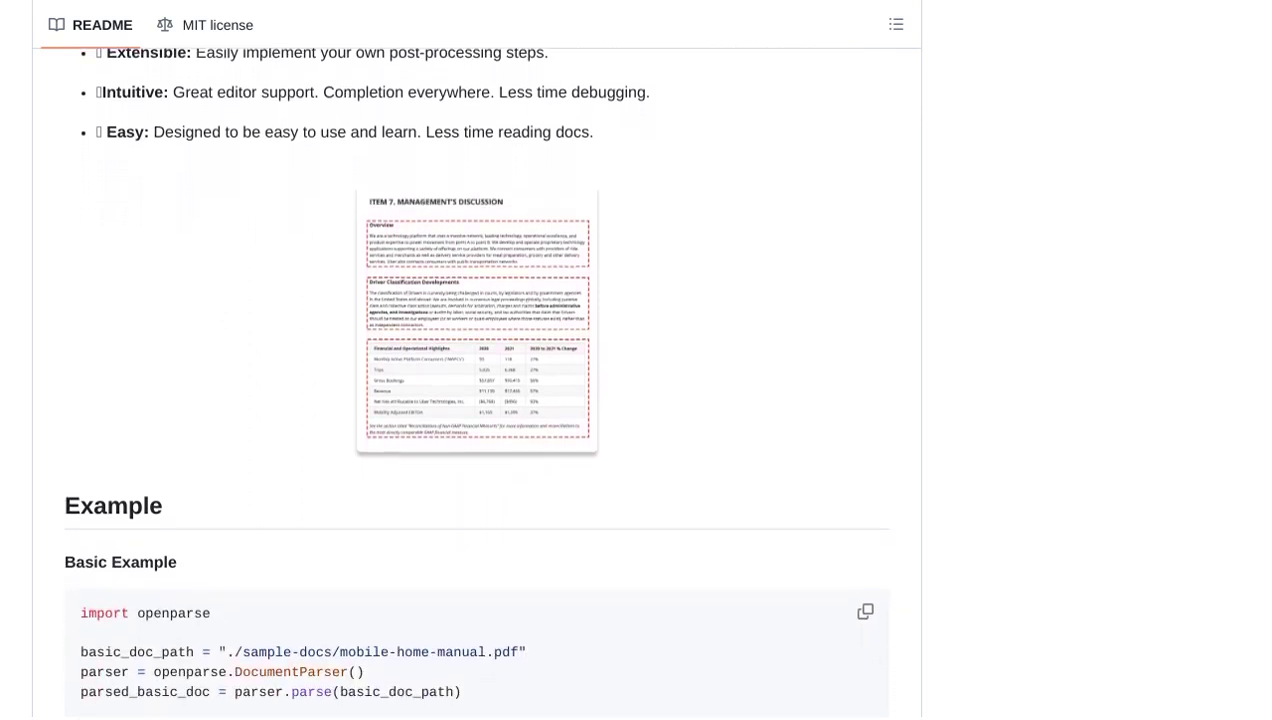
scroll(down, 3)
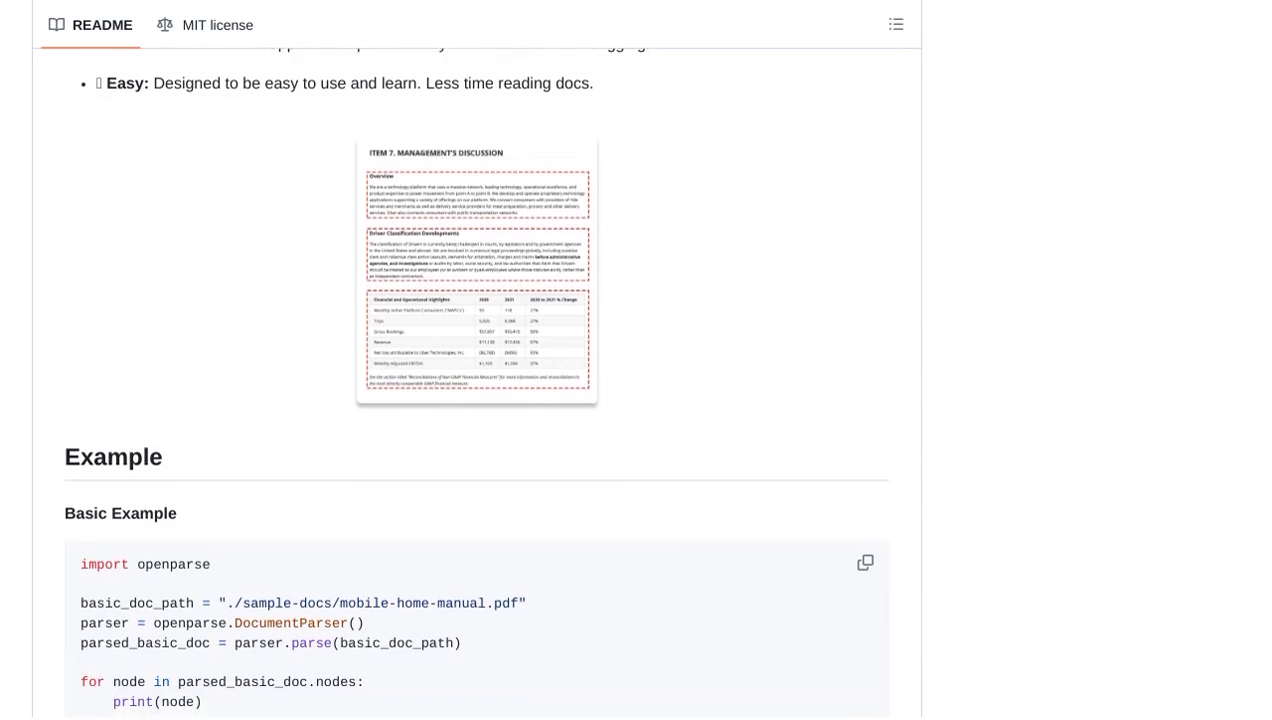
scroll(down, 3)
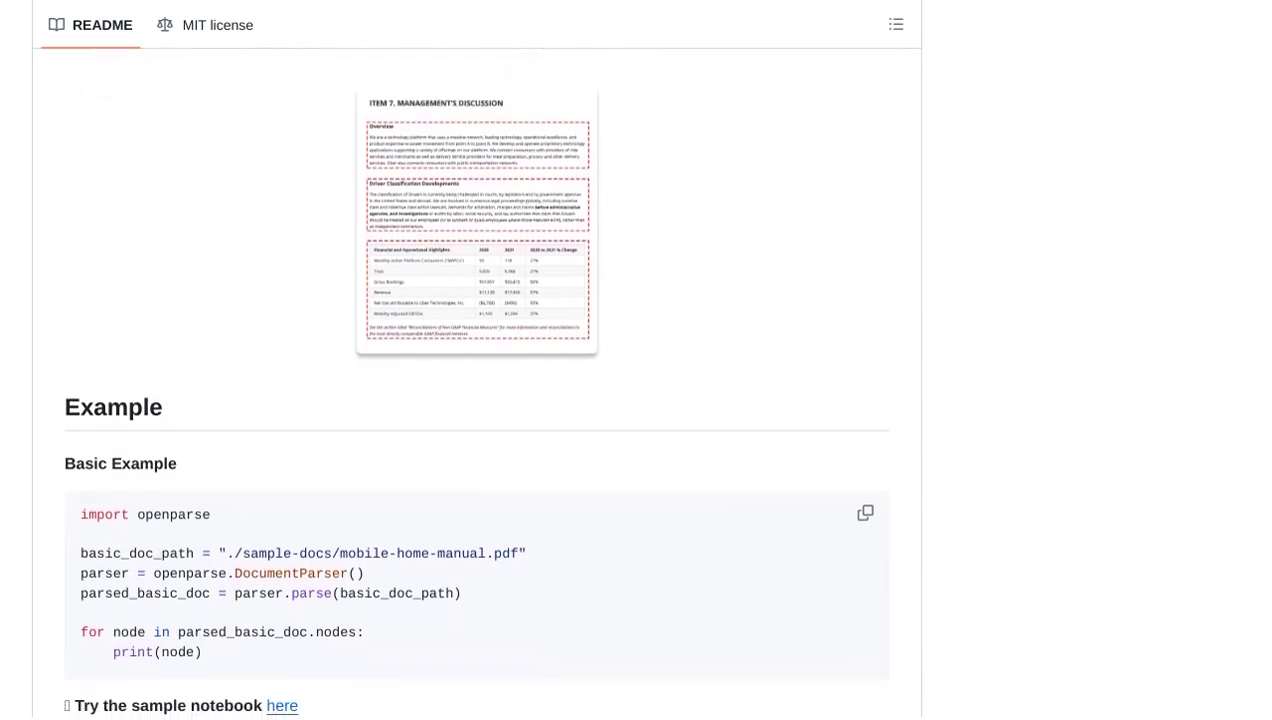
scroll(down, 3)
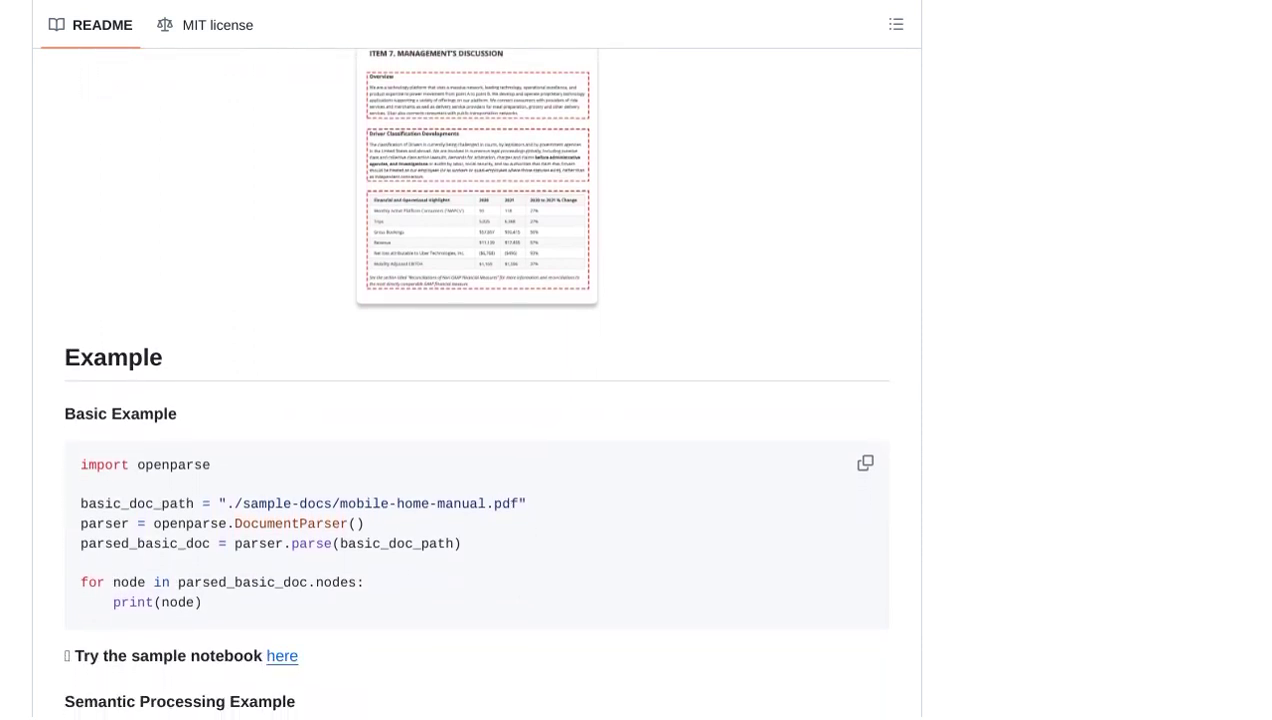
scroll(down, 3)
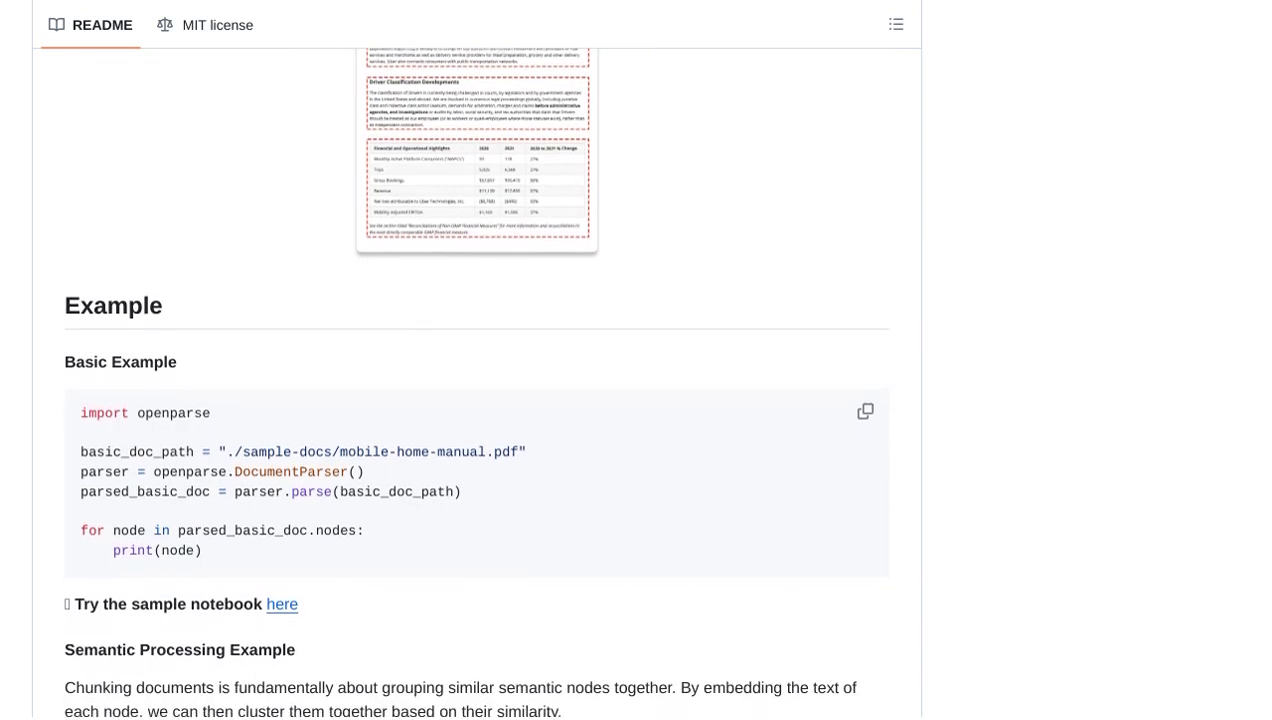
scroll(down, 3)
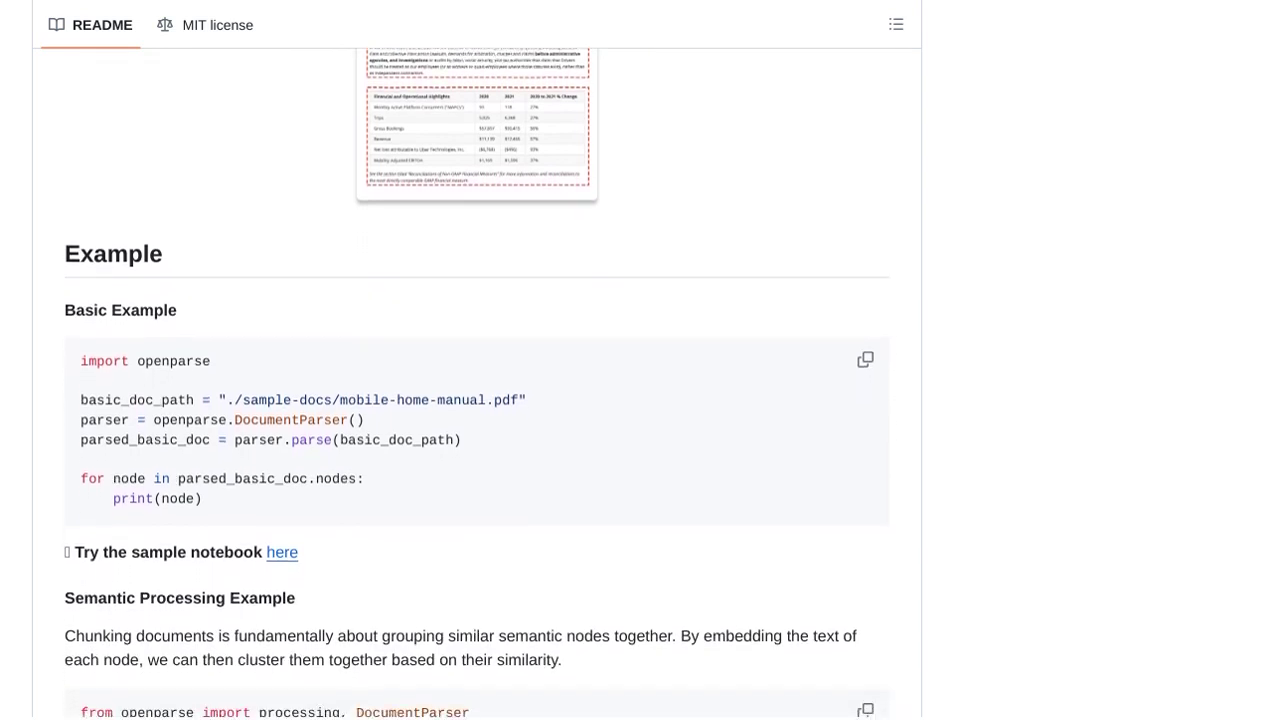
scroll(down, 3)
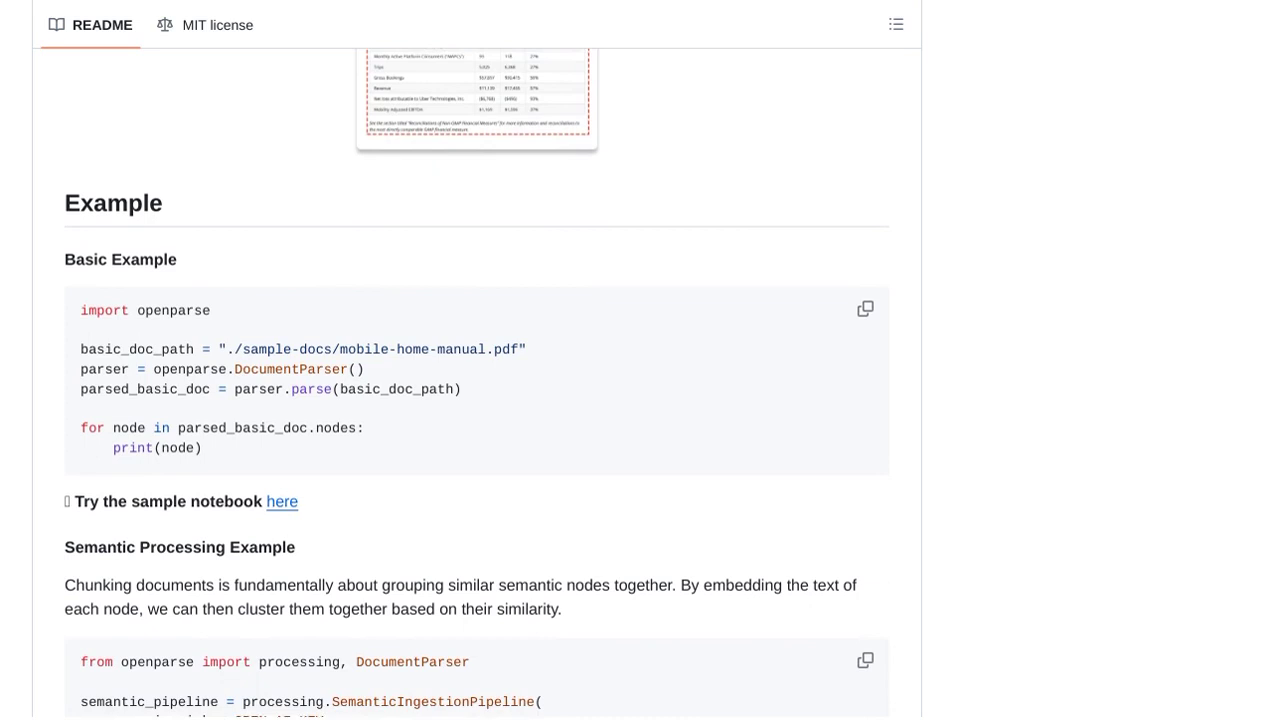
scroll(down, 3)
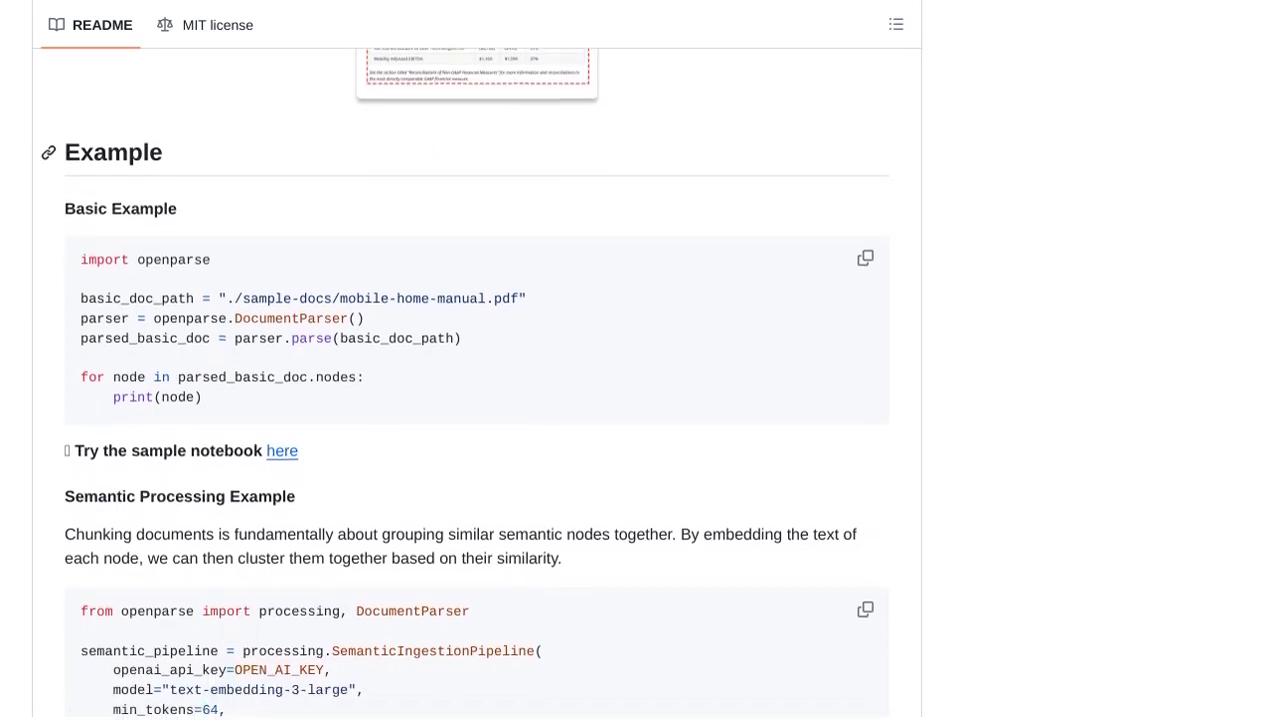
scroll(down, 3)
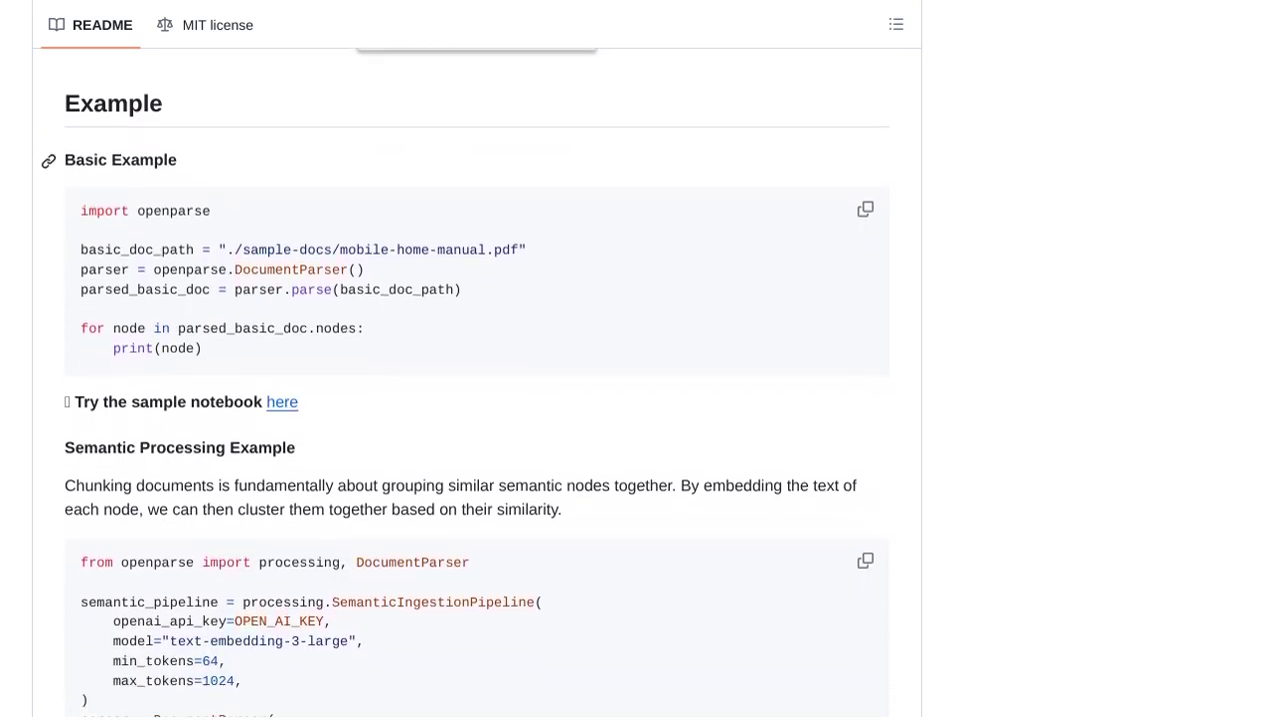
scroll(down, 3)
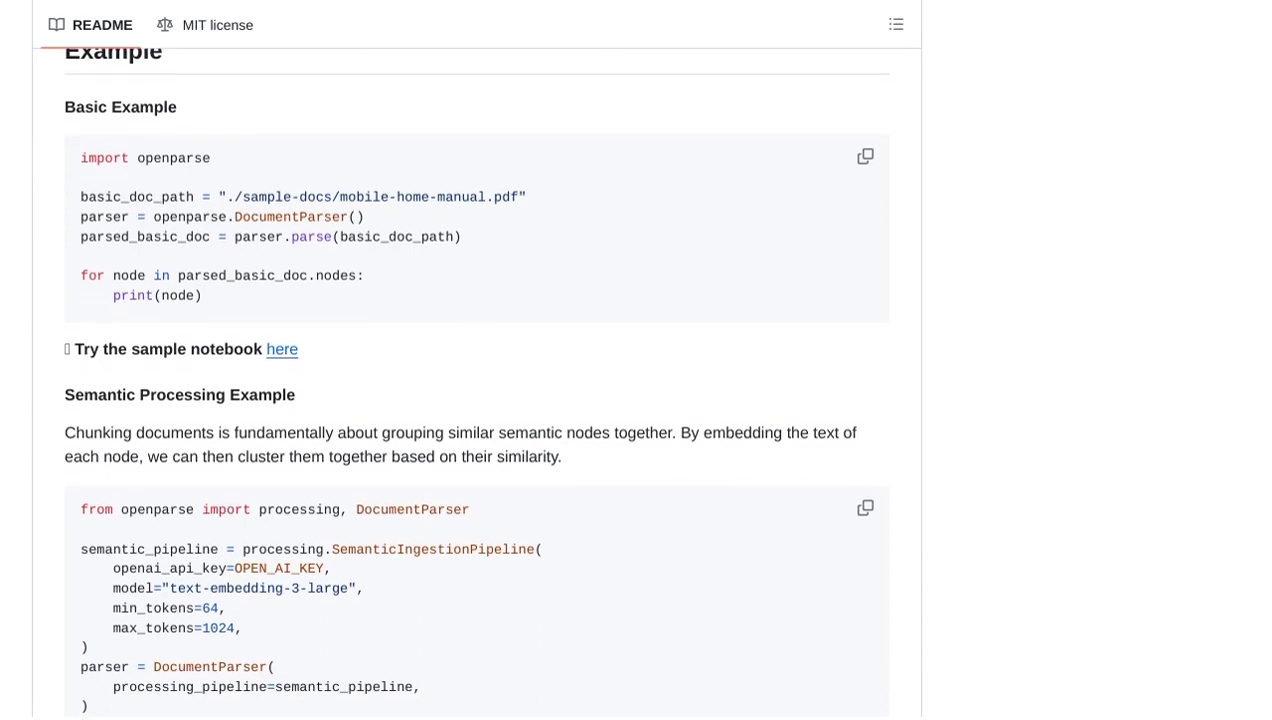
scroll(down, 3)
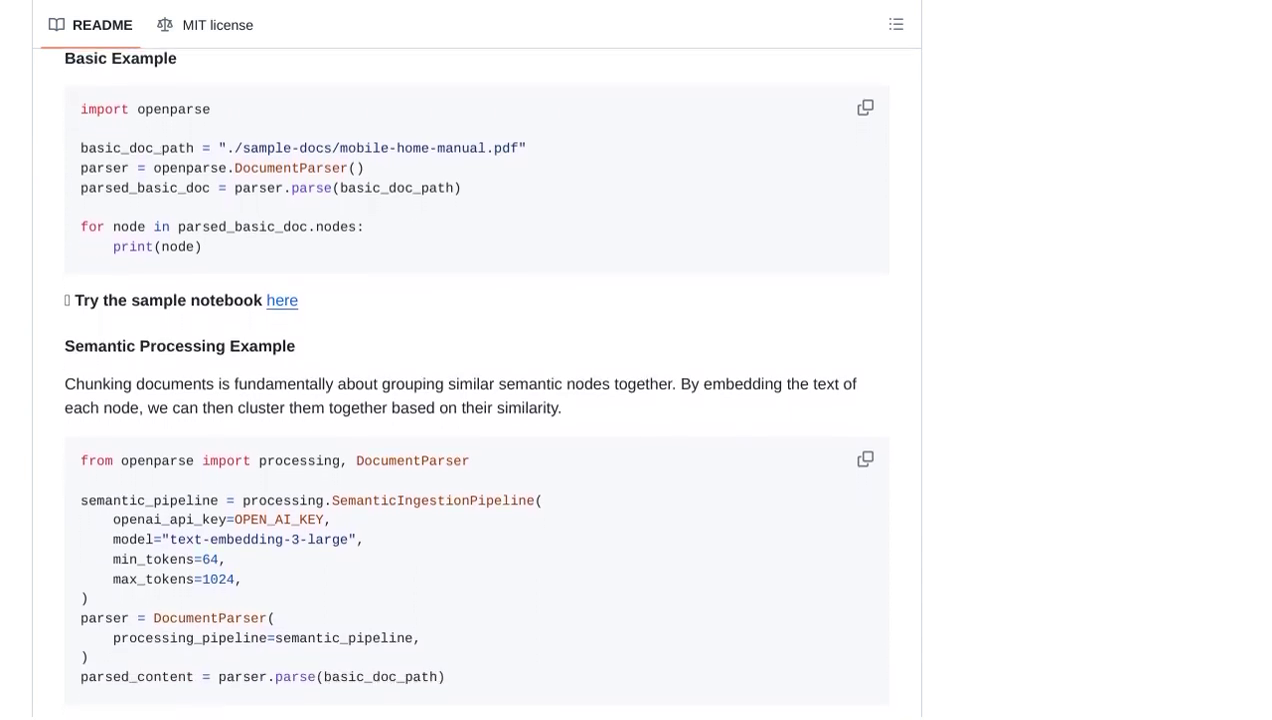
scroll(down, 3)
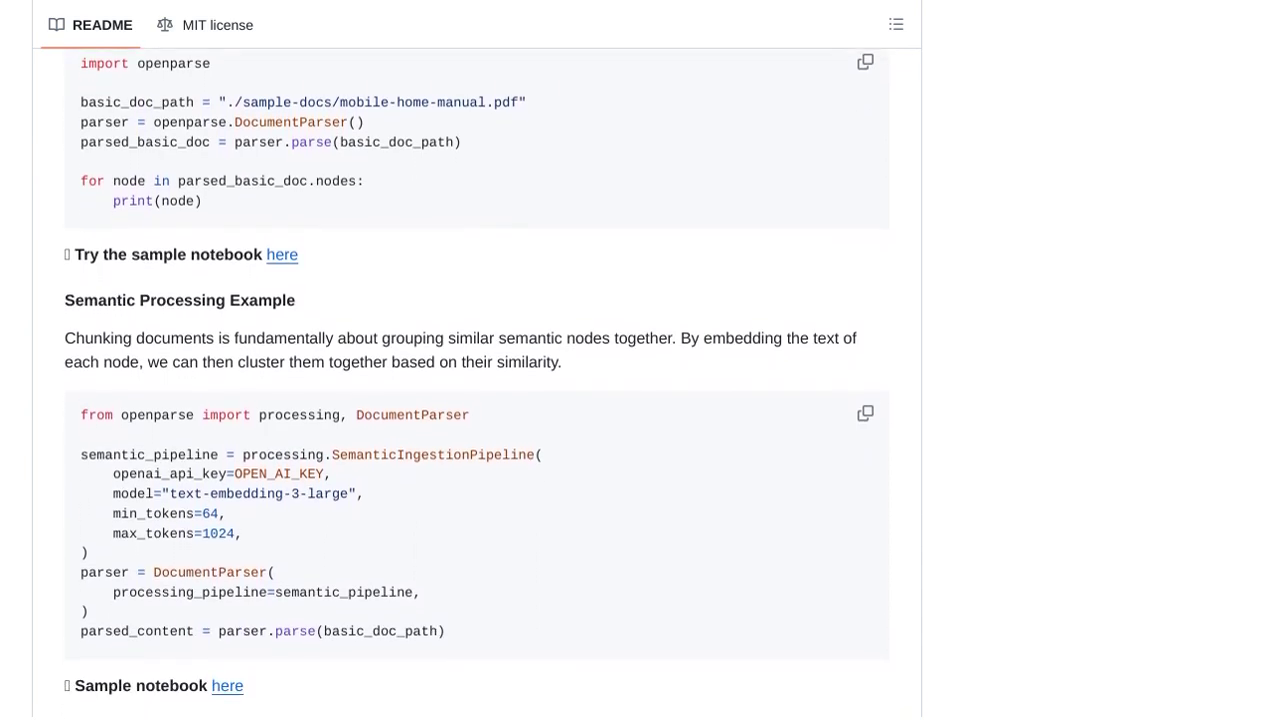
scroll(down, 3)
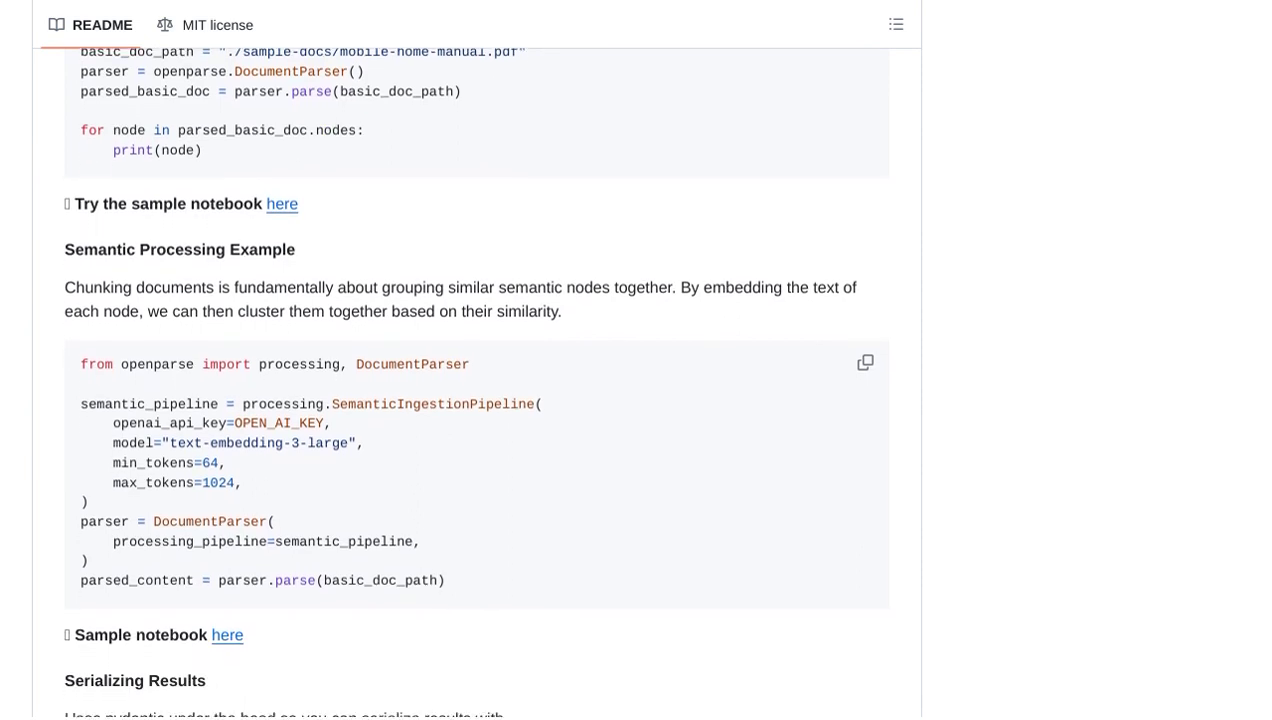
scroll(down, 3)
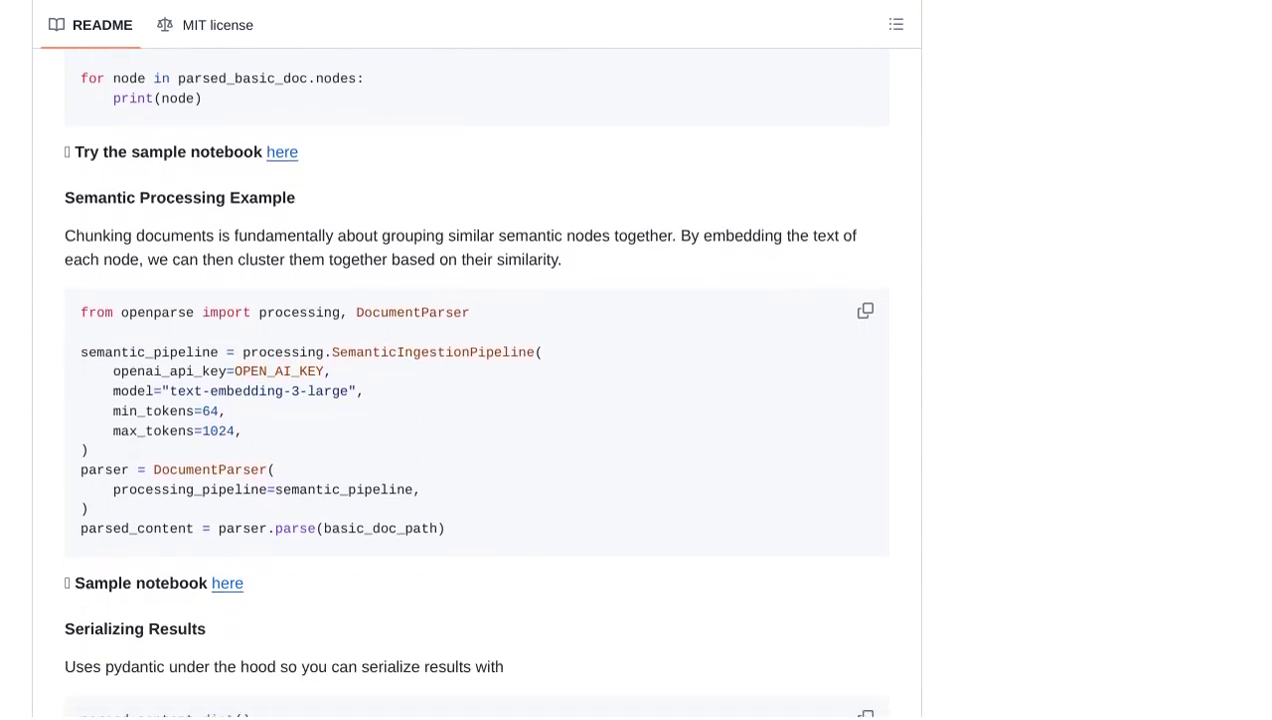
scroll(down, 3)
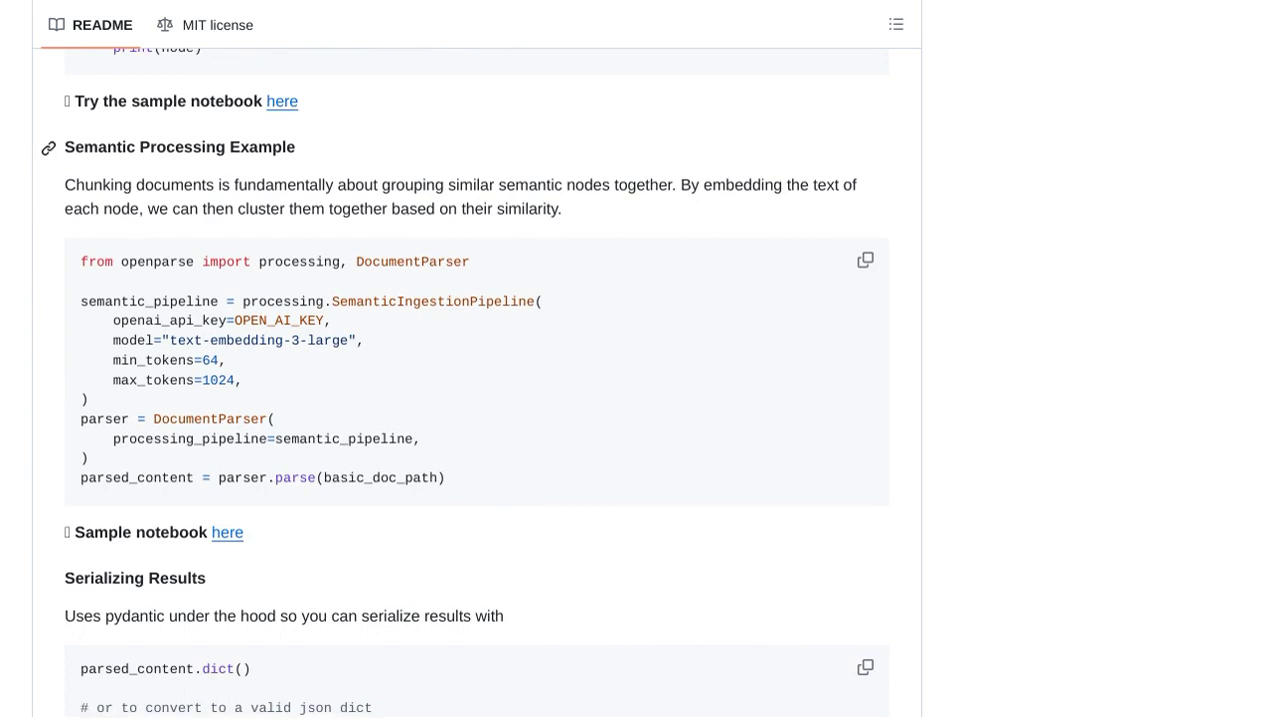
scroll(down, 3)
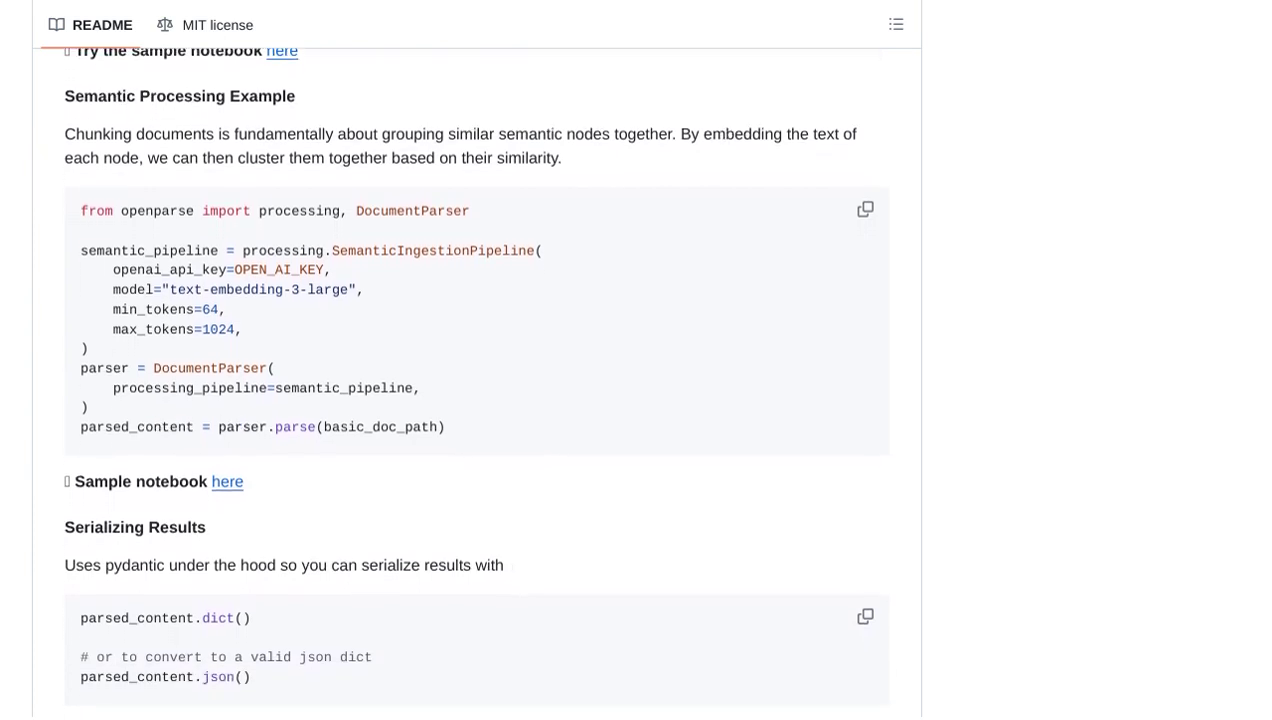
scroll(down, 3)
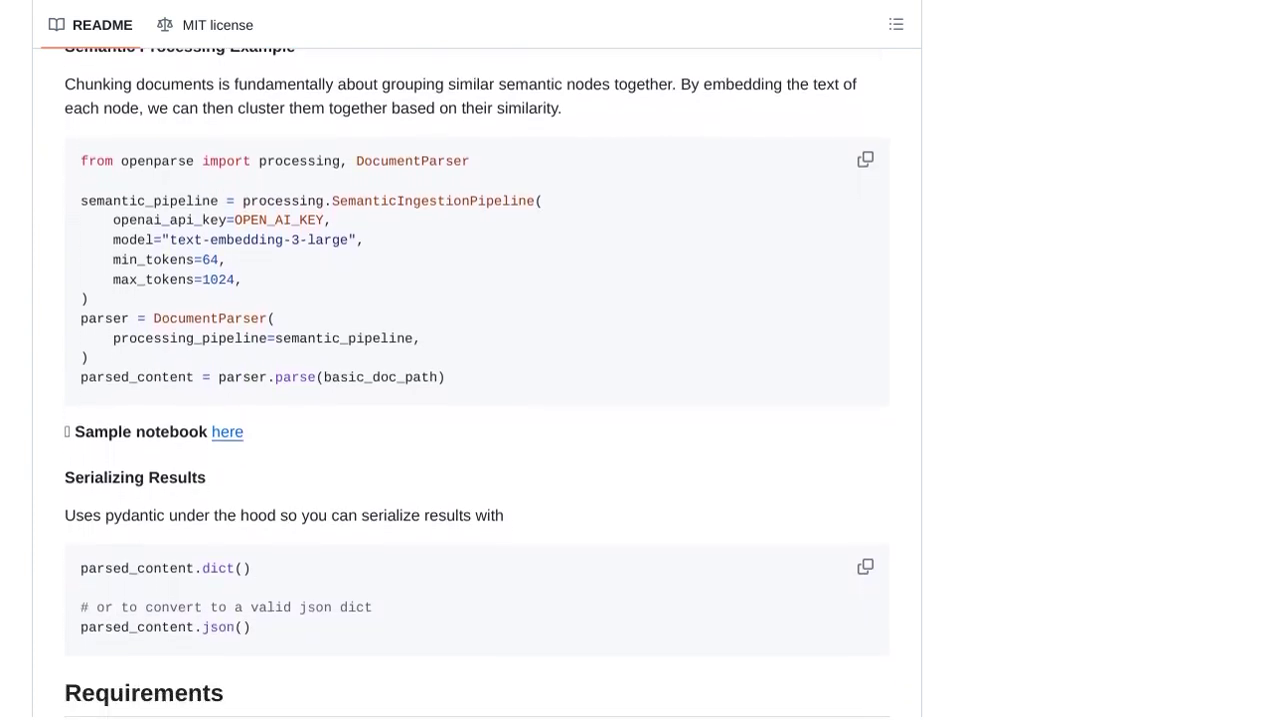
scroll(down, 3)
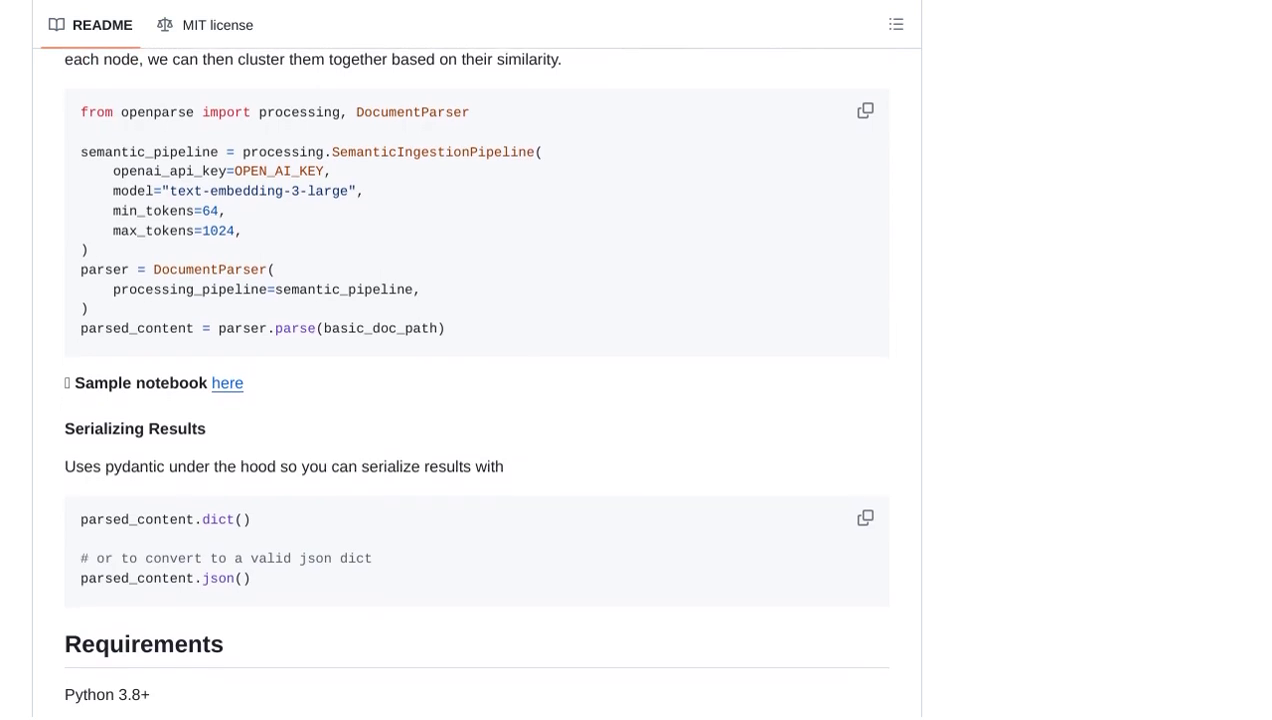
scroll(down, 3)
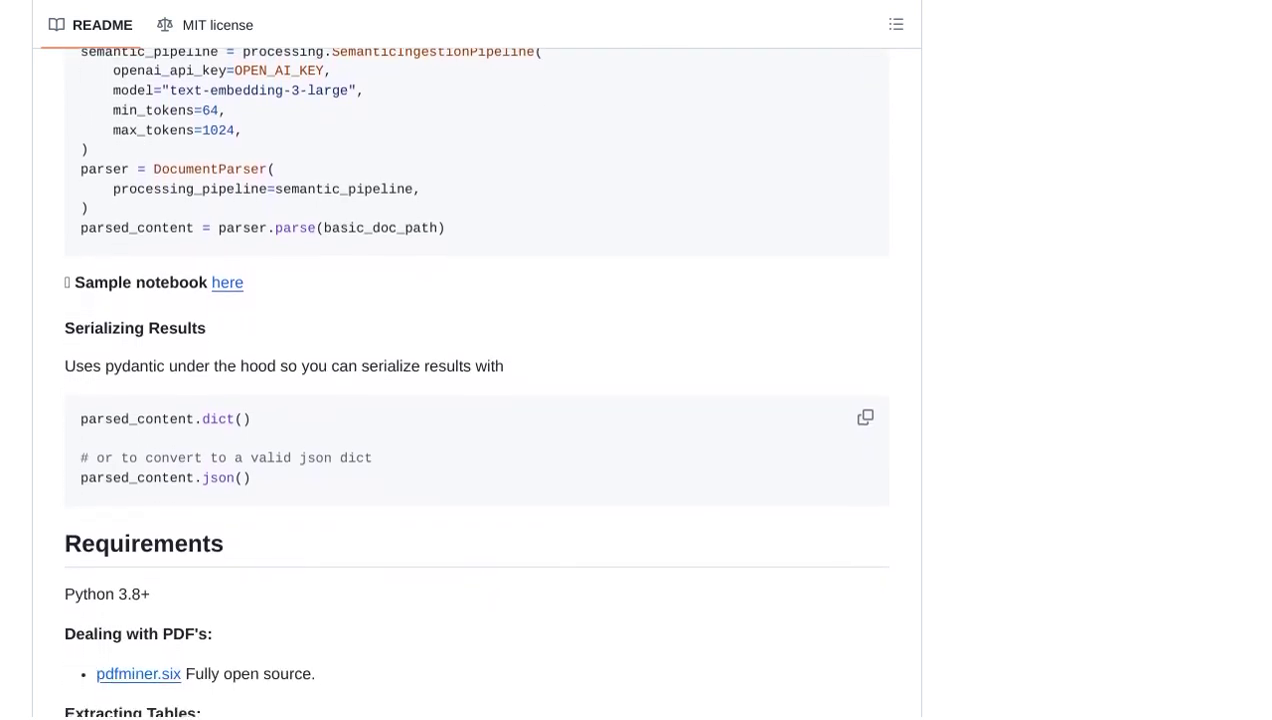
scroll(down, 3)
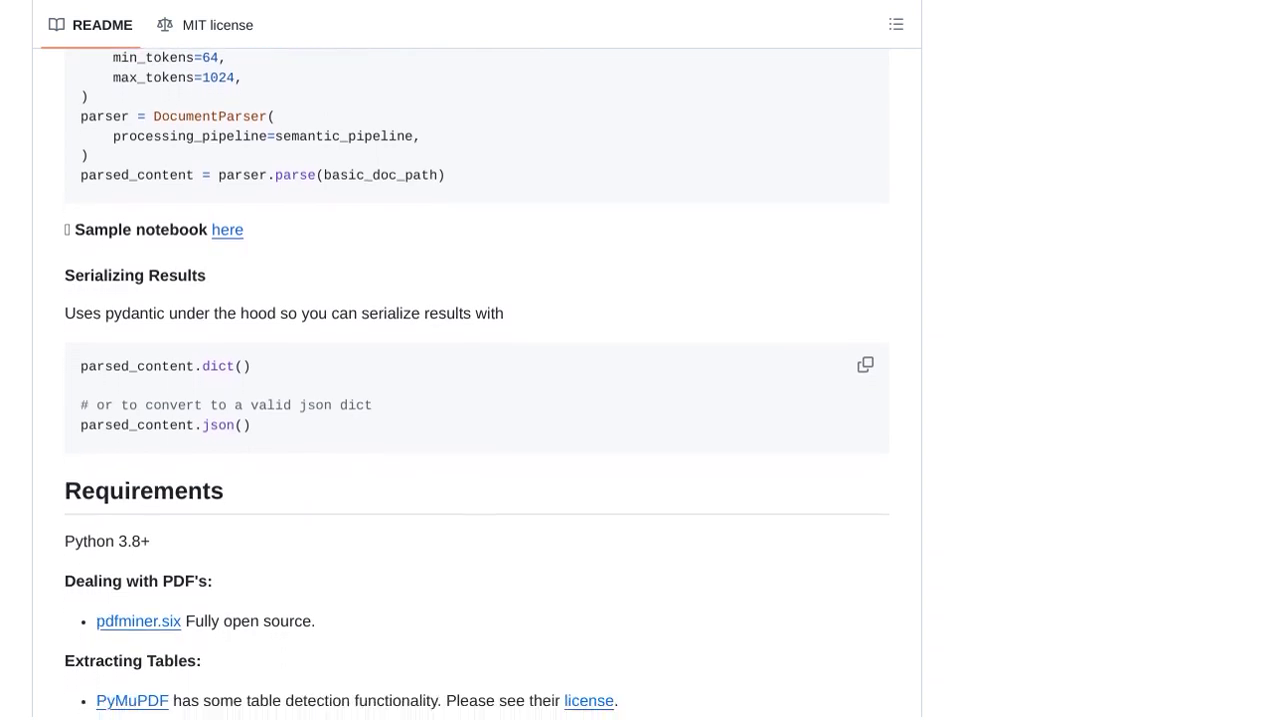
scroll(down, 3)
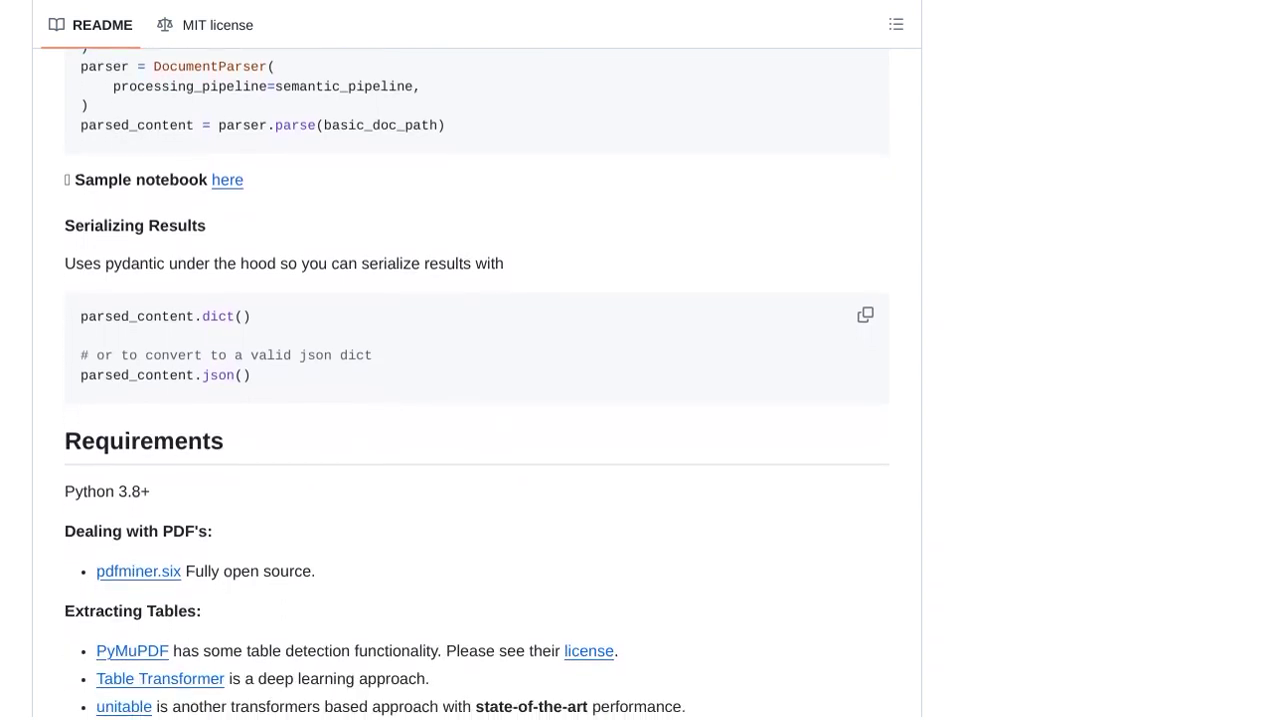
scroll(down, 3)
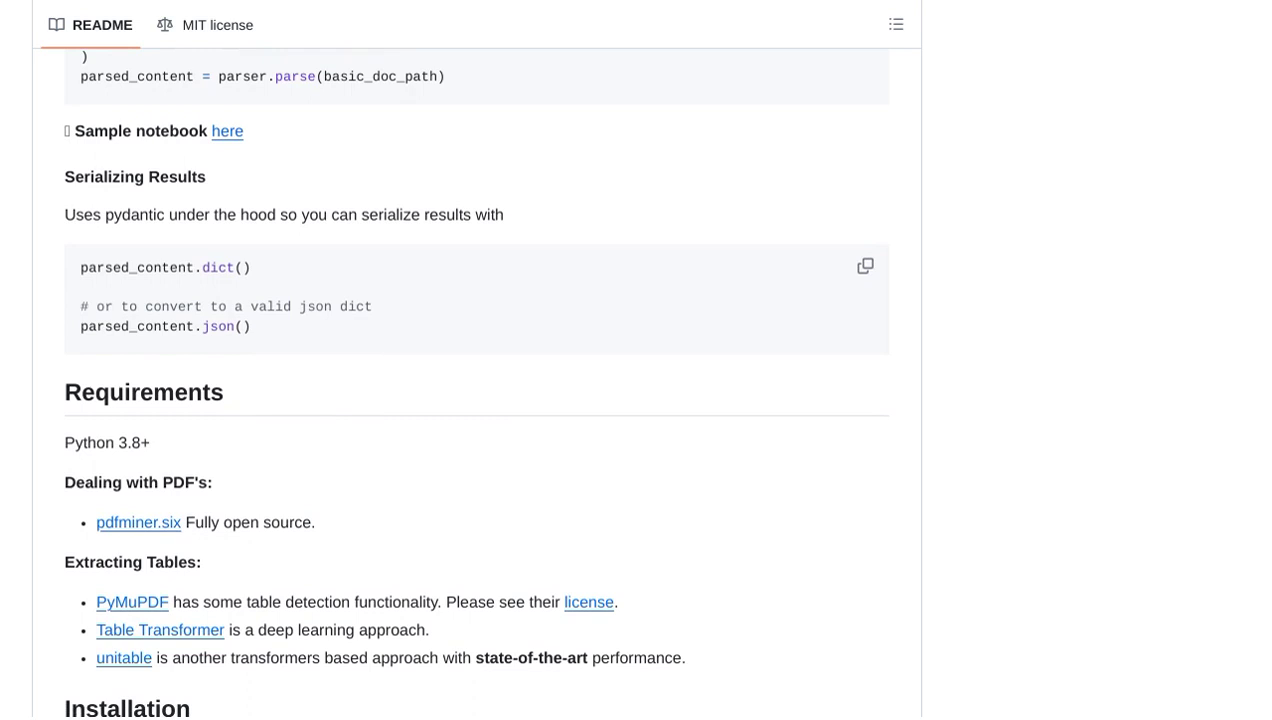
scroll(down, 3)
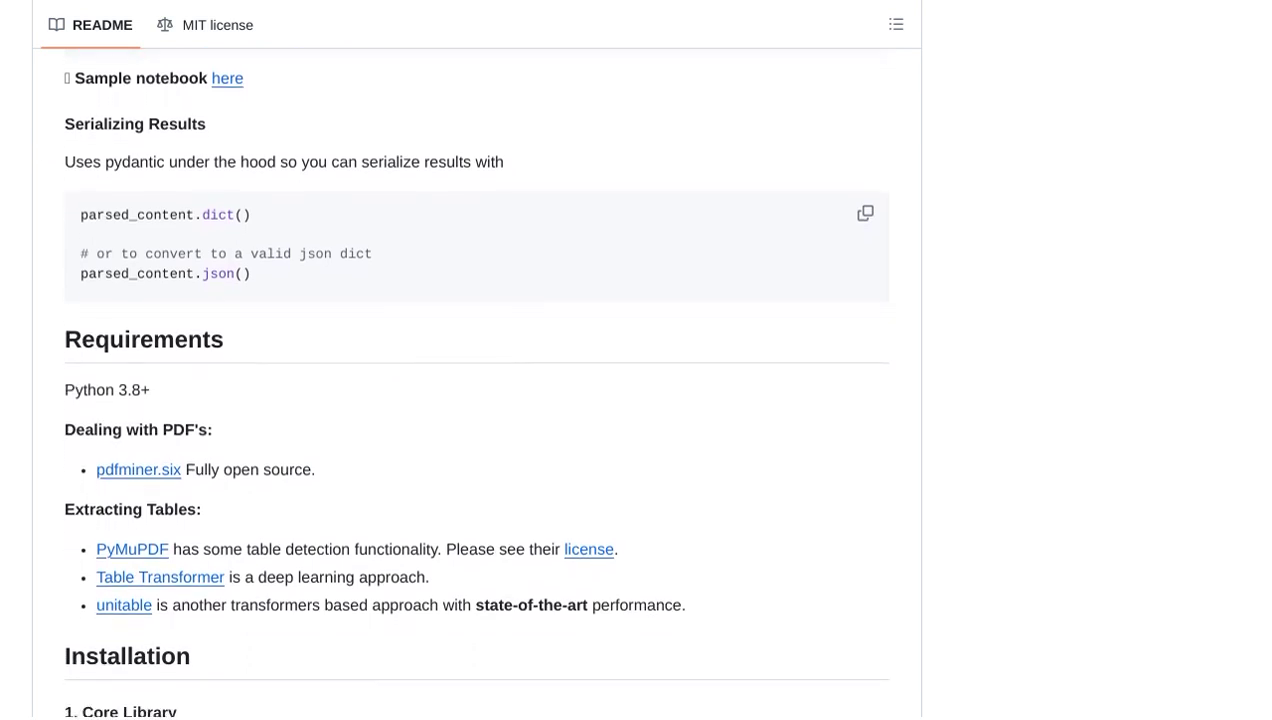
scroll(down, 3)
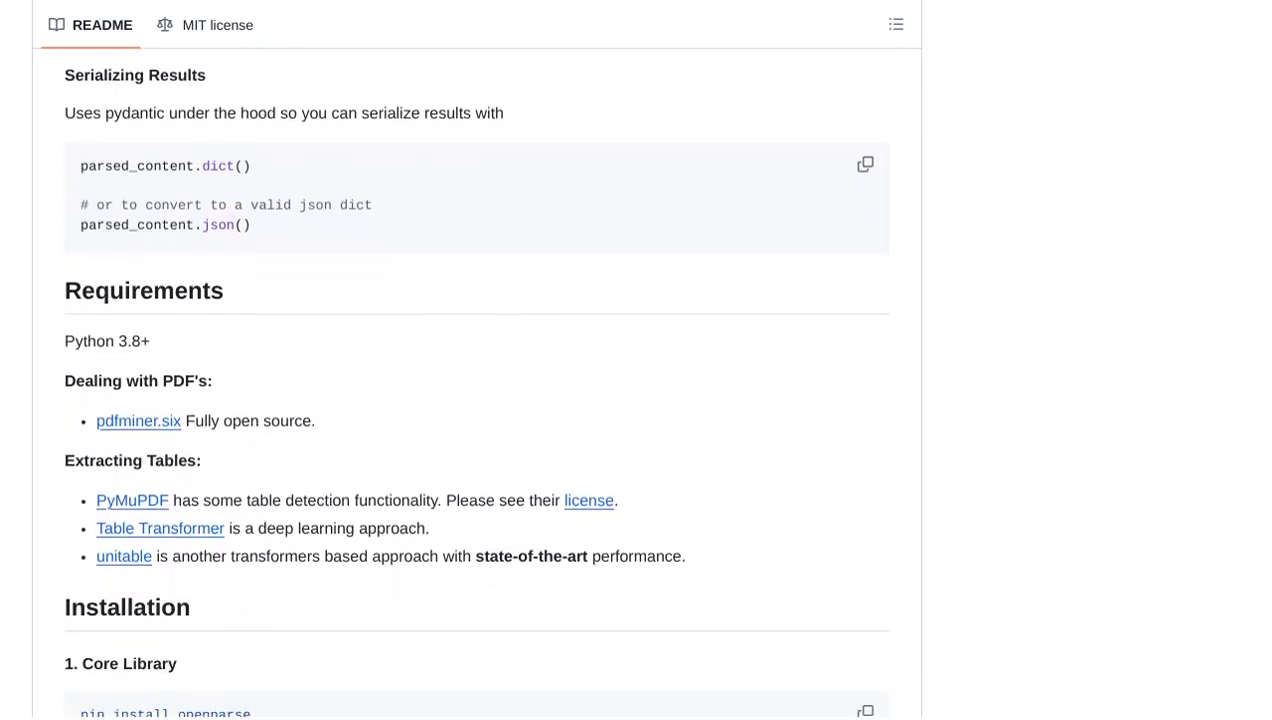
scroll(down, 3)
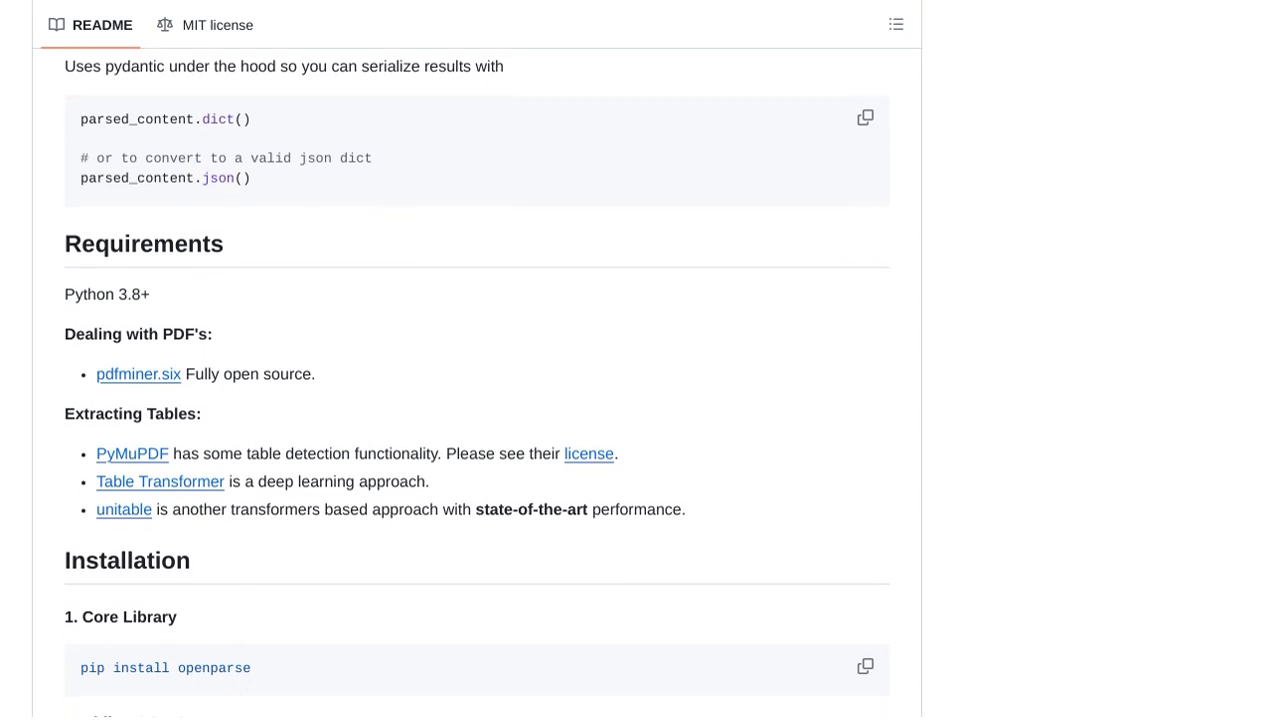
scroll(down, 3)
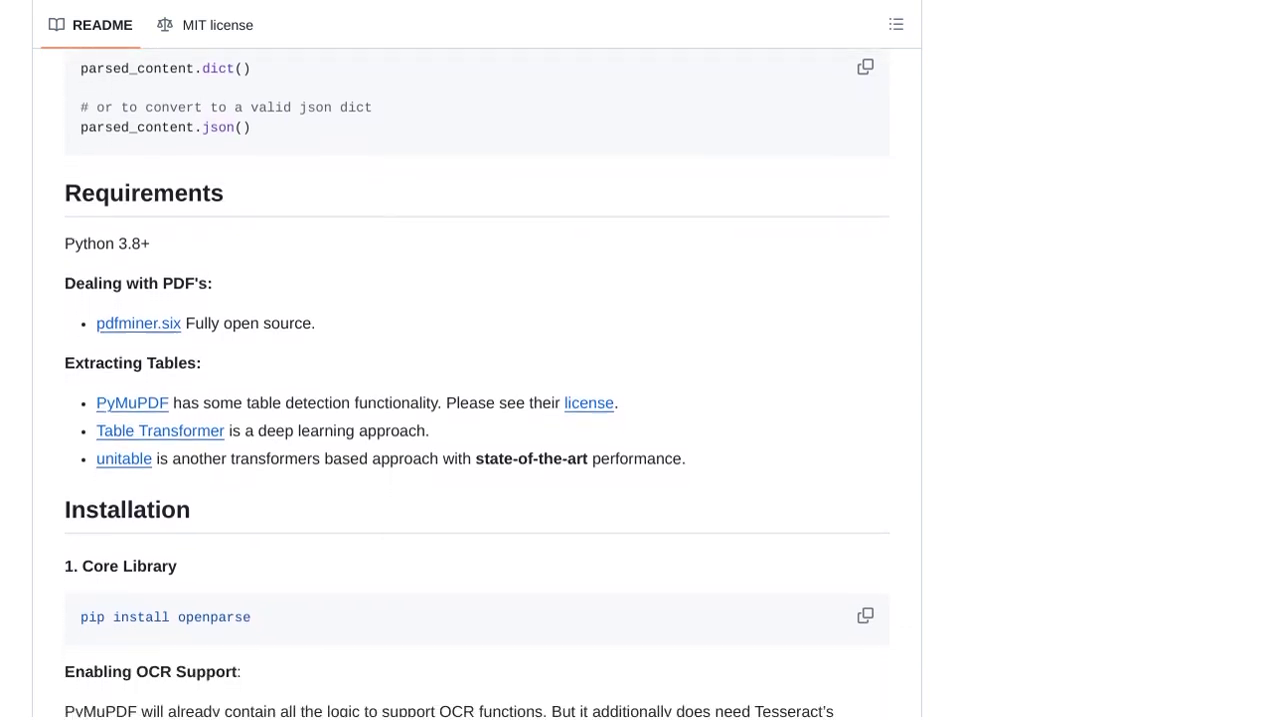
scroll(down, 3)
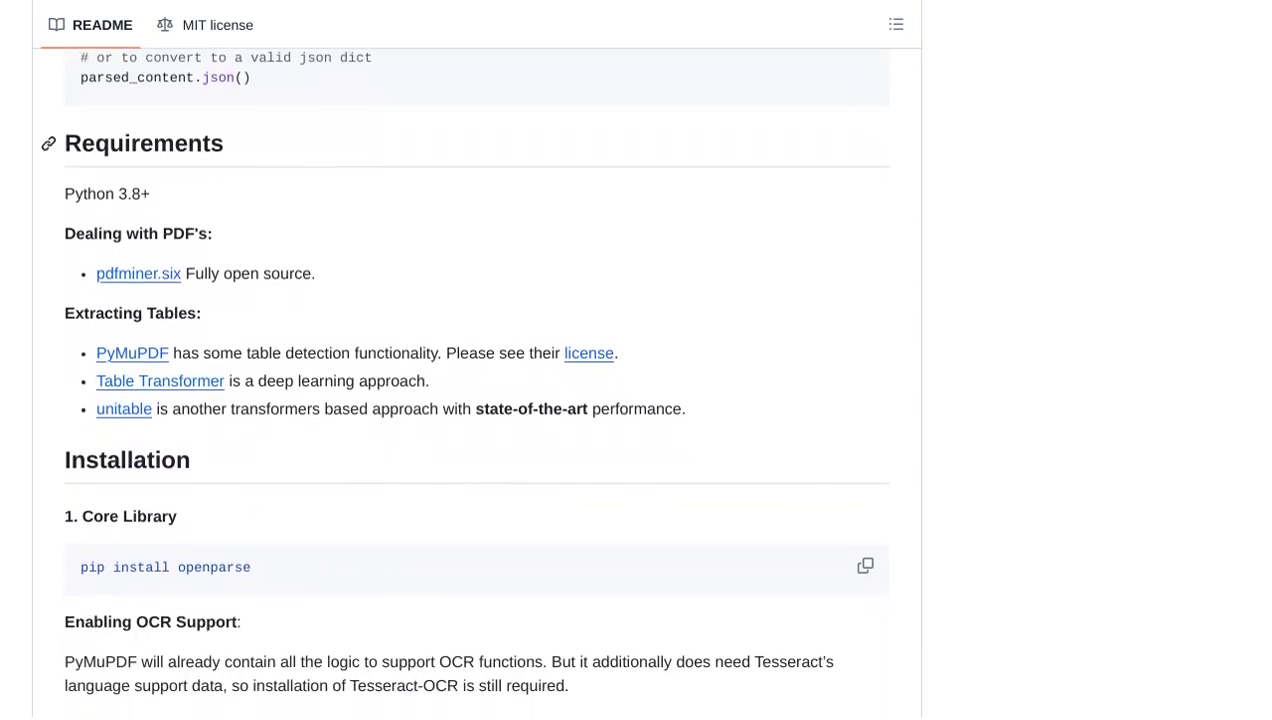
scroll(down, 3)
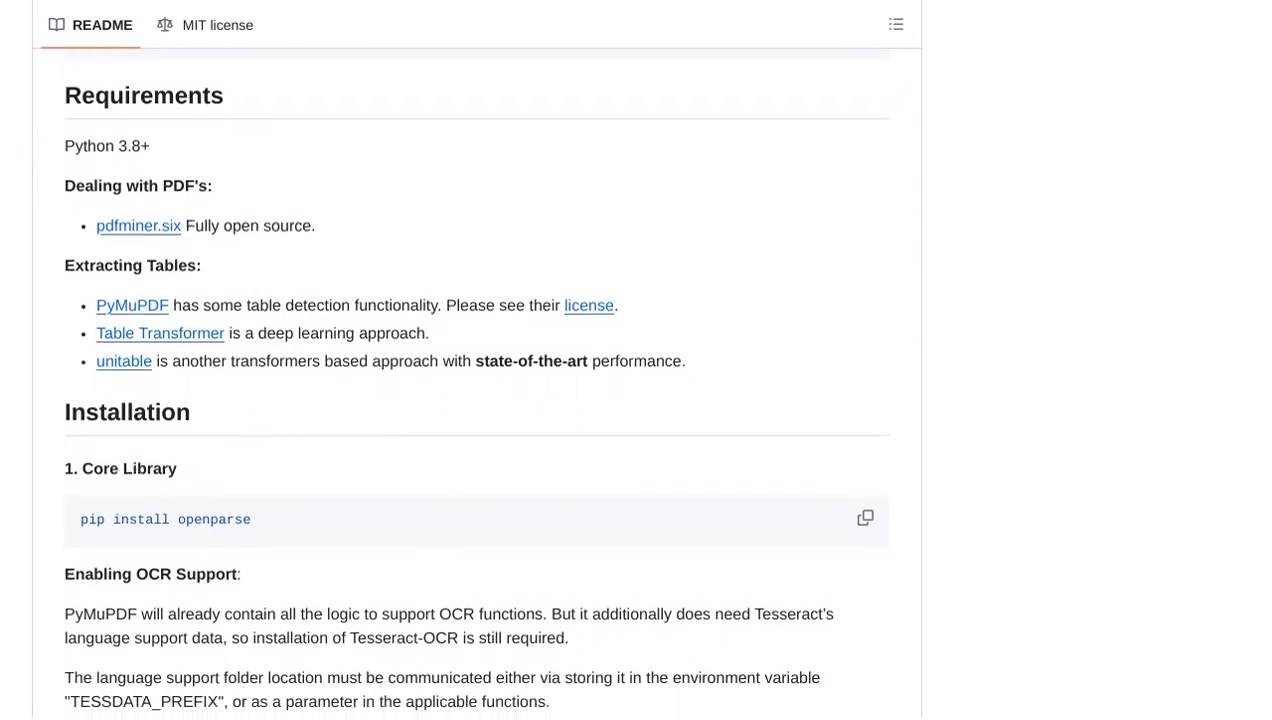
scroll(down, 3)
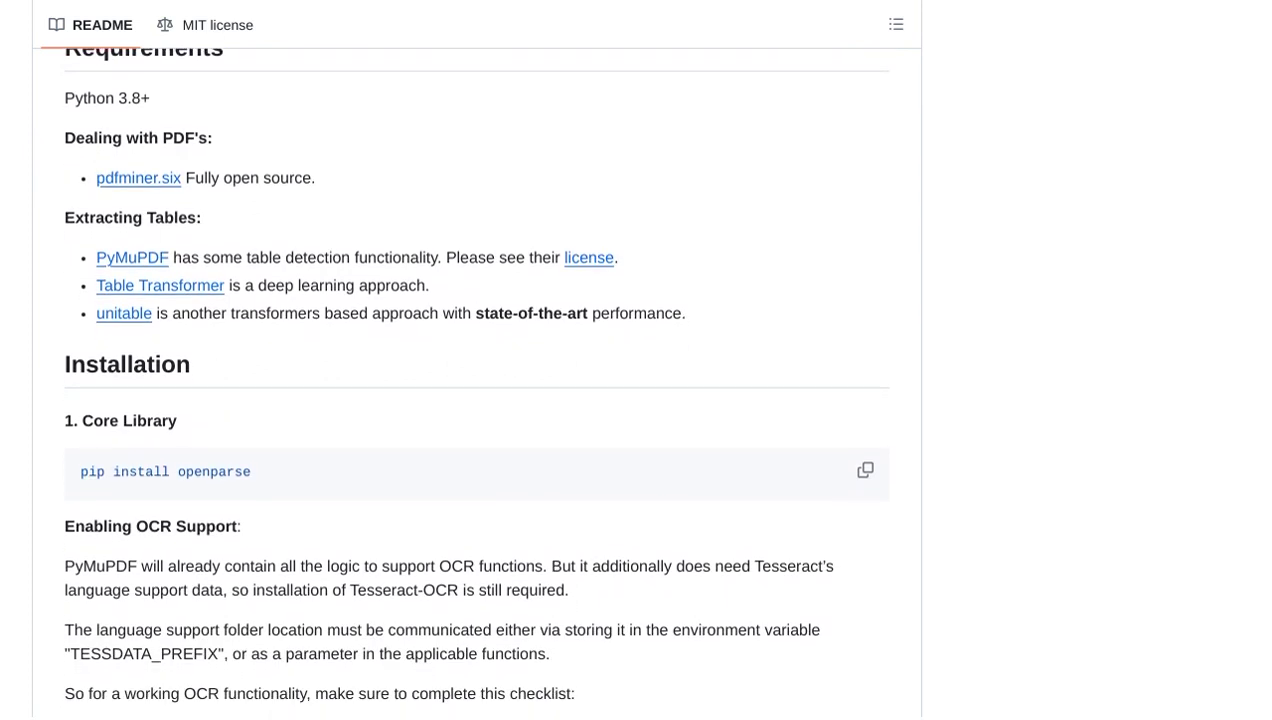
scroll(down, 3)
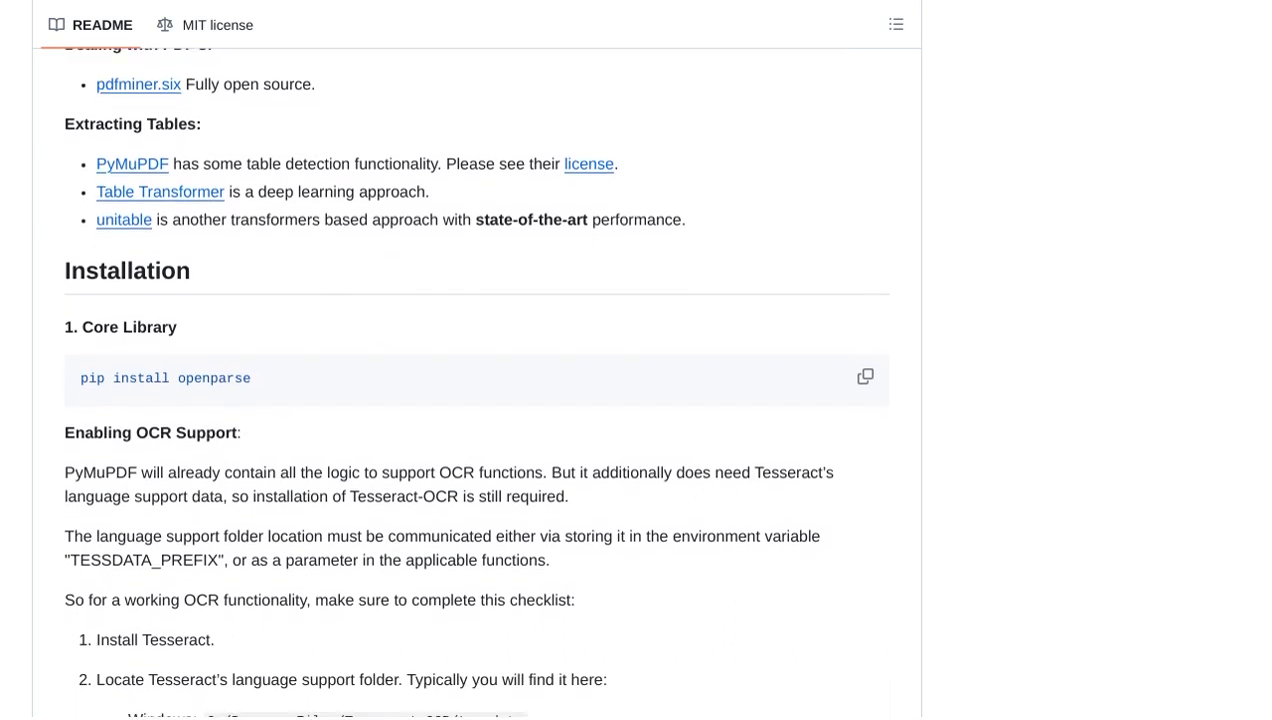
scroll(down, 3)
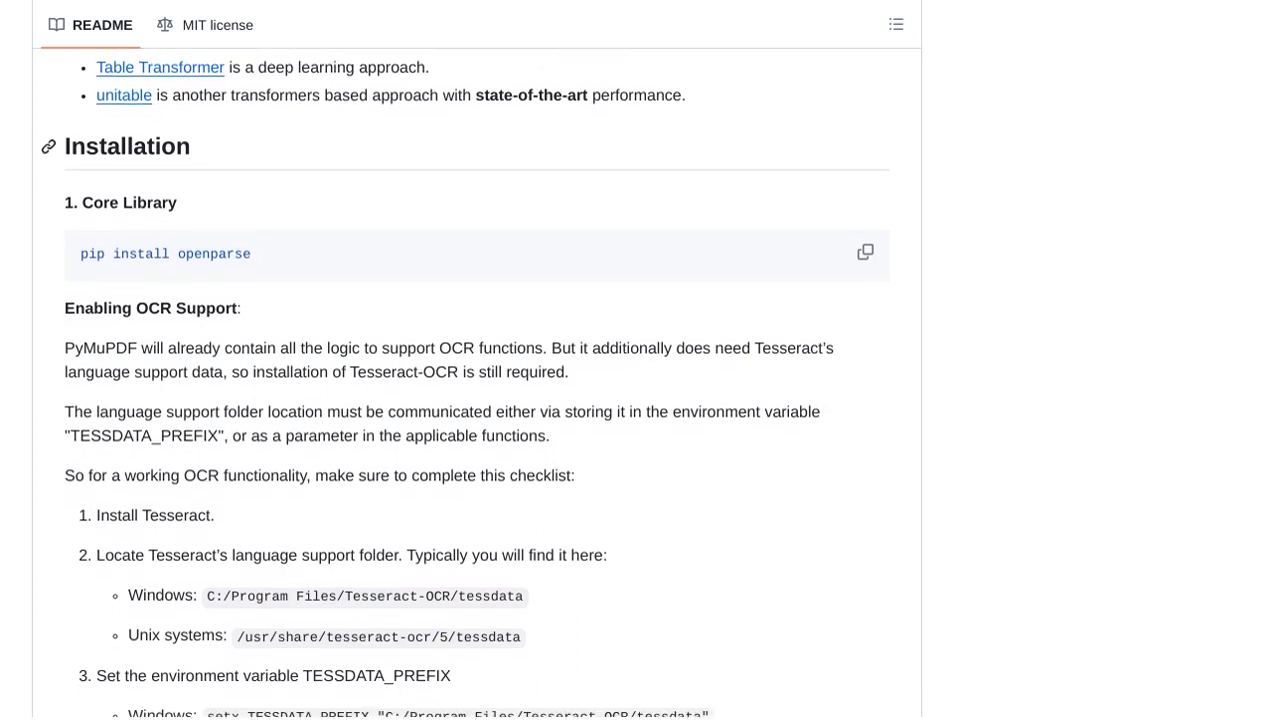
scroll(down, 3)
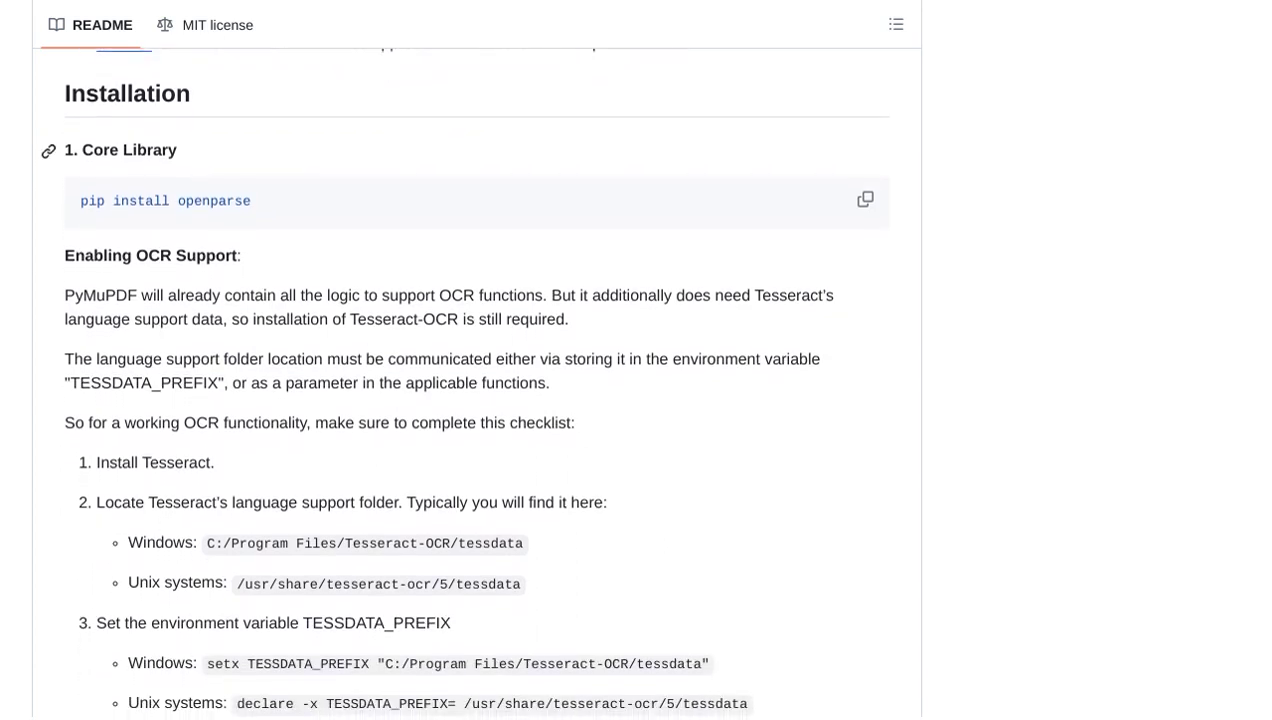
scroll(down, 3)
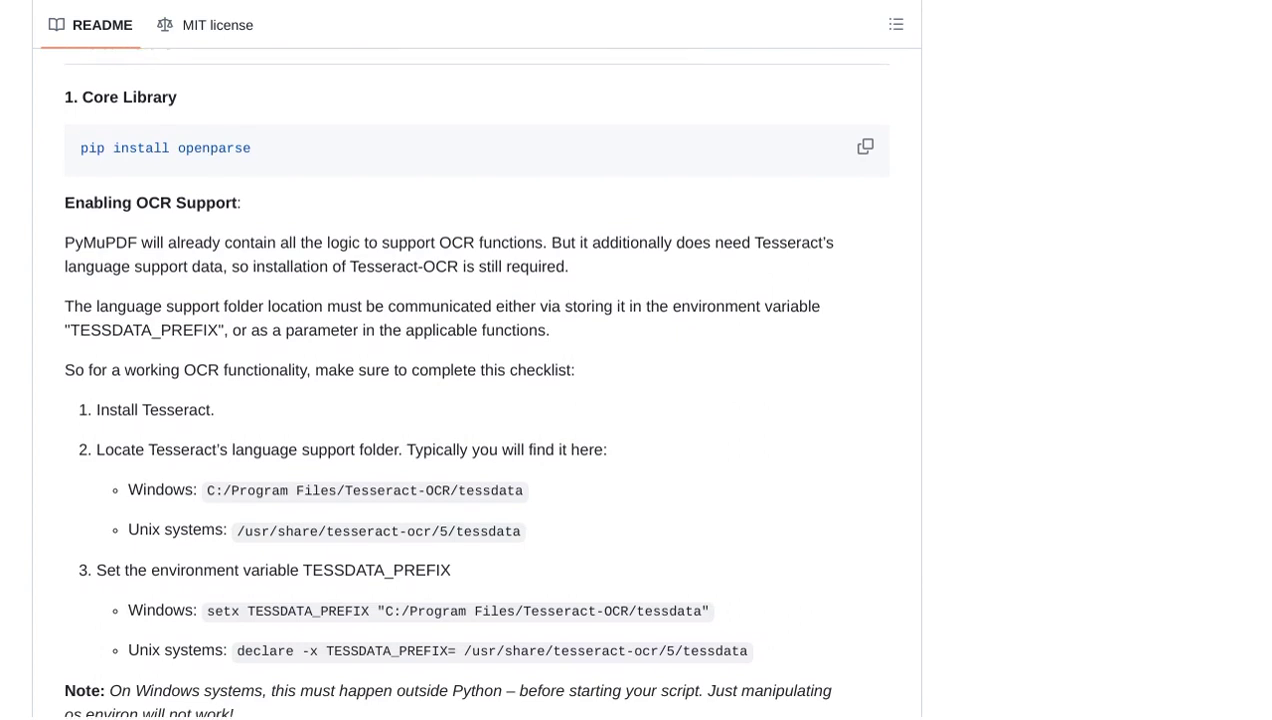
scroll(down, 3)
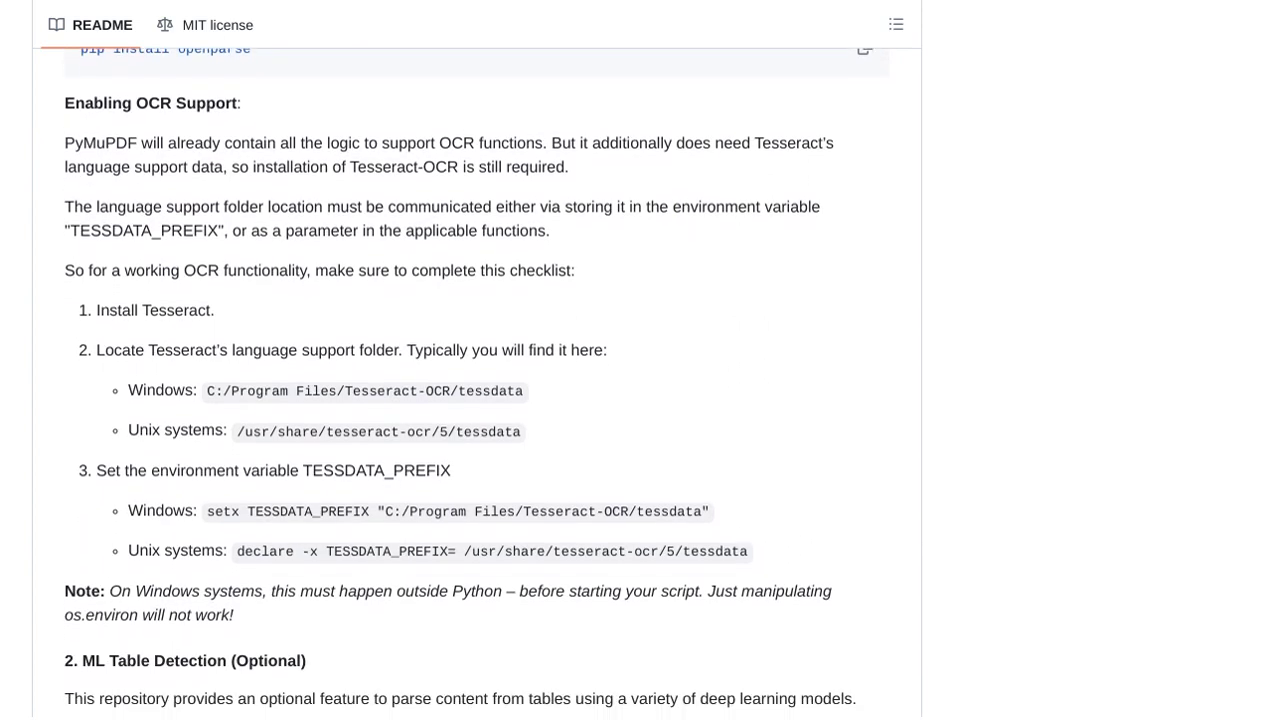
scroll(down, 3)
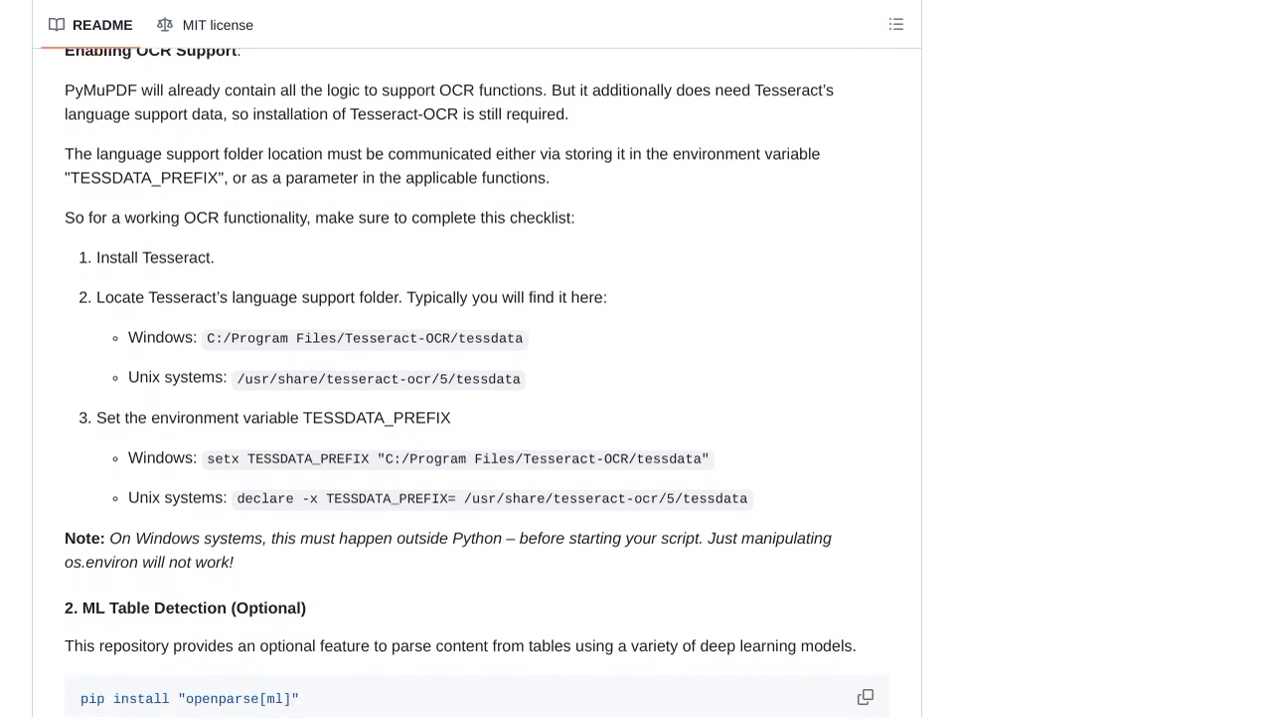
scroll(down, 3)
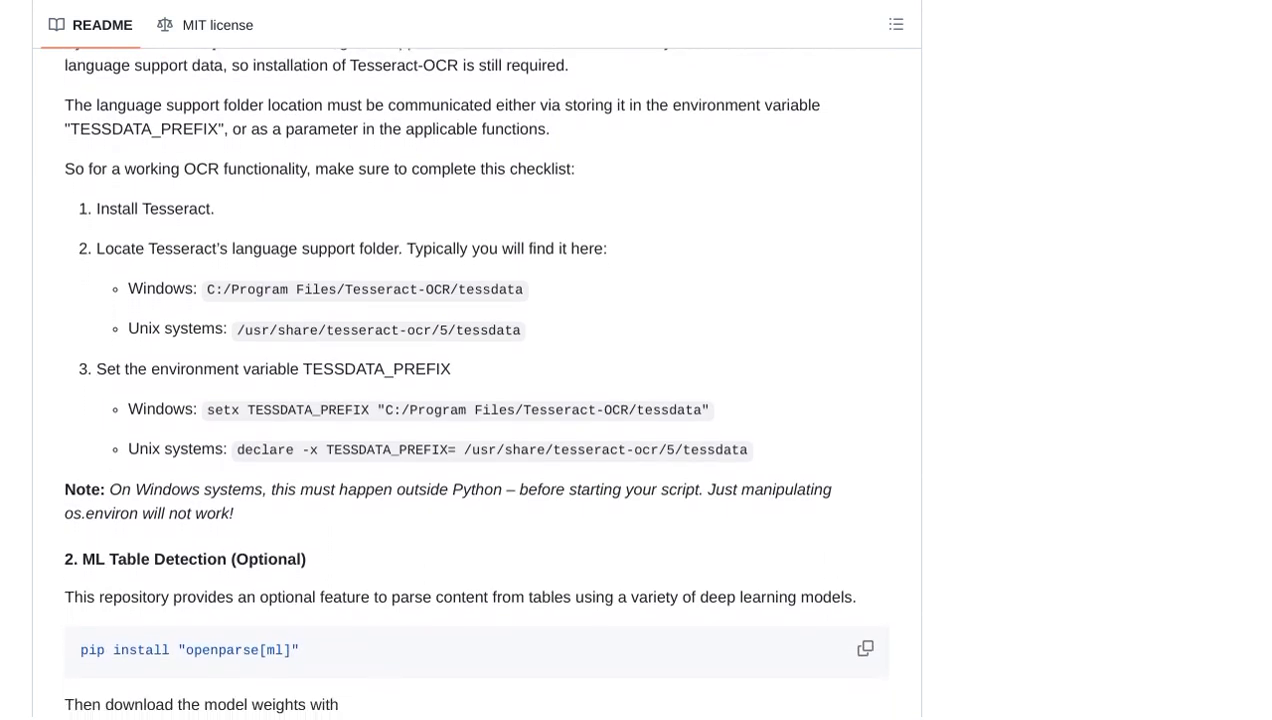
scroll(down, 3)
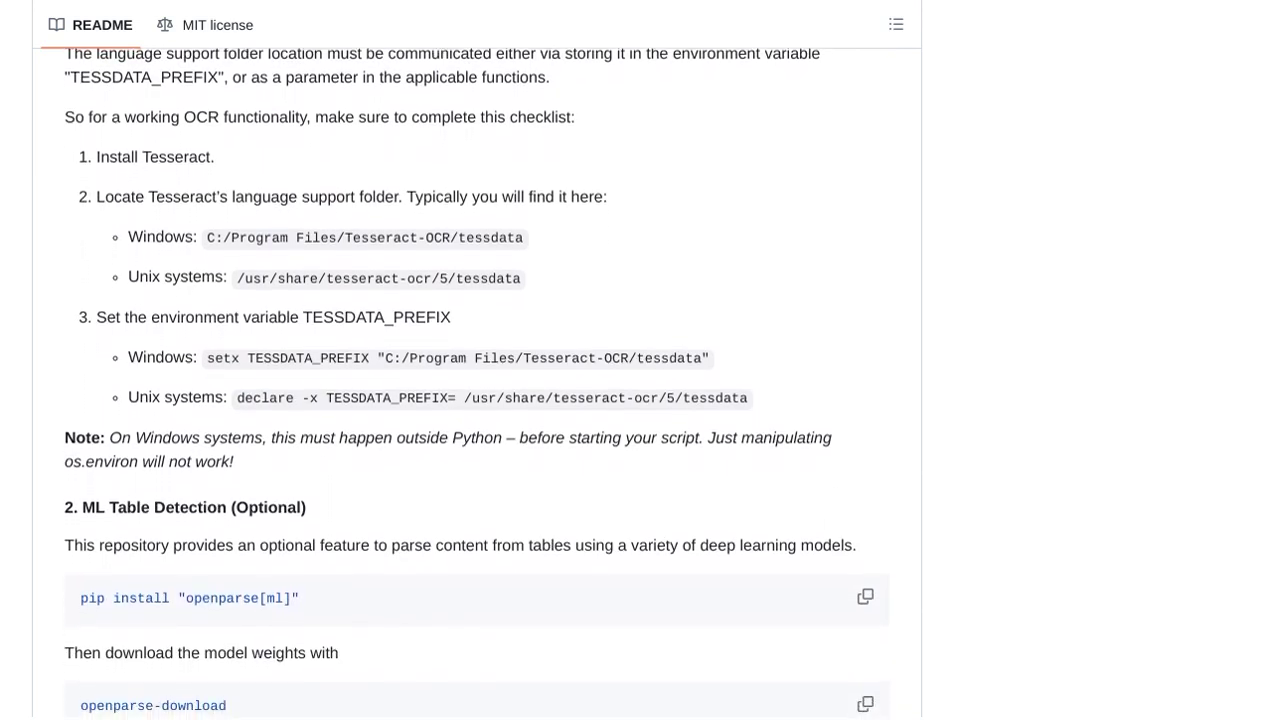
scroll(down, 3)
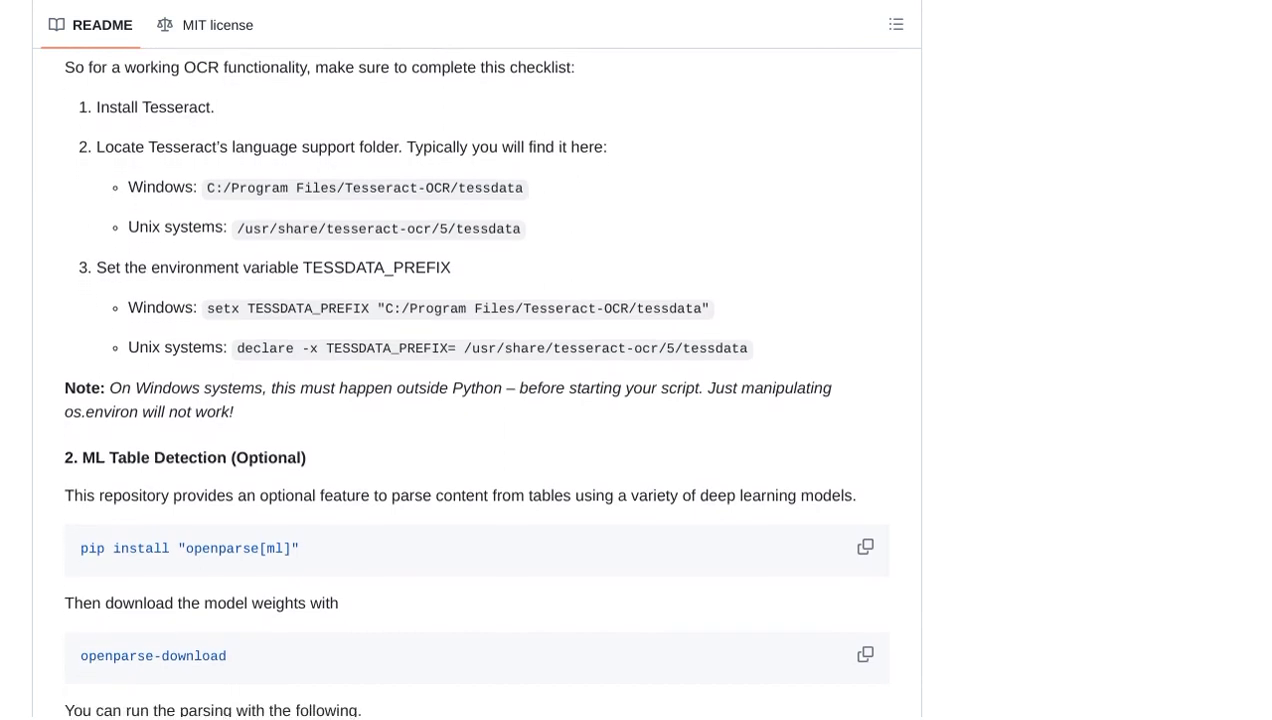
scroll(down, 3)
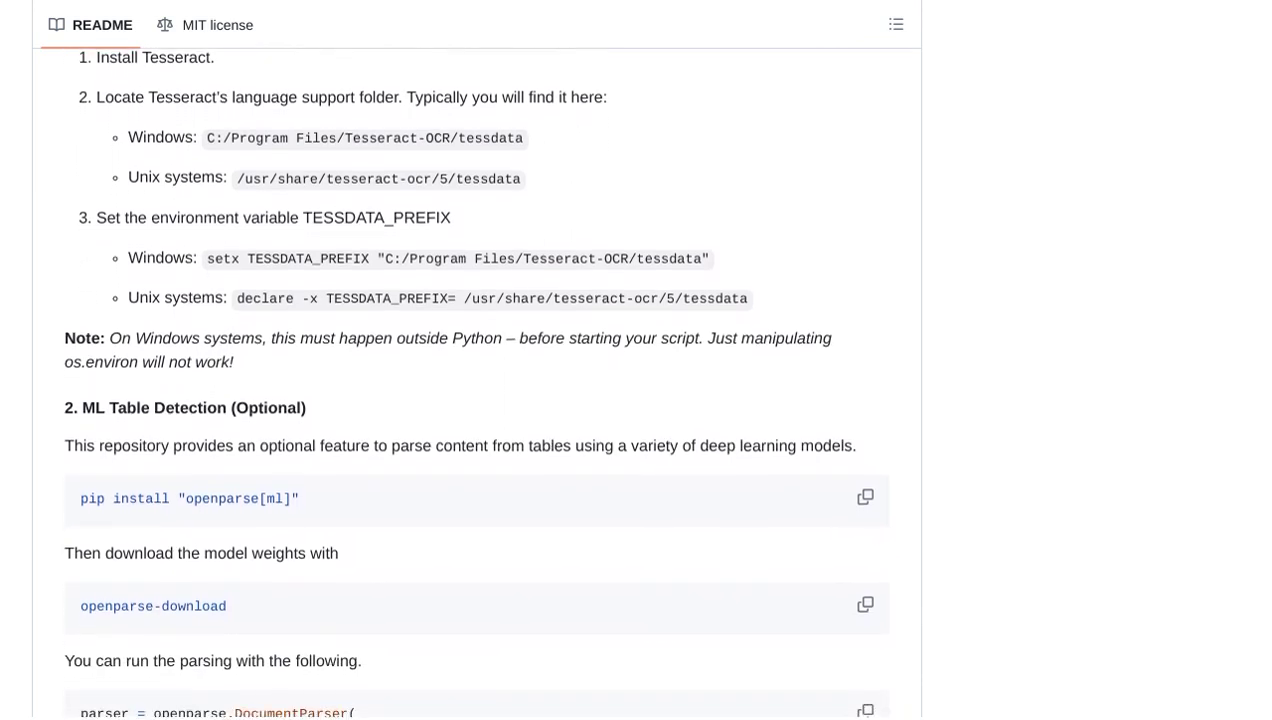
scroll(down, 3)
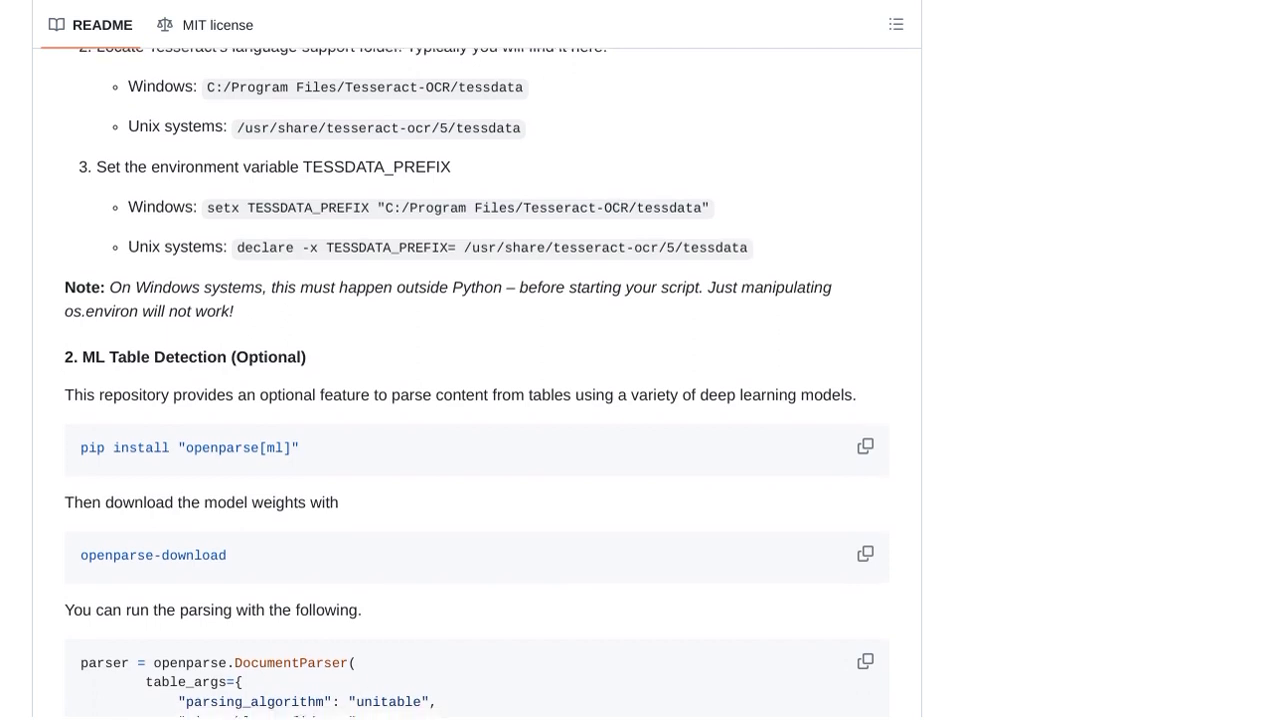
scroll(down, 3)
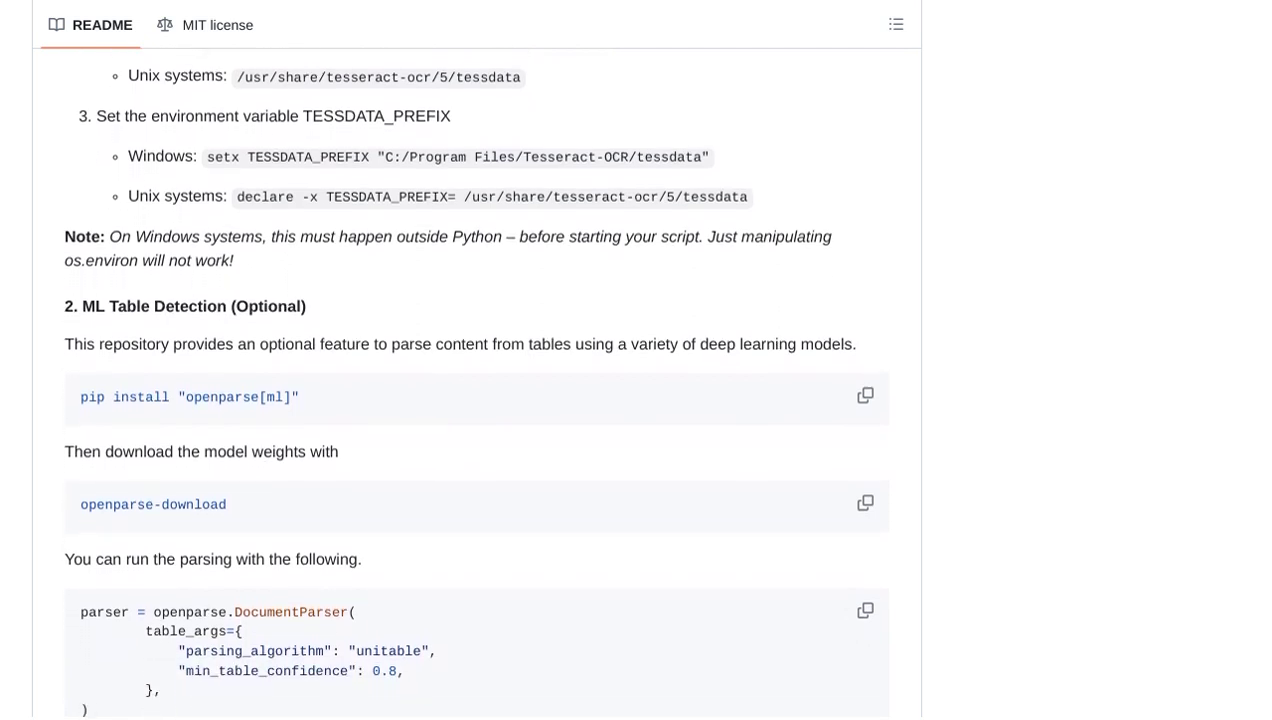
scroll(down, 3)
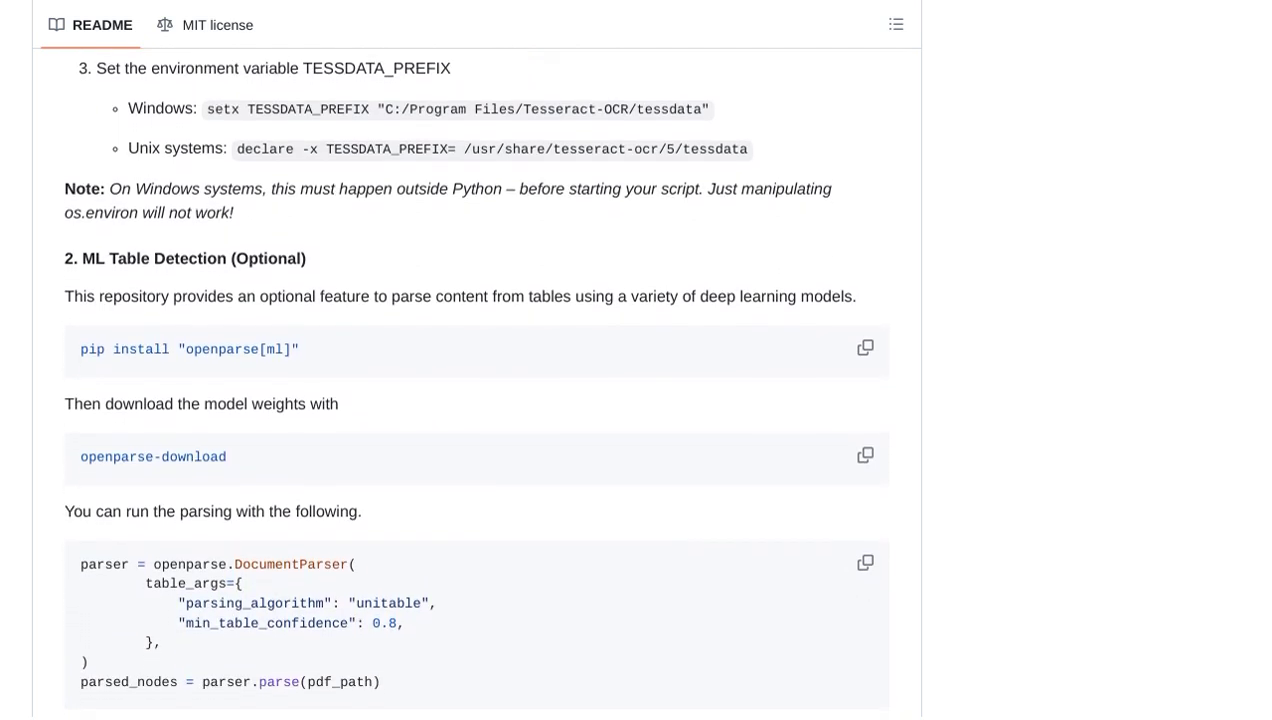
scroll(down, 3)
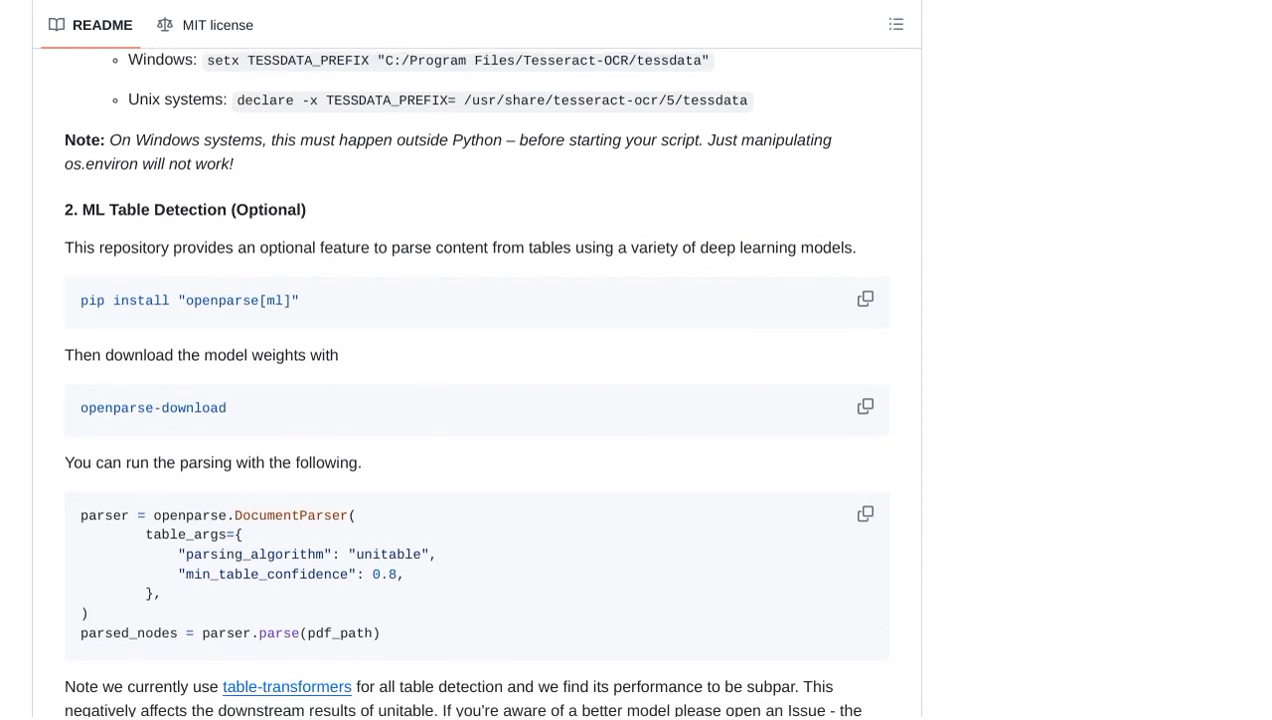
scroll(down, 3)
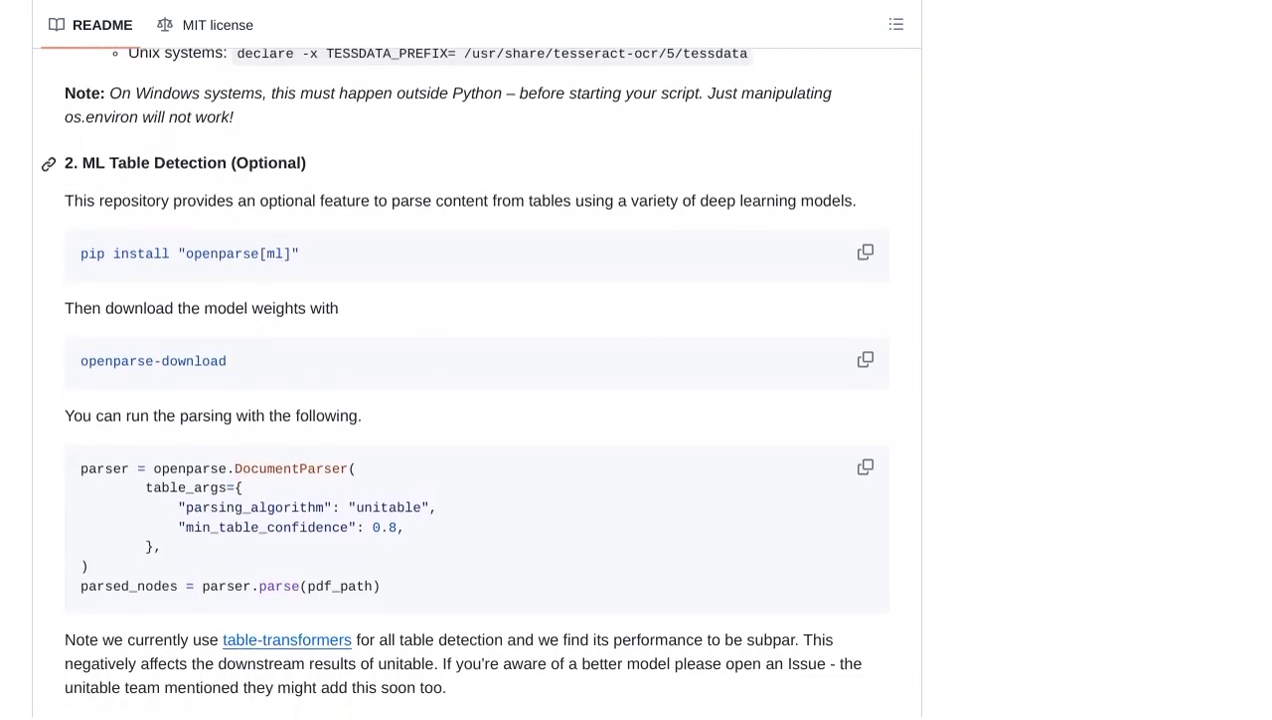
scroll(down, 3)
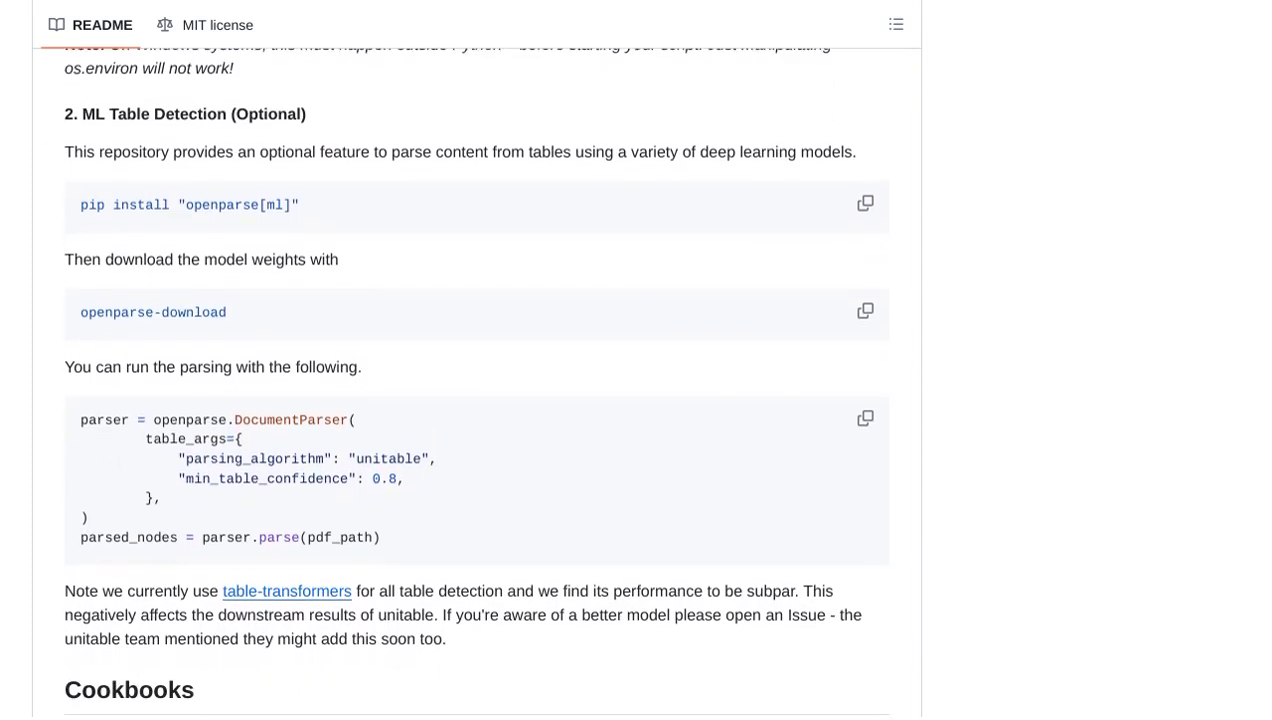
scroll(down, 3)
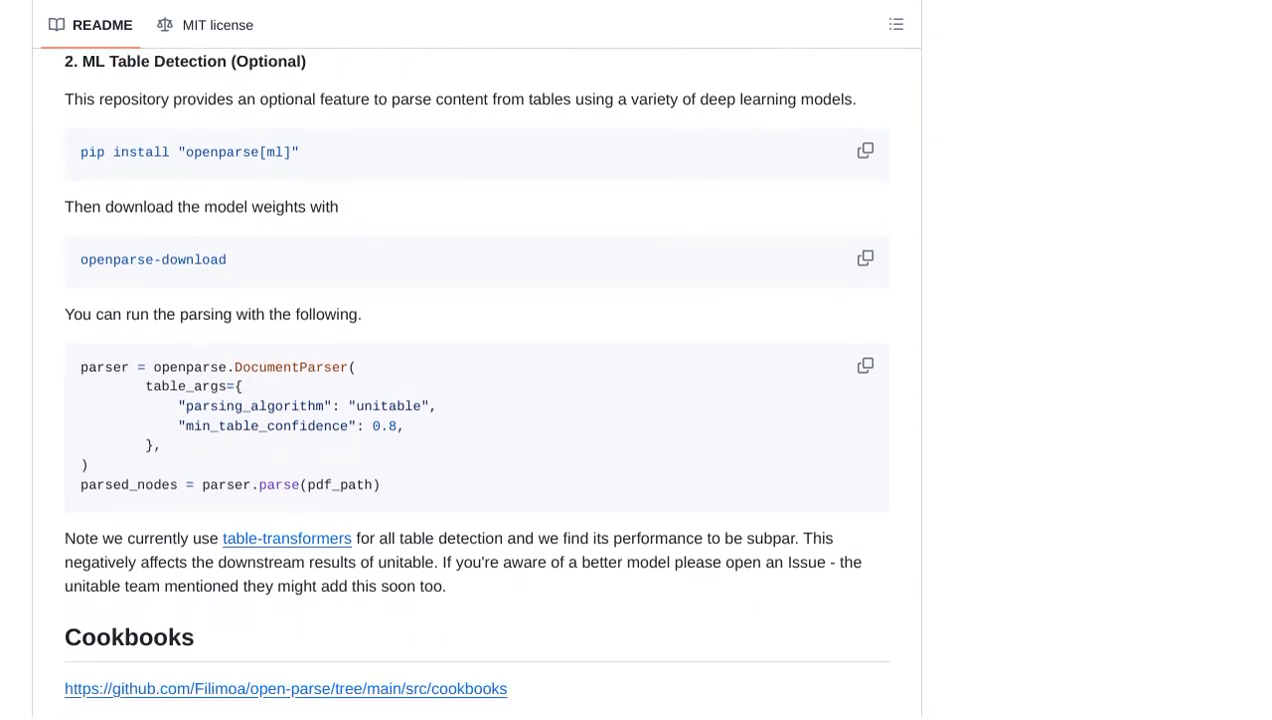
scroll(down, 3)
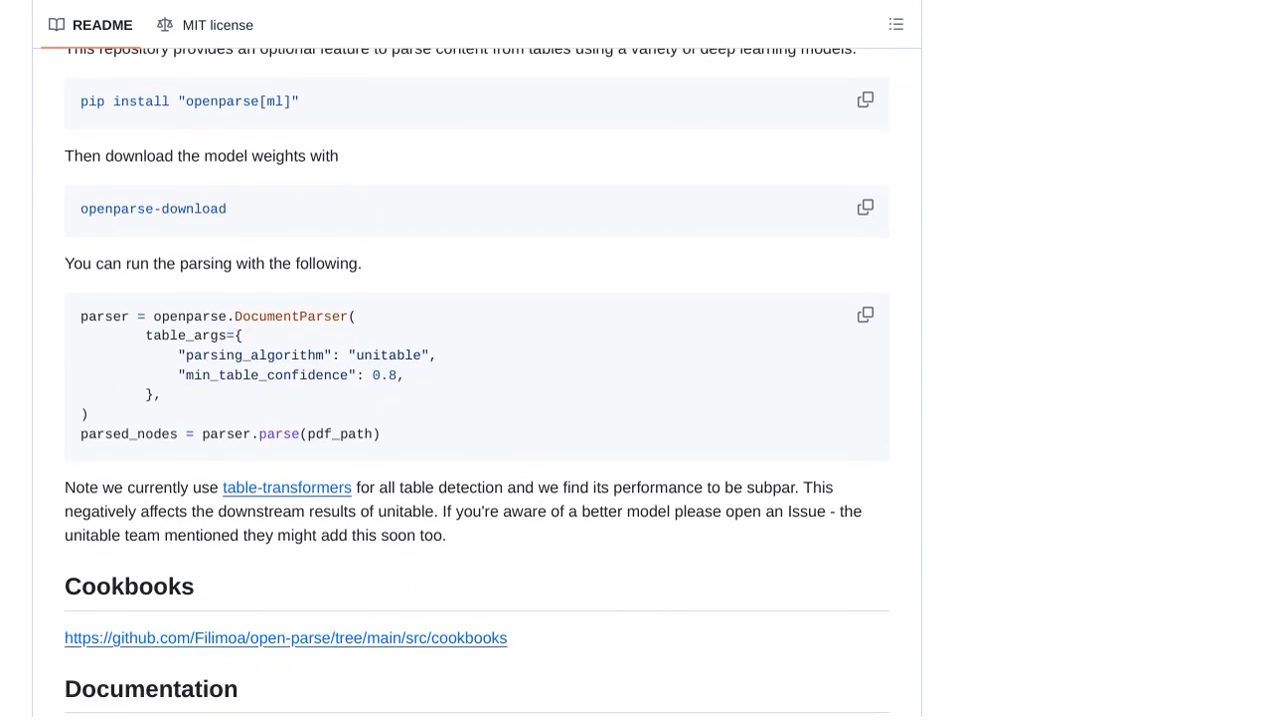
scroll(down, 3)
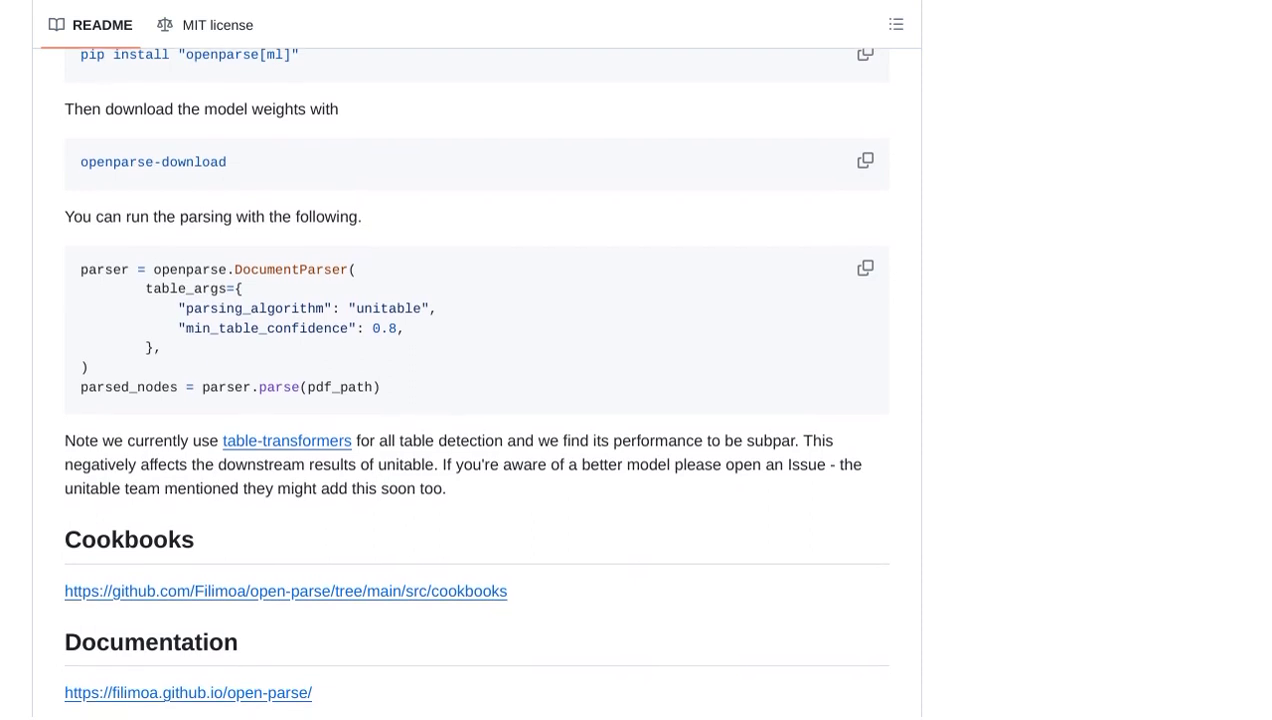
scroll(down, 3)
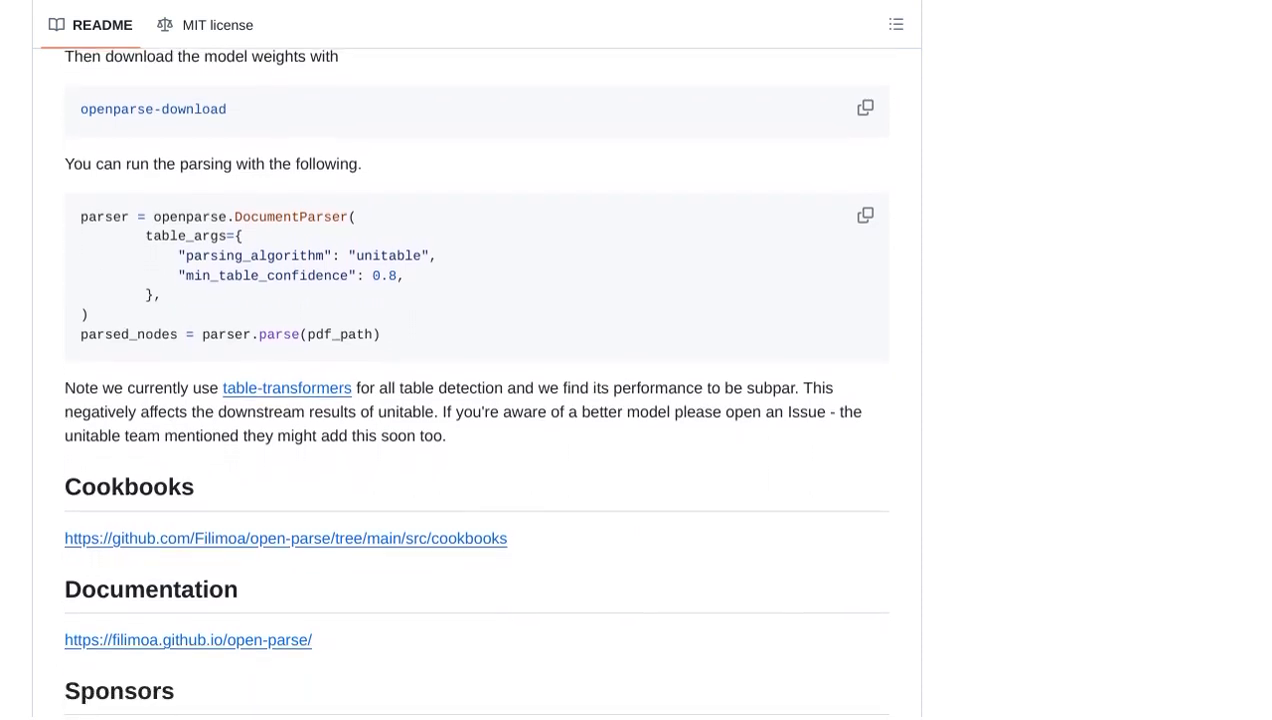
scroll(down, 3)
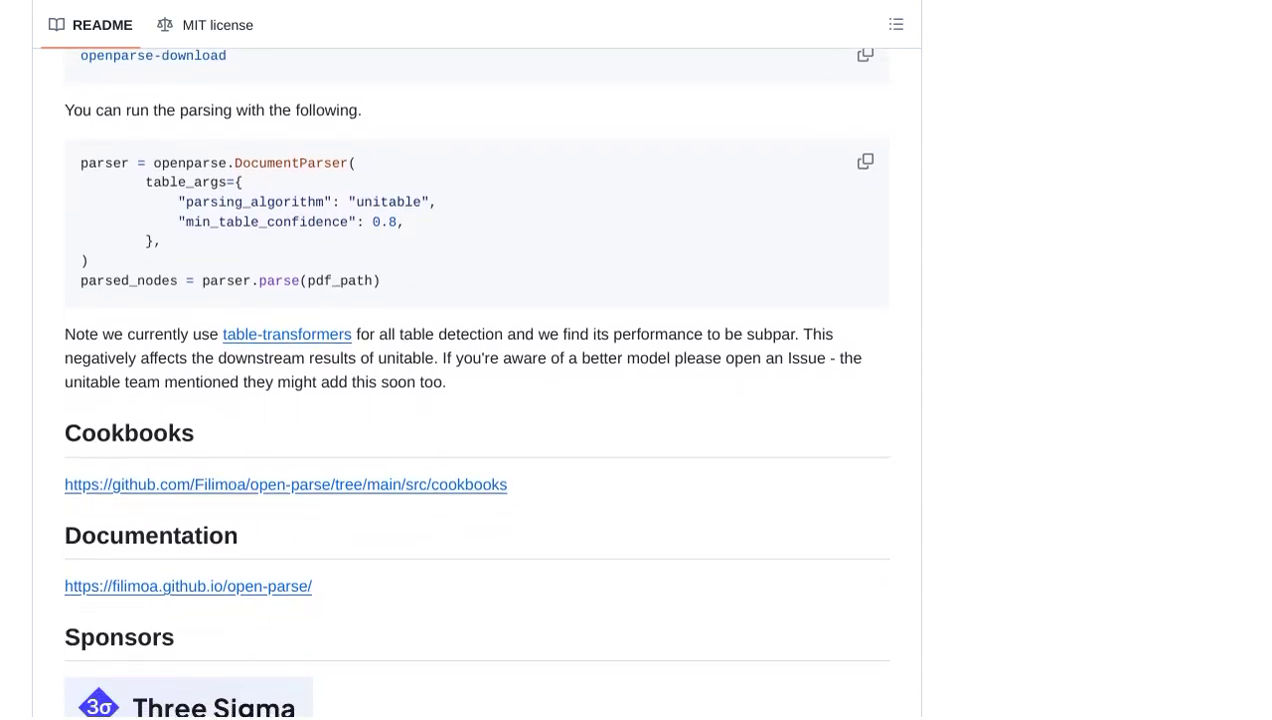
scroll(down, 3)
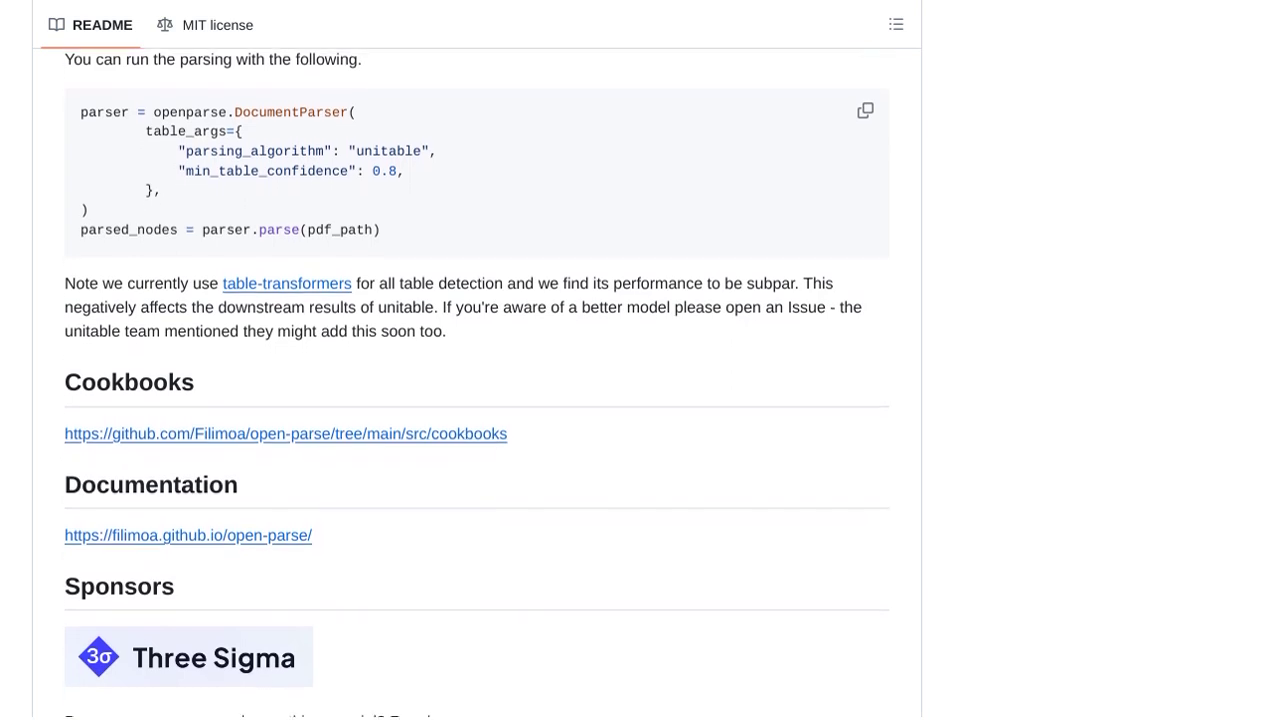
scroll(down, 3)
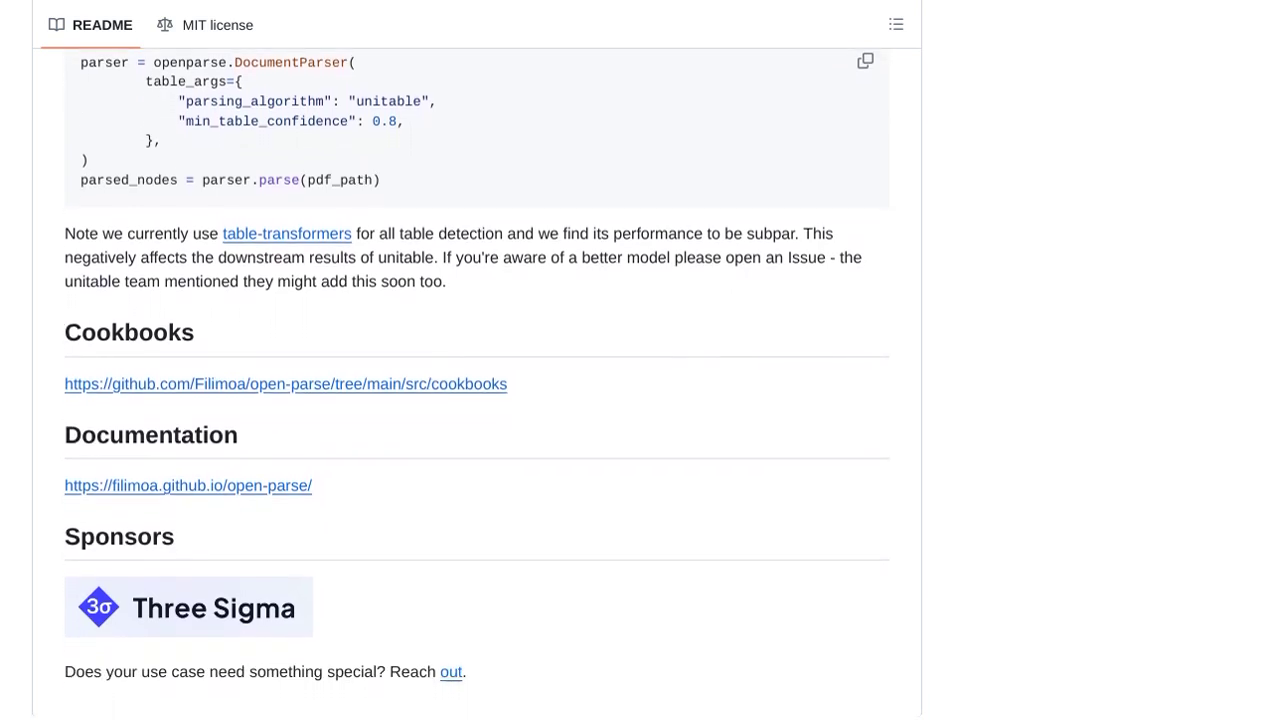
scroll(down, 3)
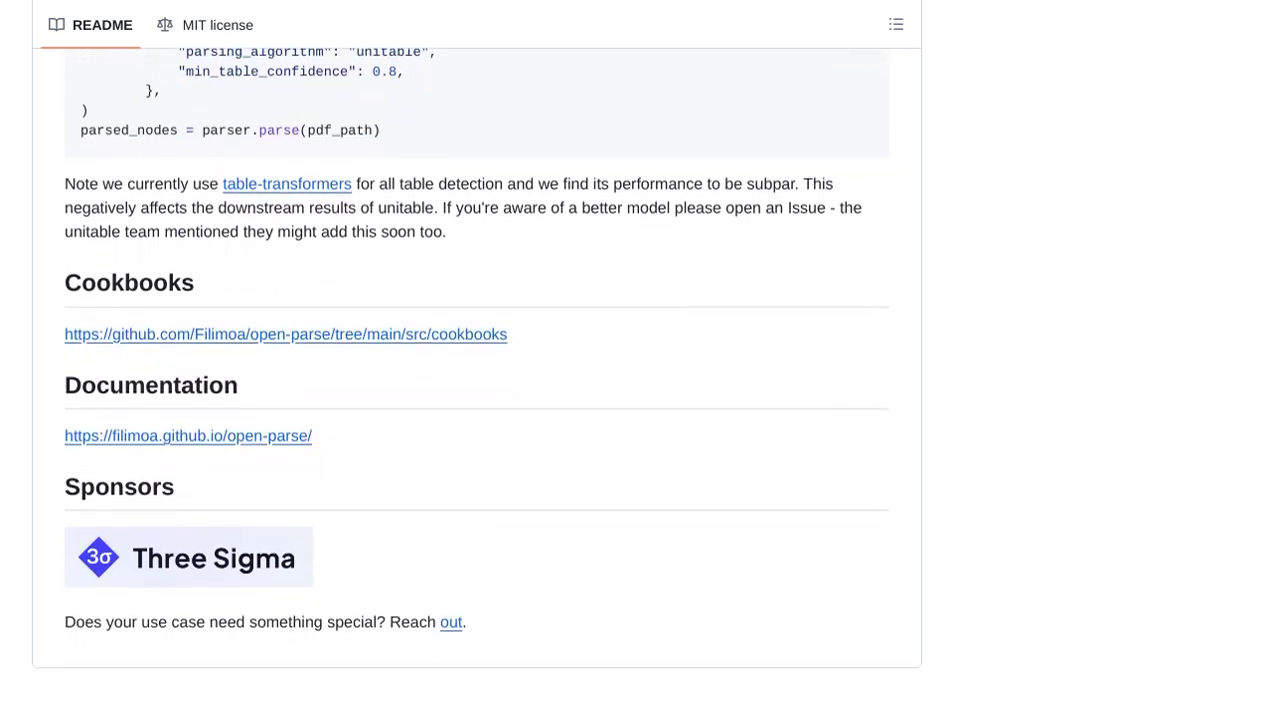
scroll(down, 3)
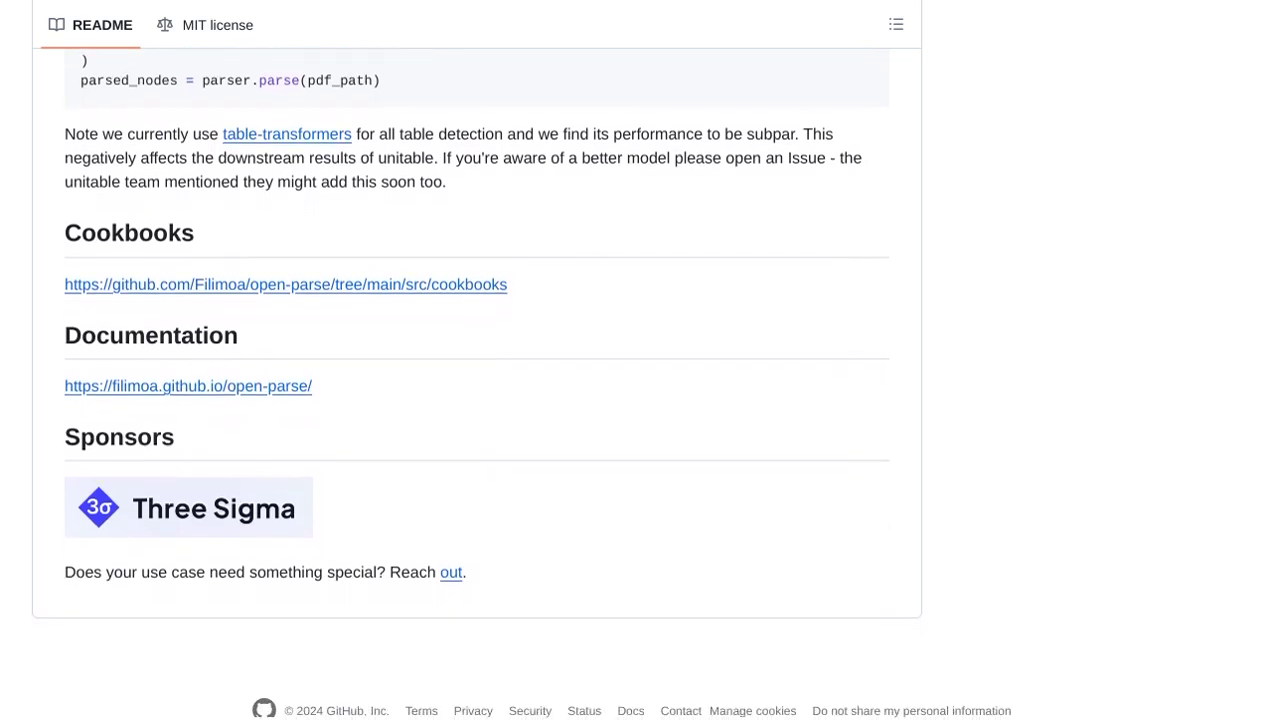
scroll(down, 3)
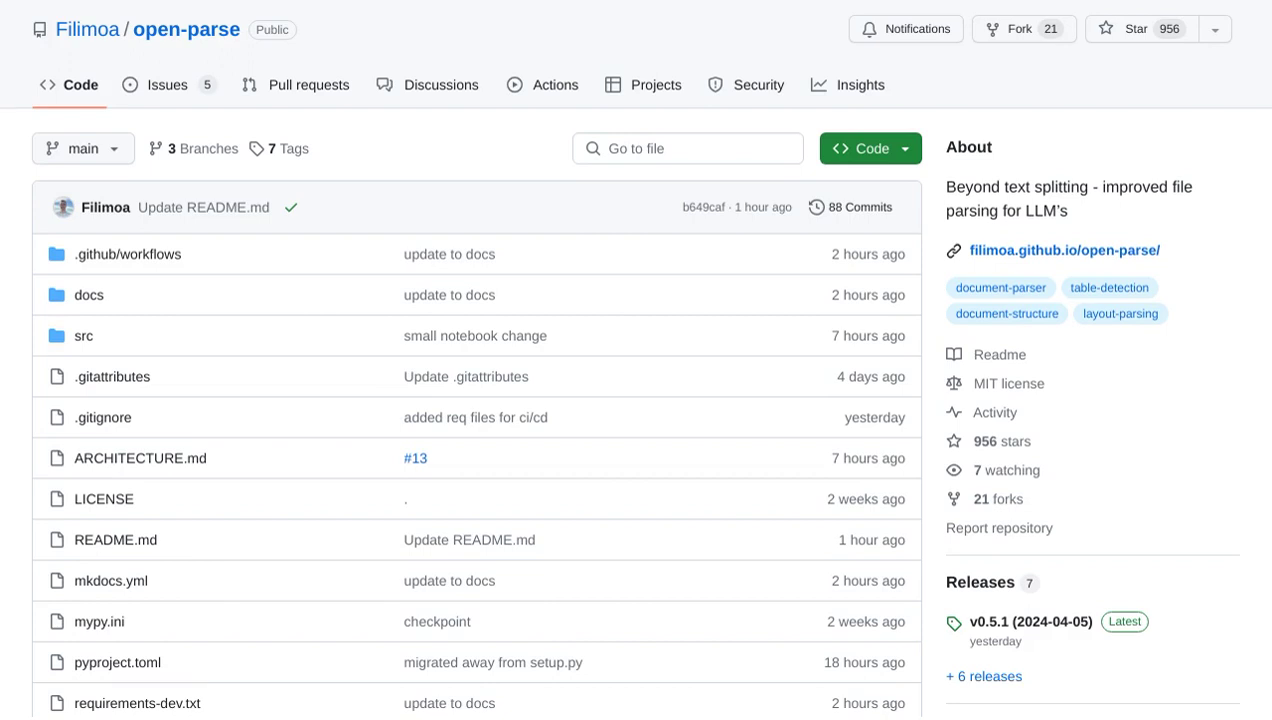
scroll(down, 3)
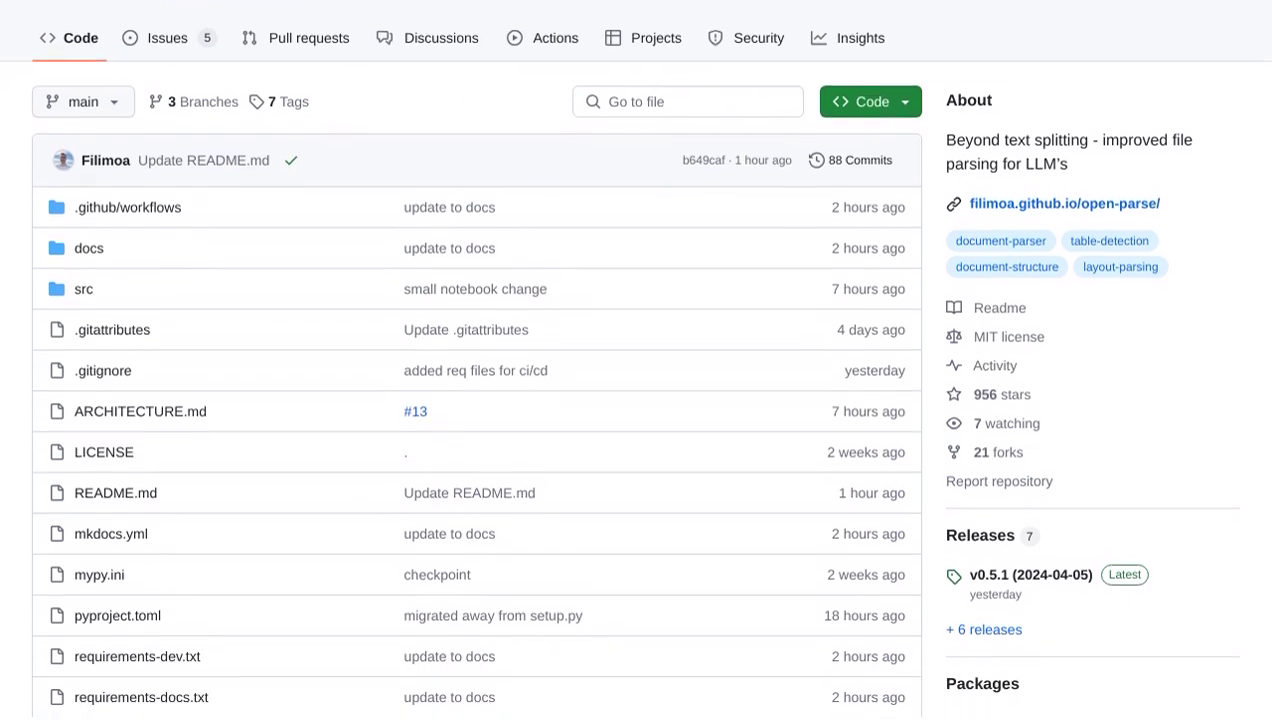
scroll(down, 3)
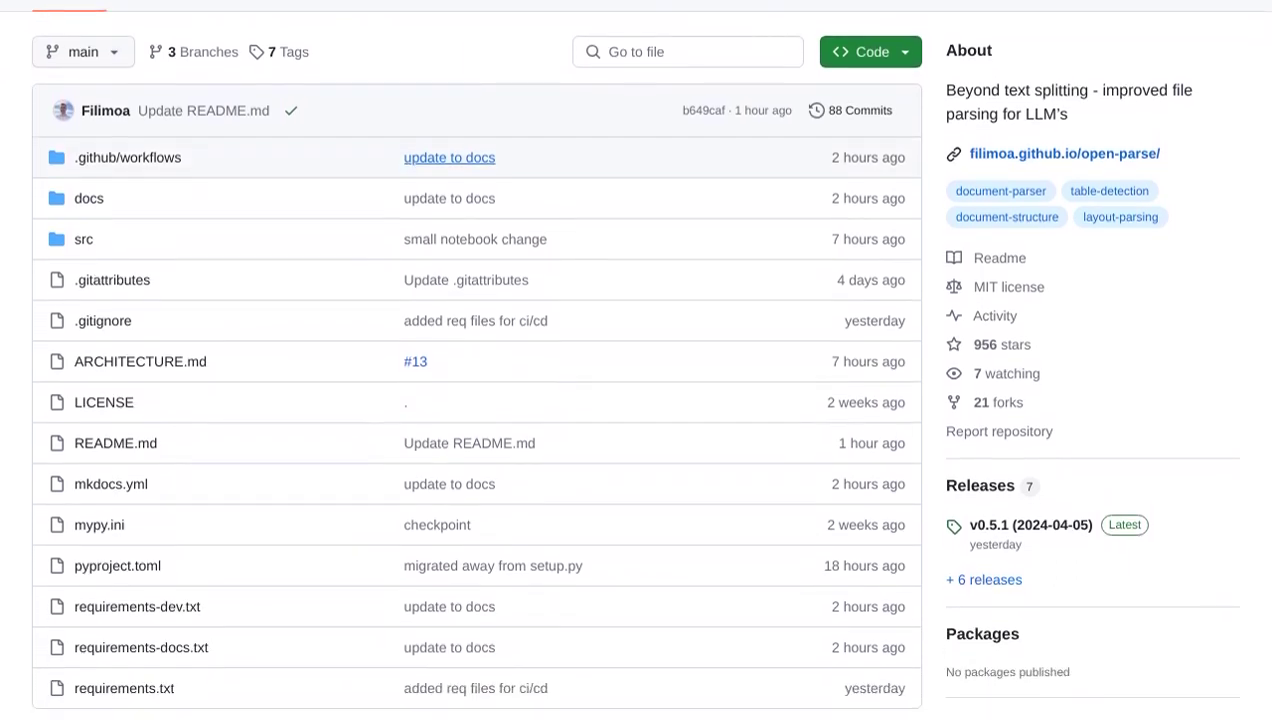
scroll(down, 3)
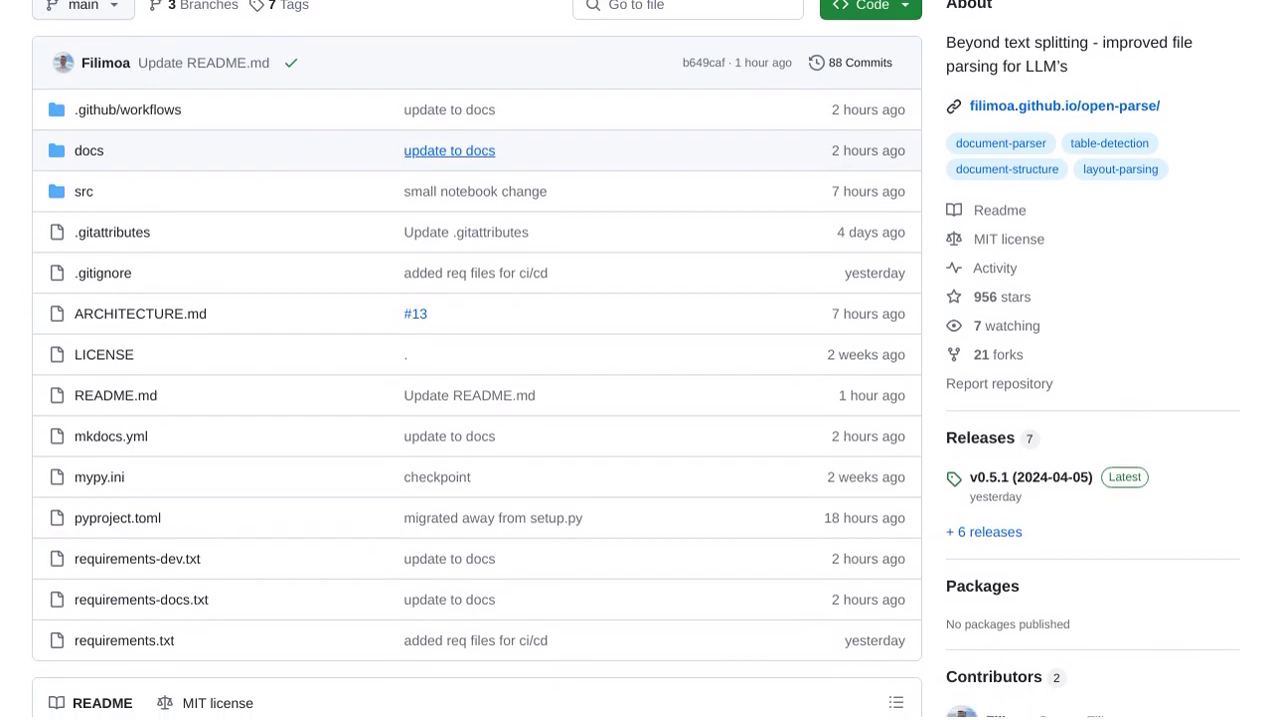